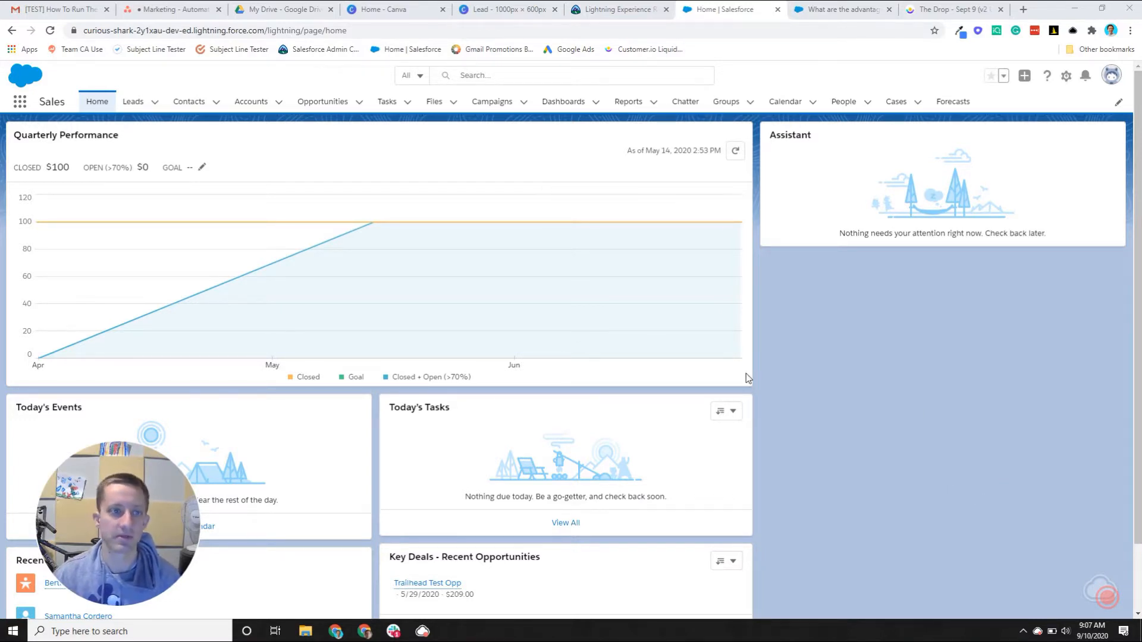
{"action": "mouse_move", "coordinate": [125, 107]}
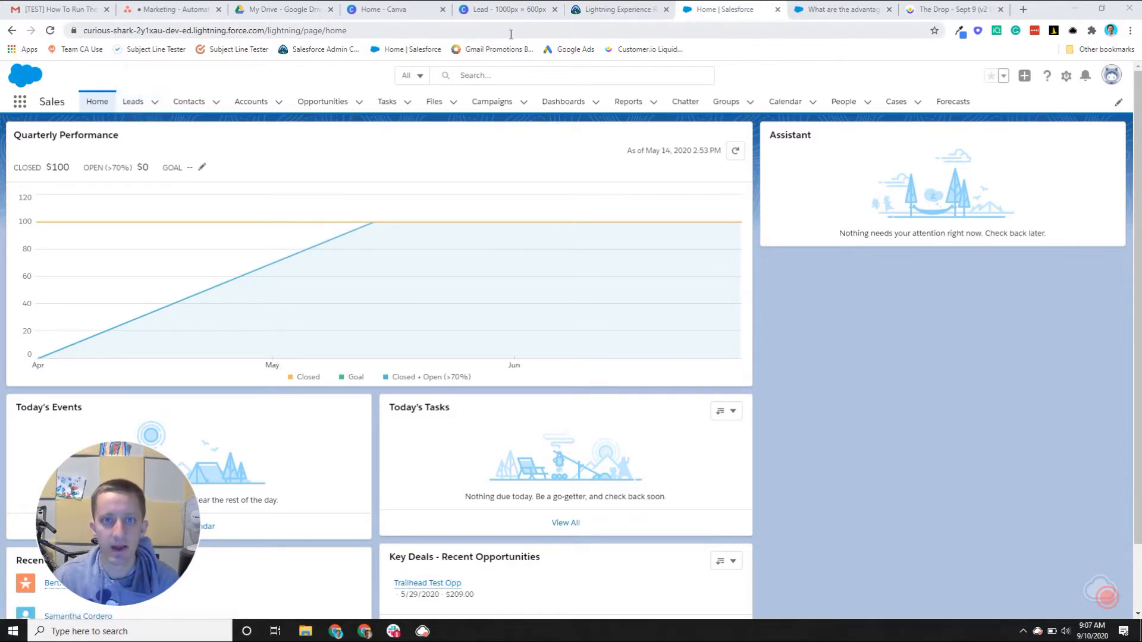
{"action": "mouse_move", "coordinate": [509, 10]}
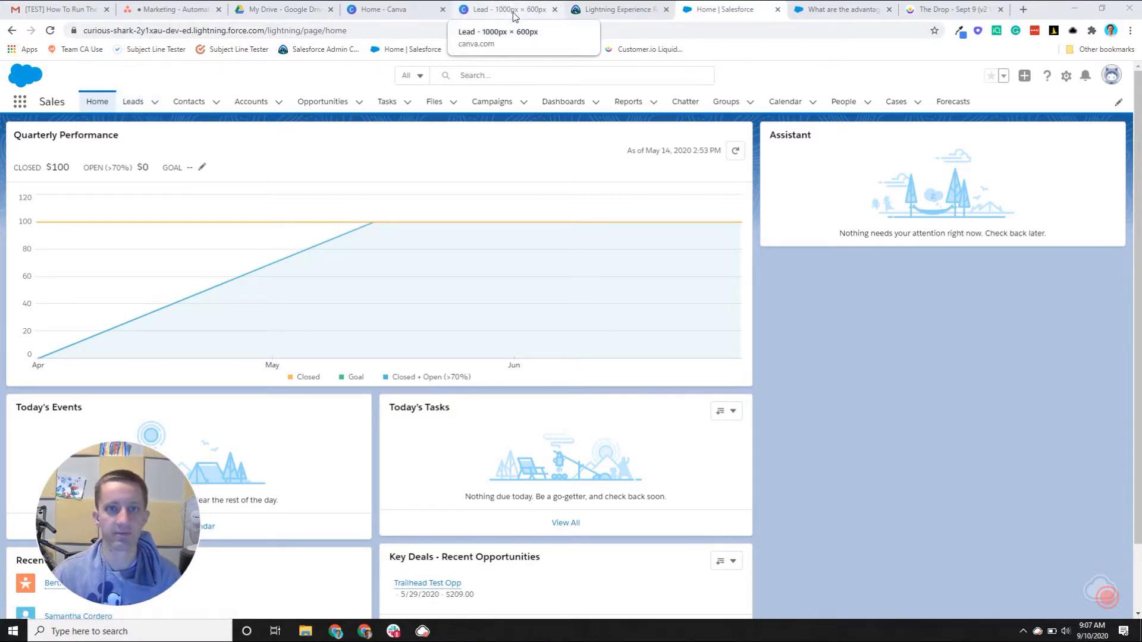
Step: Switch to the Canva 'Lead' design, where a Lead branches into Account, Contact and Opportunity
{"action": "left_click", "coordinate": [505, 9]}
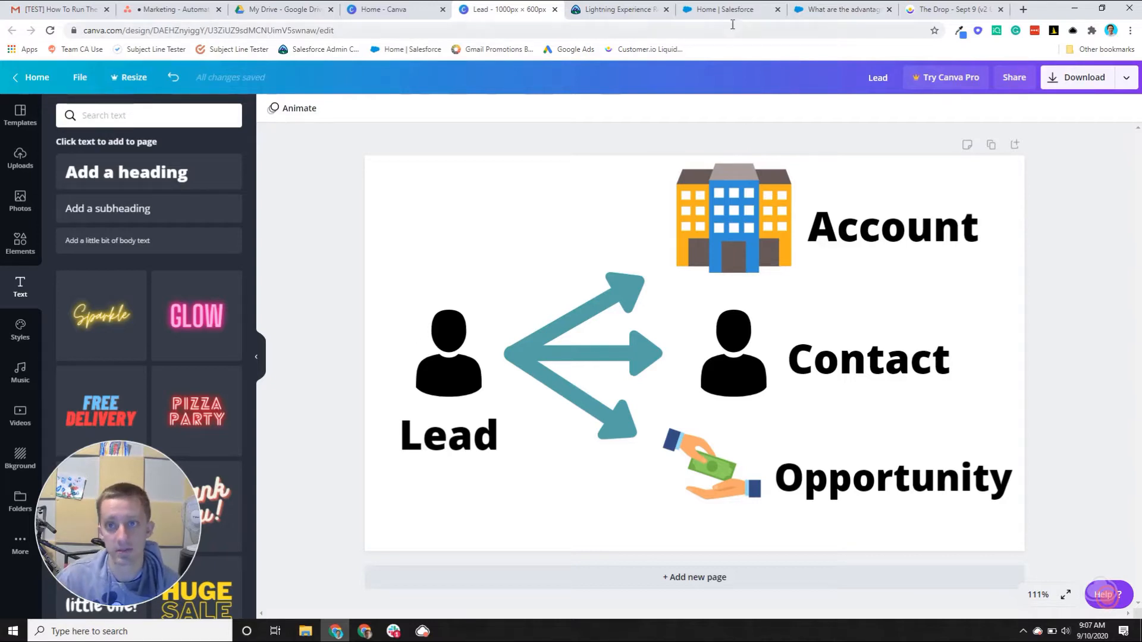
Step: Open the Bertha Boxer lead (Farmers Coop. of Florida) from the recently viewed Leads list
{"action": "left_click", "coordinate": [729, 9]}
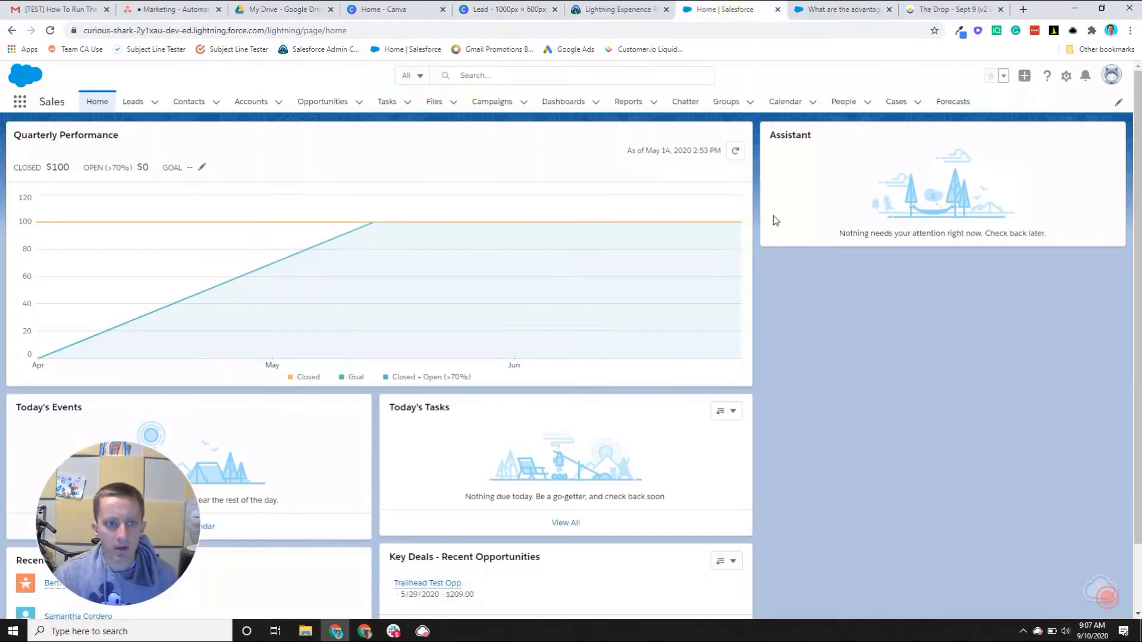
{"action": "mouse_move", "coordinate": [130, 101]}
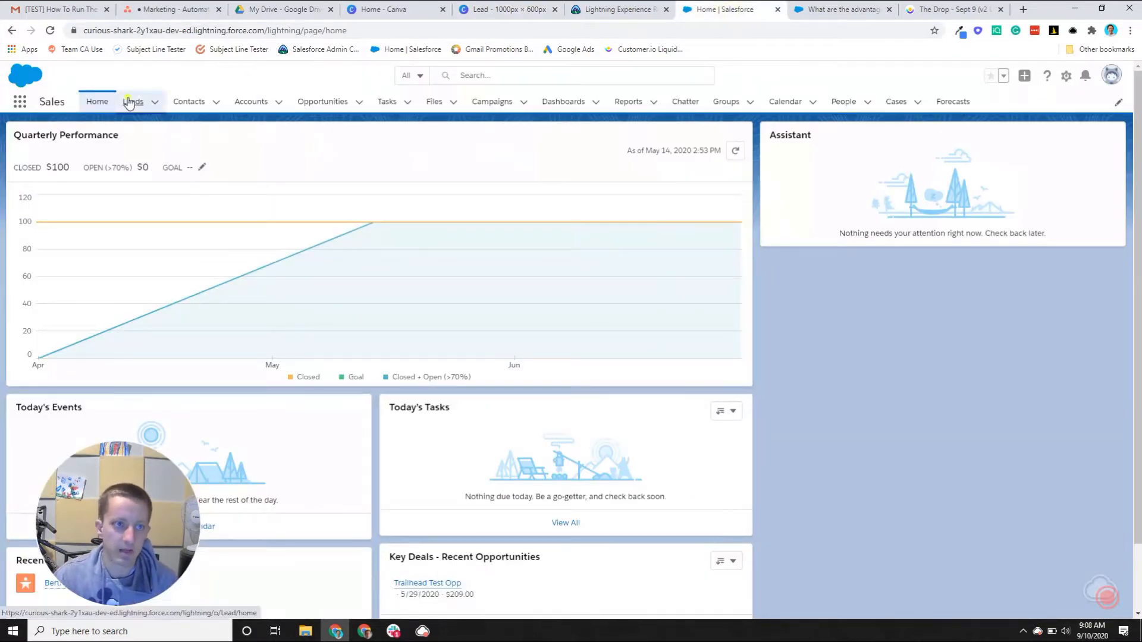
{"action": "left_click", "coordinate": [133, 101]}
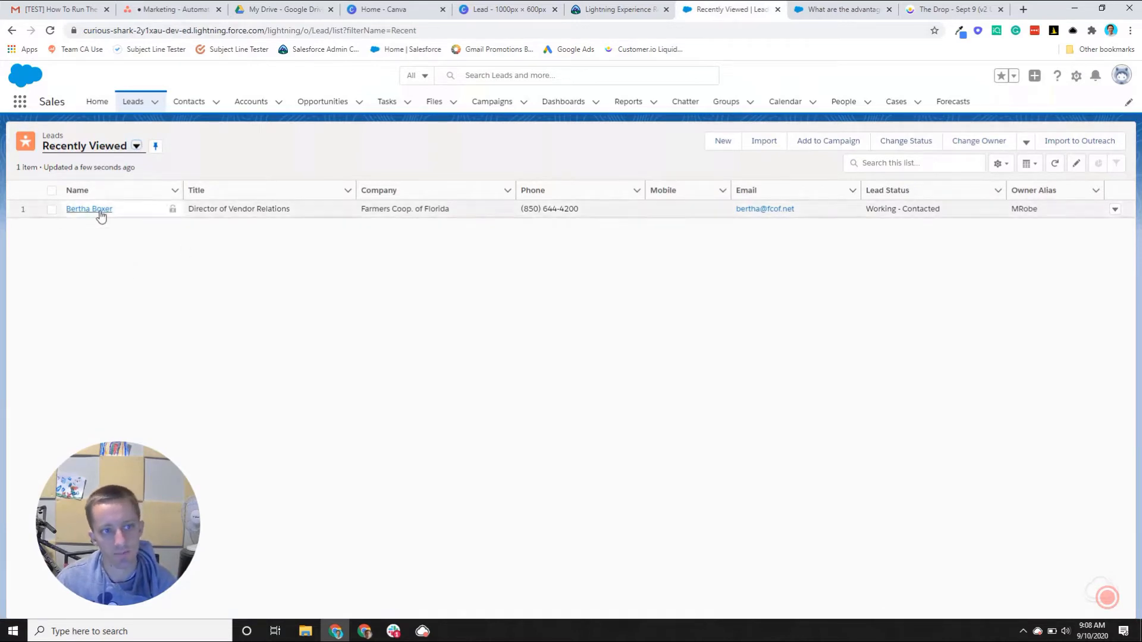
{"action": "mouse_move", "coordinate": [102, 209]}
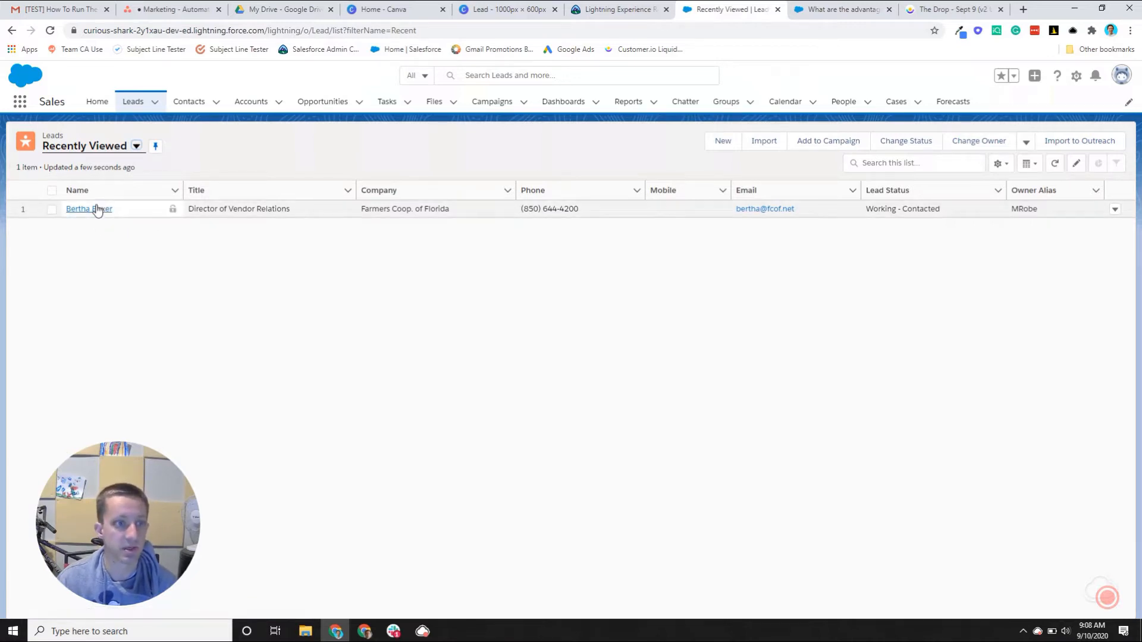
{"action": "left_click", "coordinate": [88, 209]}
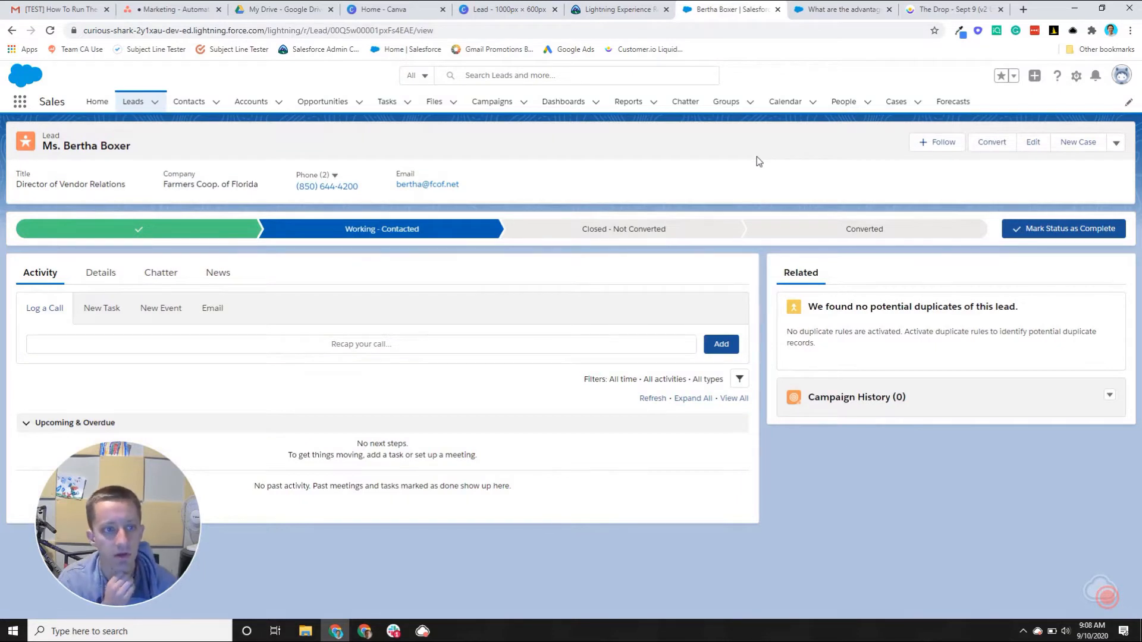
Step: Show Bertha Boxer's Details, including status Working - Contacted and a Hot rating
{"action": "left_click", "coordinate": [100, 272]}
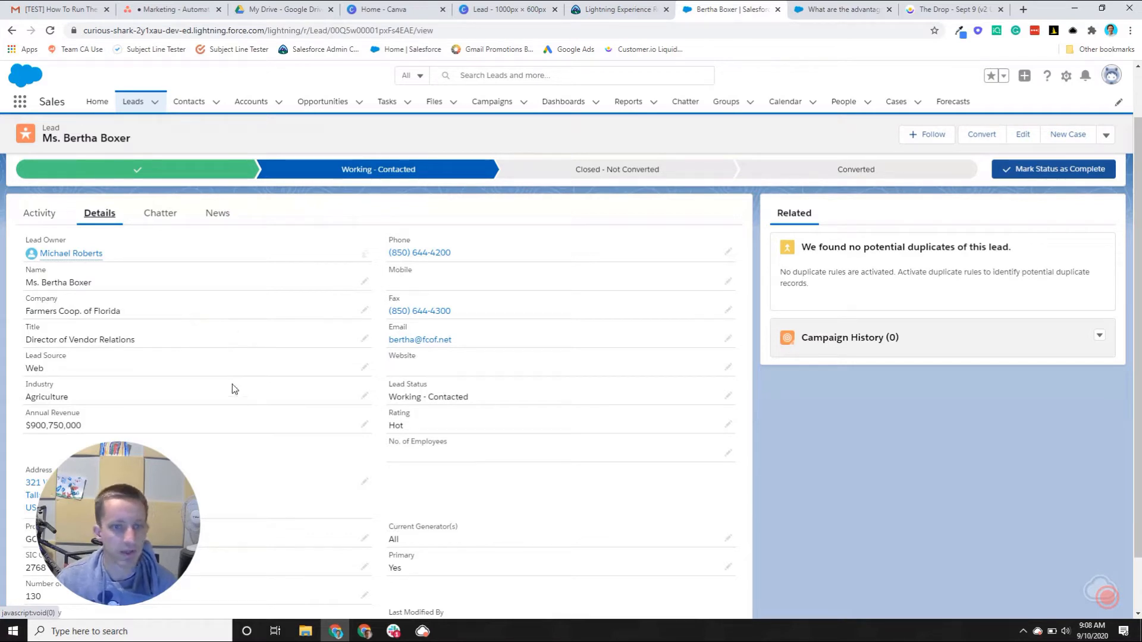
{"action": "mouse_move", "coordinate": [44, 377]}
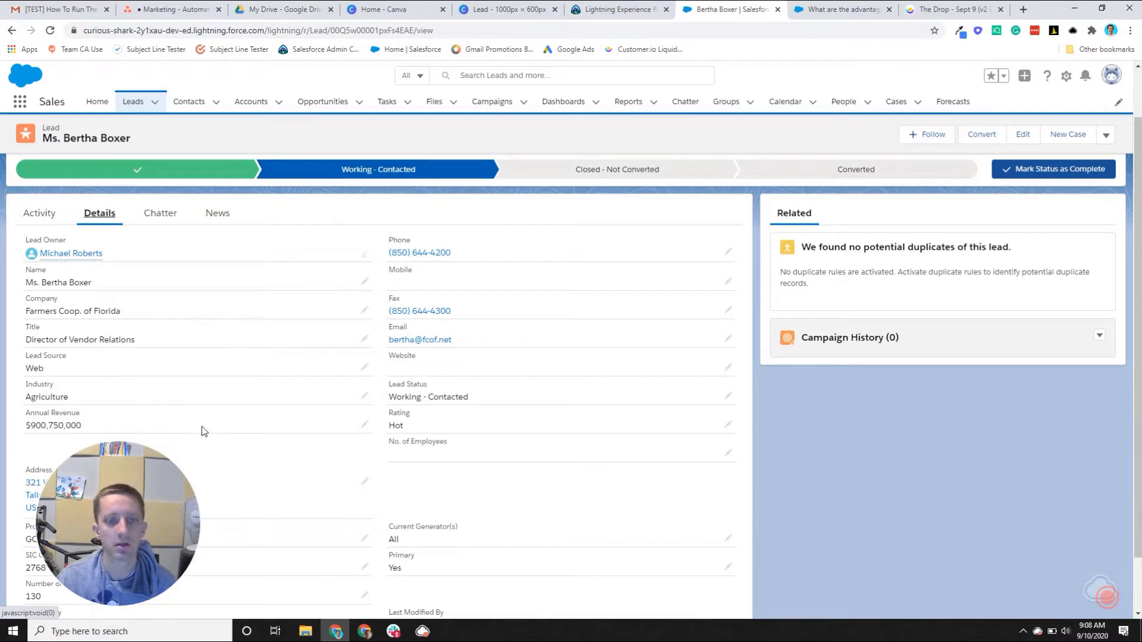
{"action": "mouse_move", "coordinate": [368, 435]}
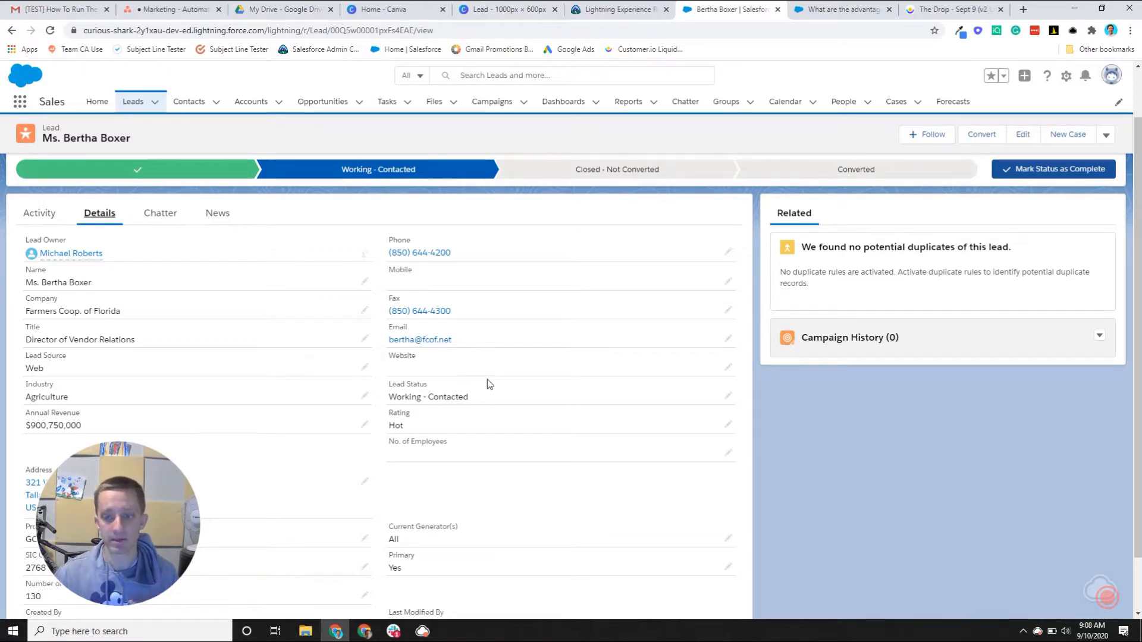
{"action": "mouse_move", "coordinate": [505, 373]}
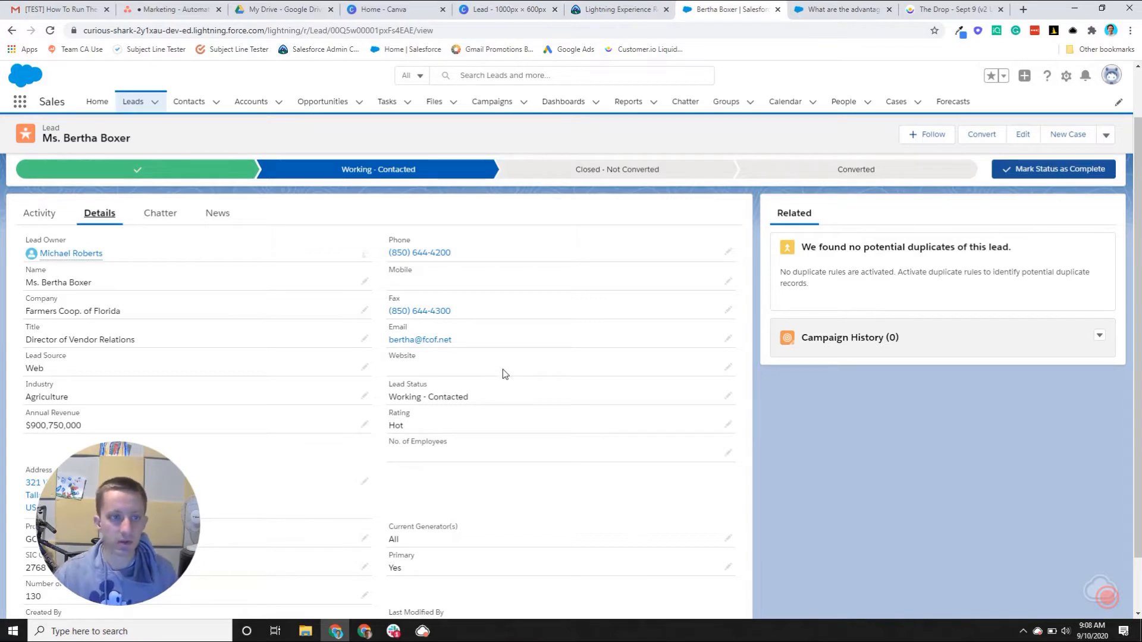
{"action": "mouse_move", "coordinate": [494, 379]}
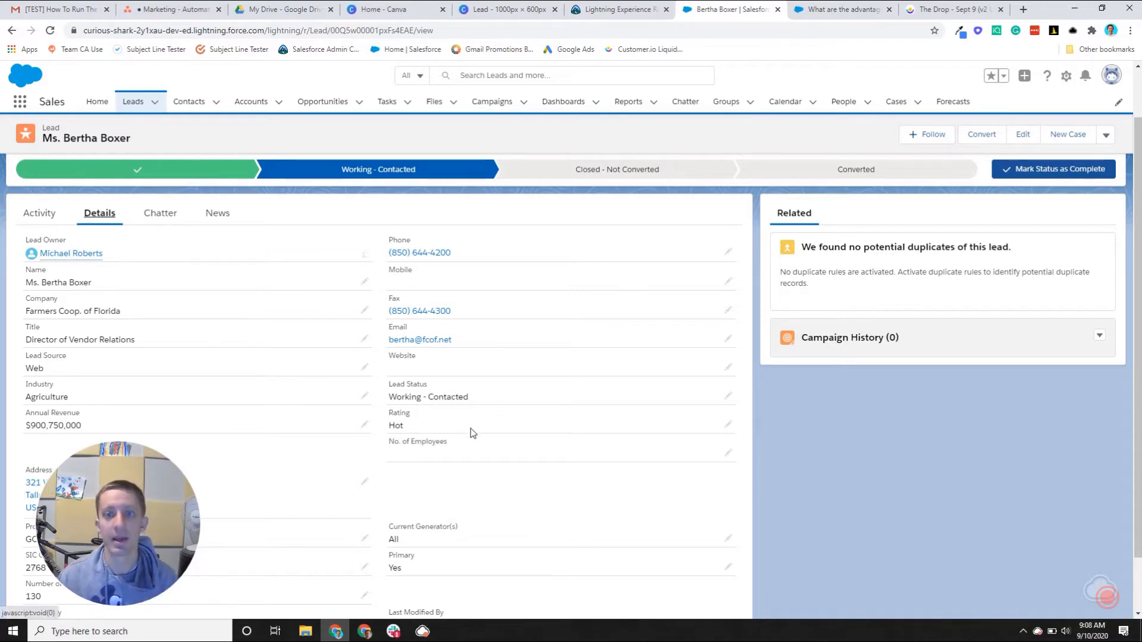
{"action": "mouse_move", "coordinate": [445, 315]}
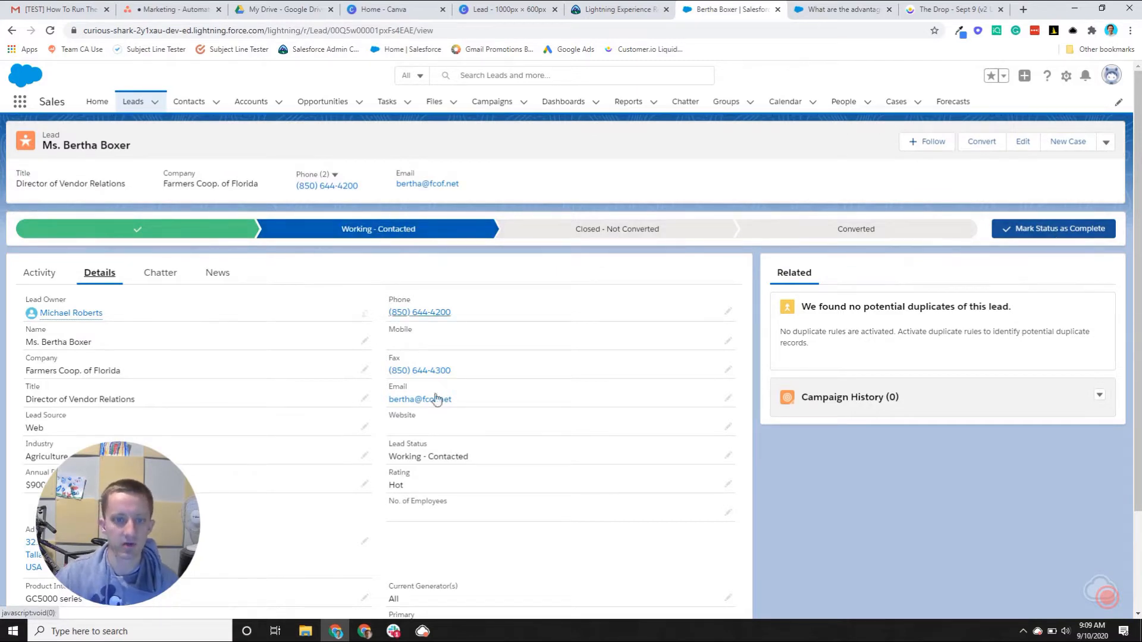
{"action": "mouse_move", "coordinate": [468, 433]}
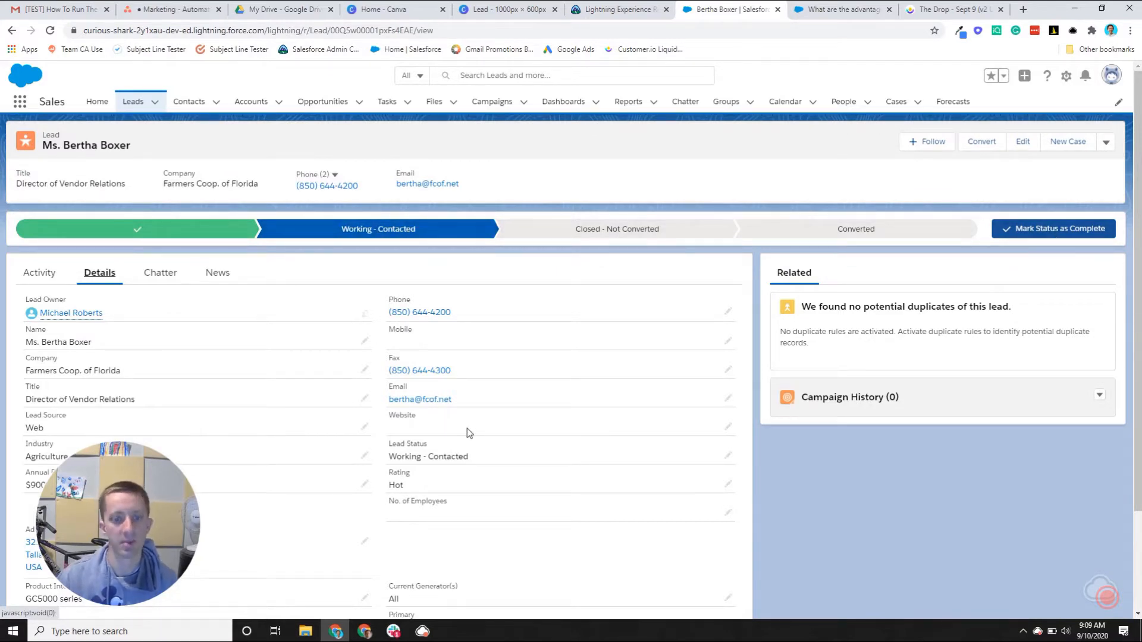
{"action": "scroll", "scroll_direction": "down", "scroll_amount": 3}
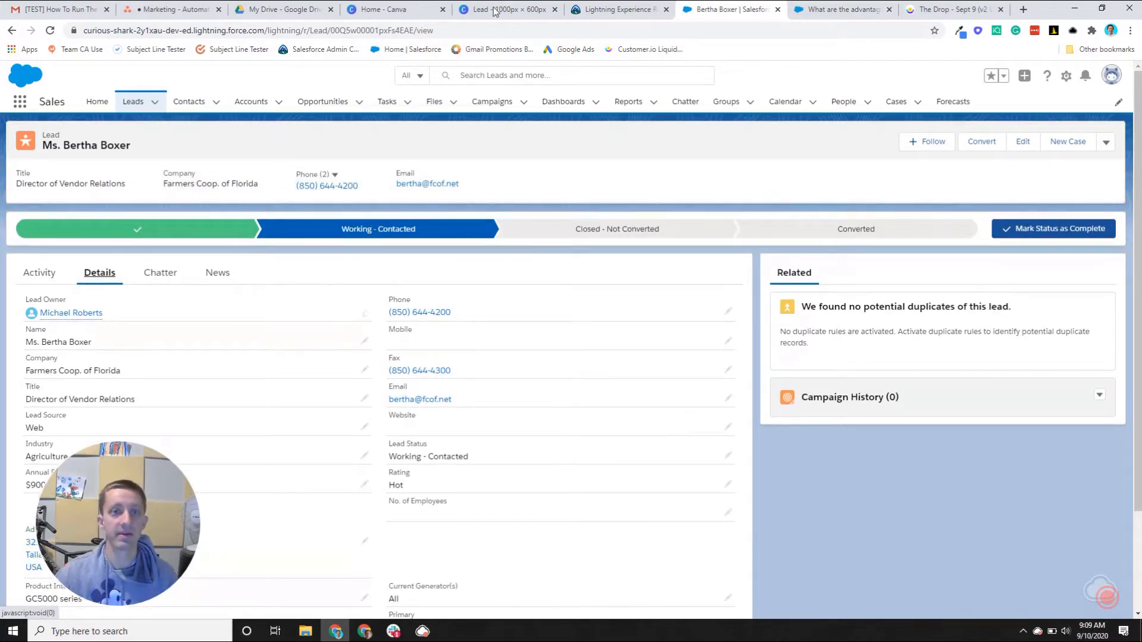
{"action": "left_click", "coordinate": [502, 9]}
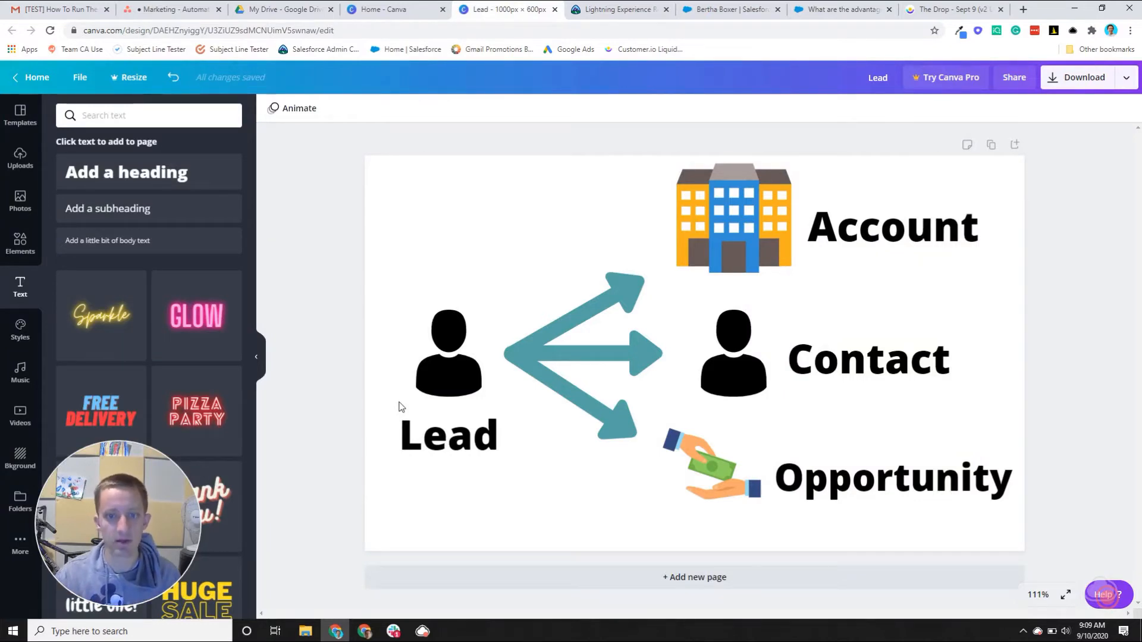
{"action": "left_click", "coordinate": [731, 9]}
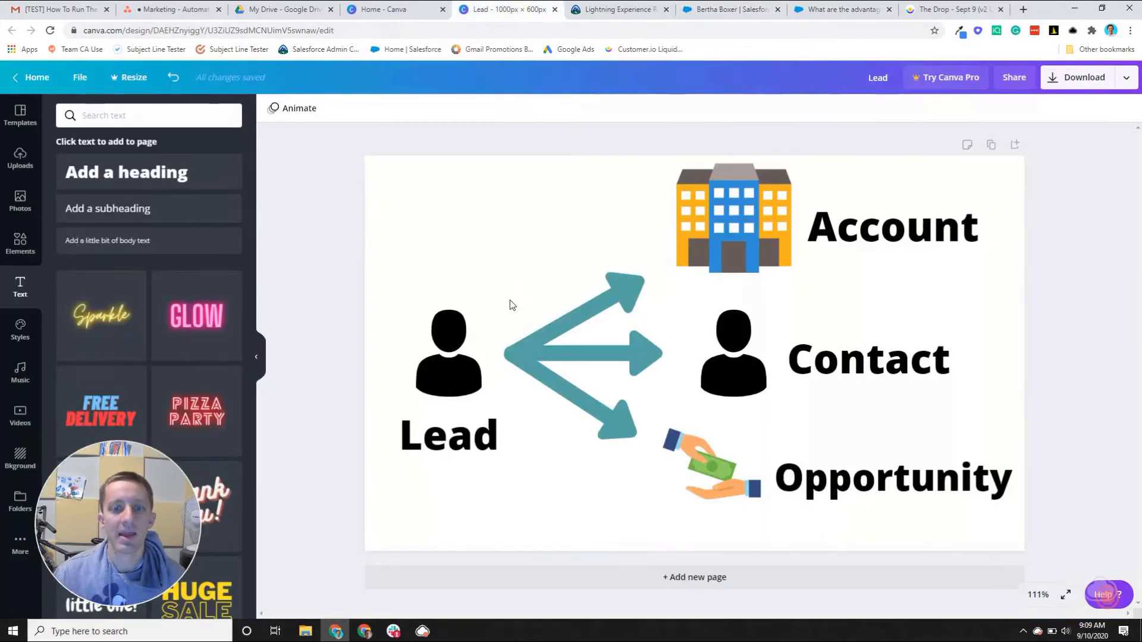
{"action": "mouse_move", "coordinate": [644, 139]}
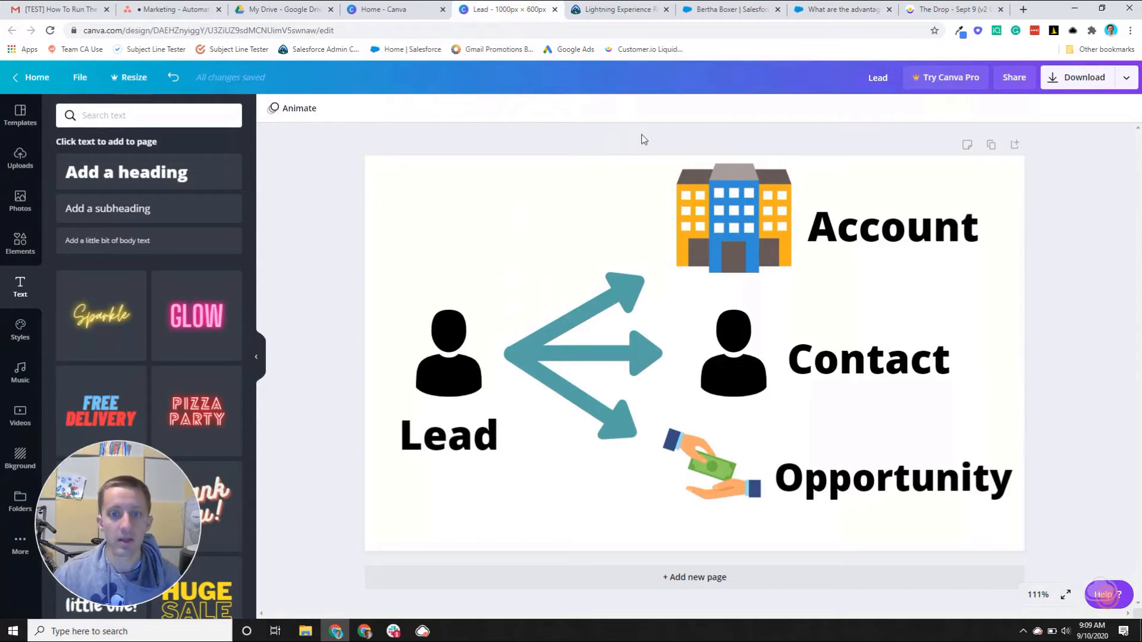
{"action": "left_click", "coordinate": [729, 10]}
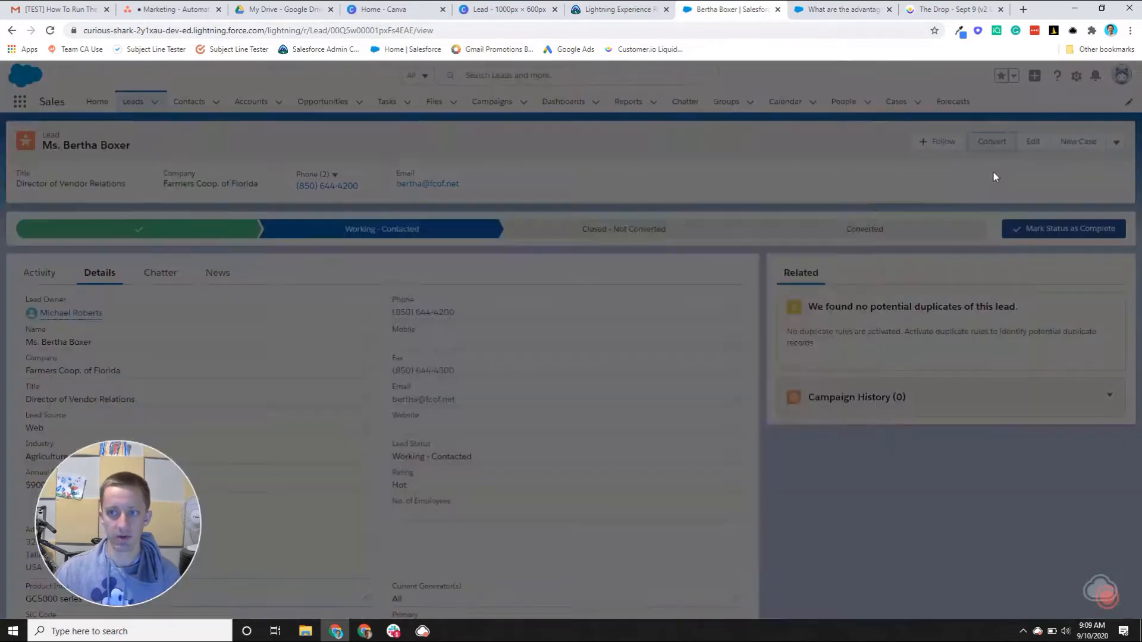
Step: Start converting the Farmers Coop. of Florida lead into a new account, contact and opportunity
{"action": "left_click", "coordinate": [991, 141]}
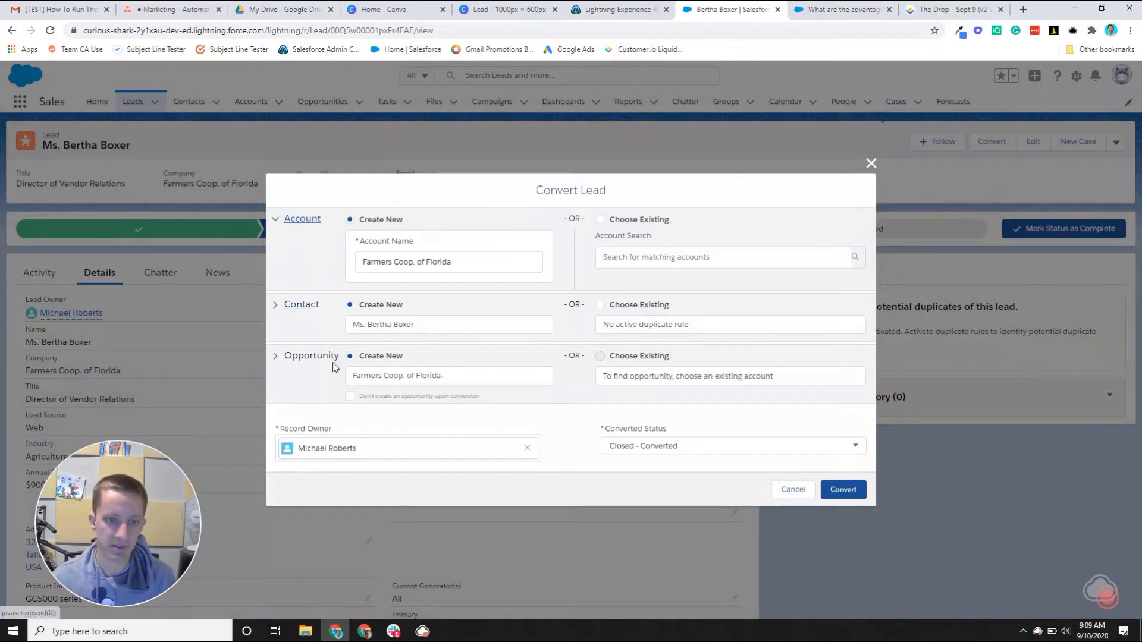
{"action": "mouse_move", "coordinate": [322, 361]}
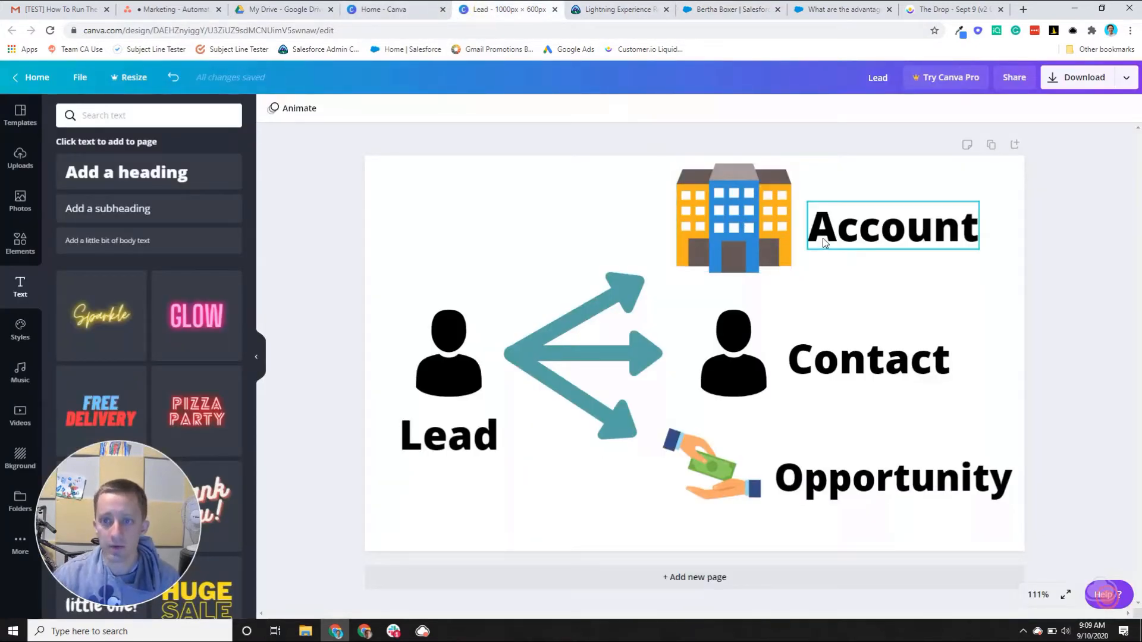
Step: Select the Account label in the Canva diagram, then return to the Convert Lead form
{"action": "left_click", "coordinate": [733, 218]}
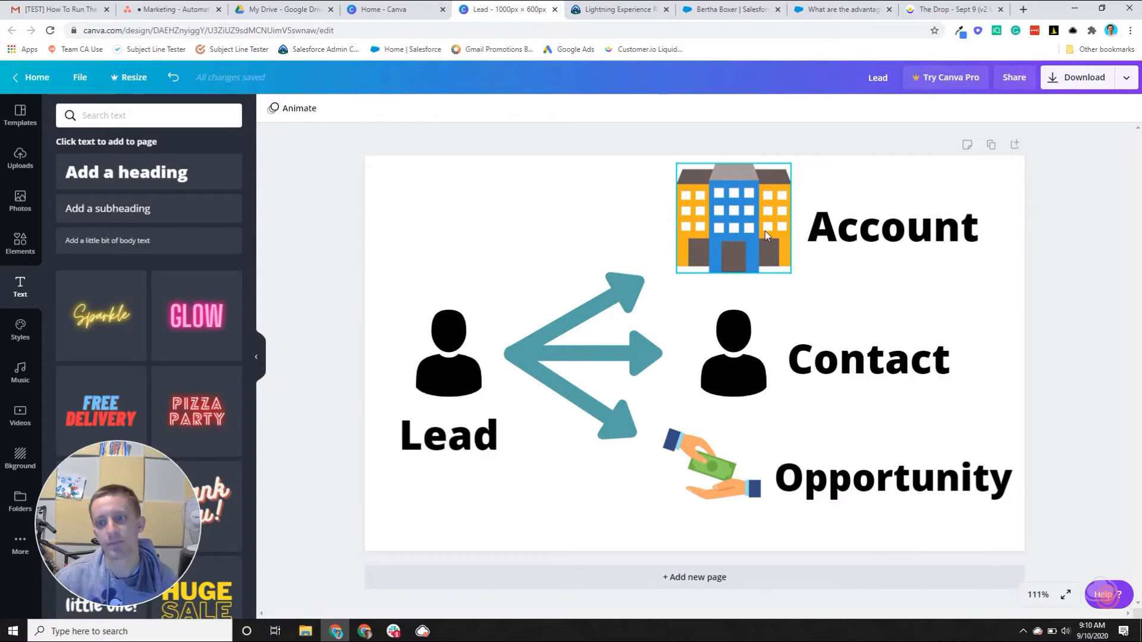
{"action": "left_click", "coordinate": [728, 9]}
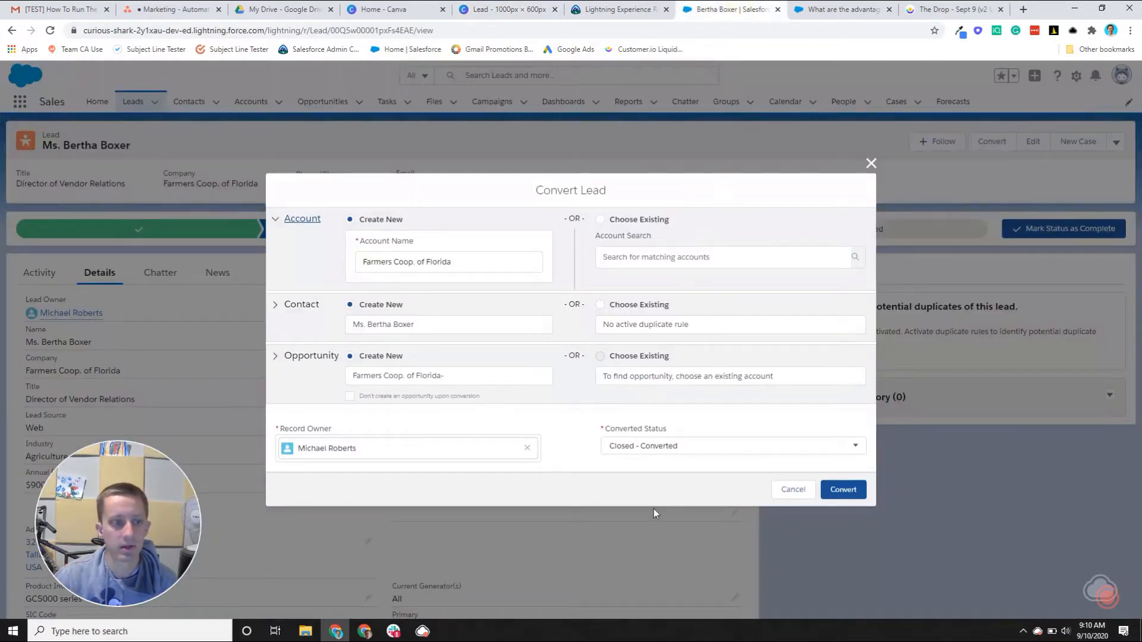
Step: Close the Convert Lead dialog and reopen it with Convert
{"action": "left_click", "coordinate": [794, 490]}
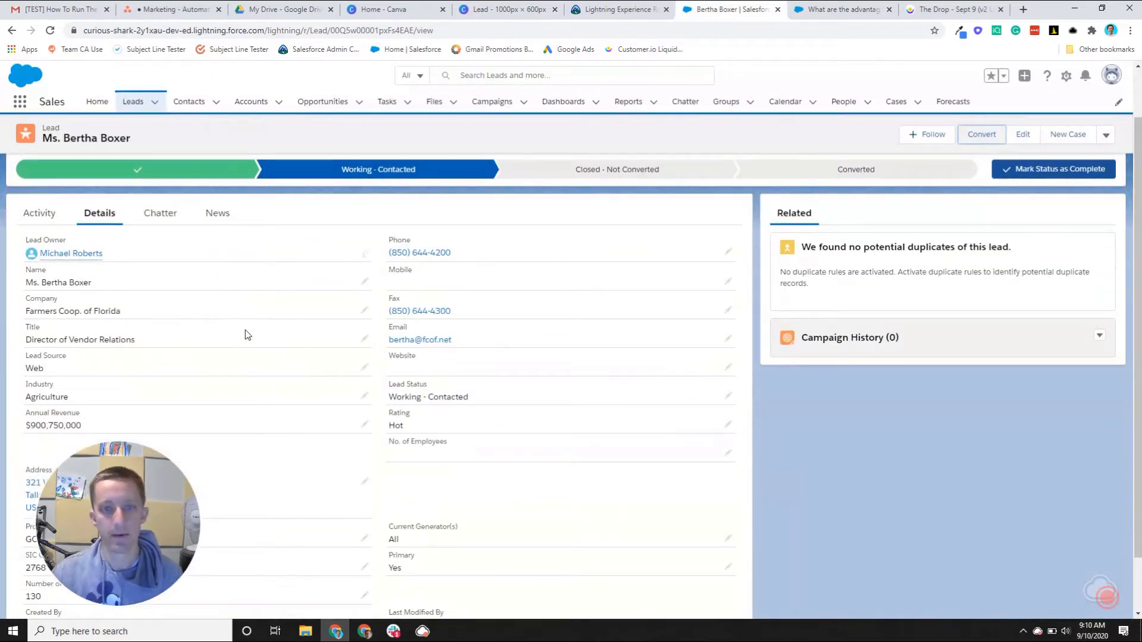
{"action": "left_click", "coordinate": [982, 134]}
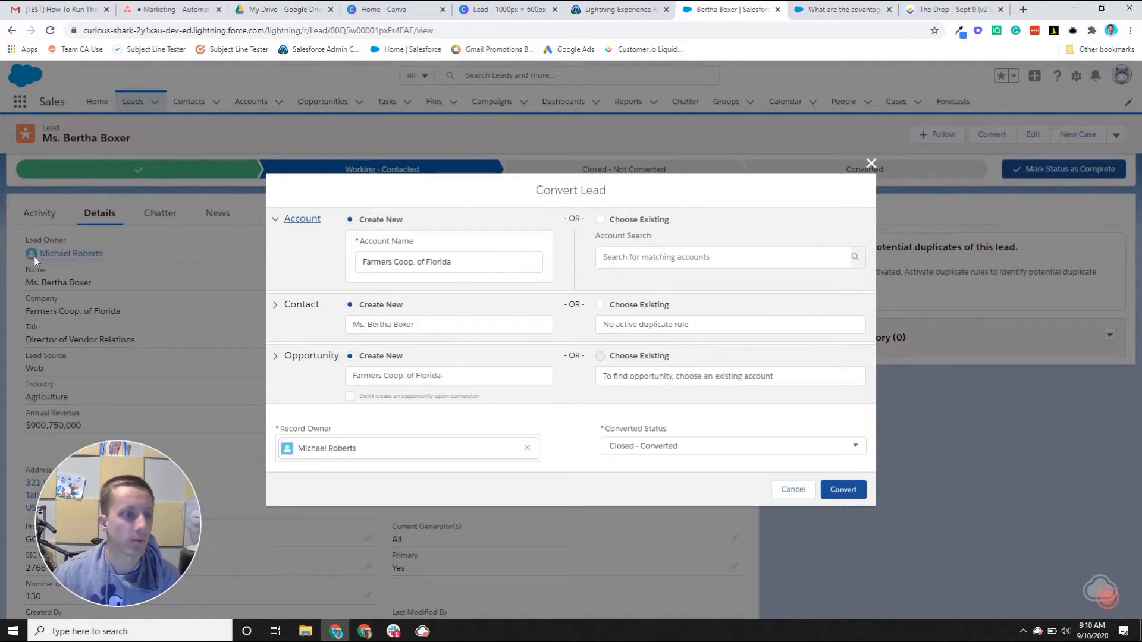
{"action": "mouse_move", "coordinate": [501, 306]}
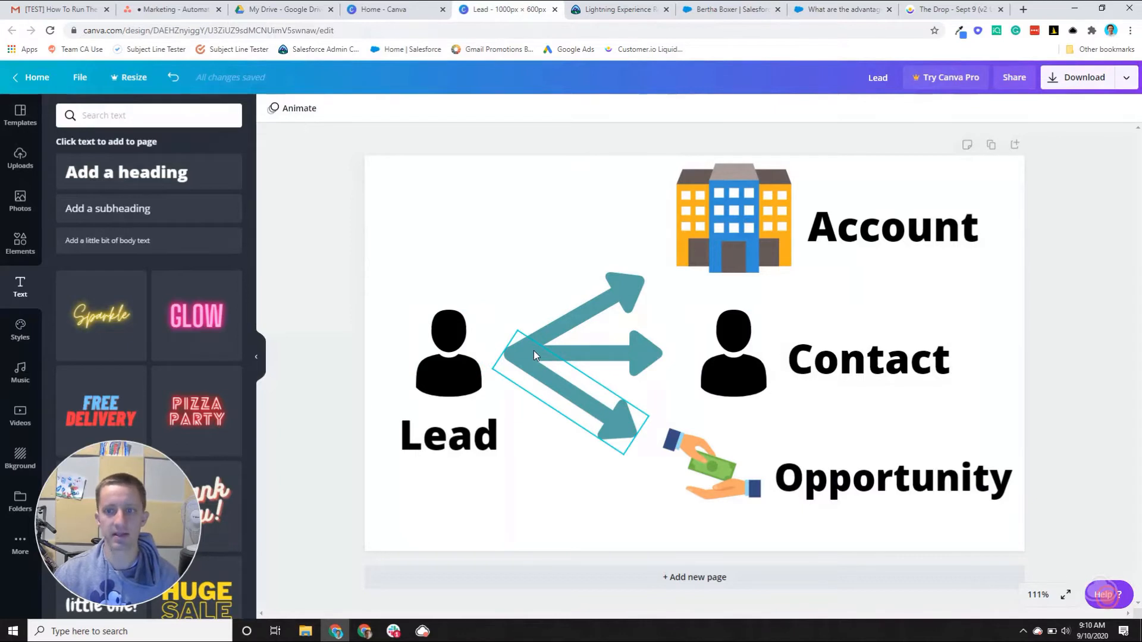
{"action": "left_click", "coordinate": [733, 354]}
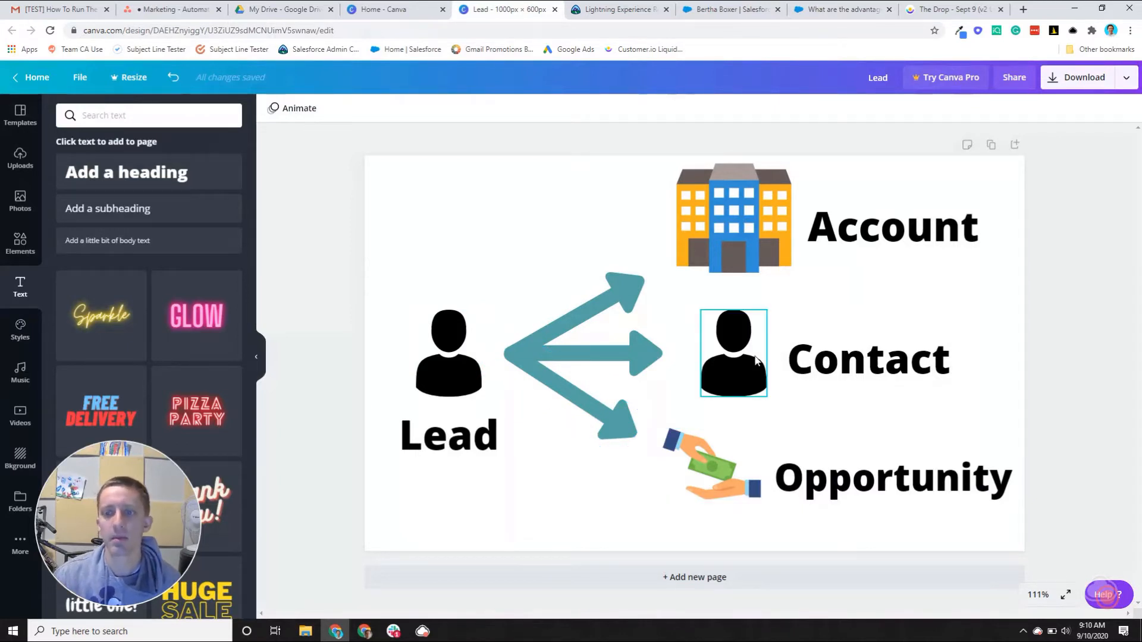
{"action": "left_click", "coordinate": [824, 429]}
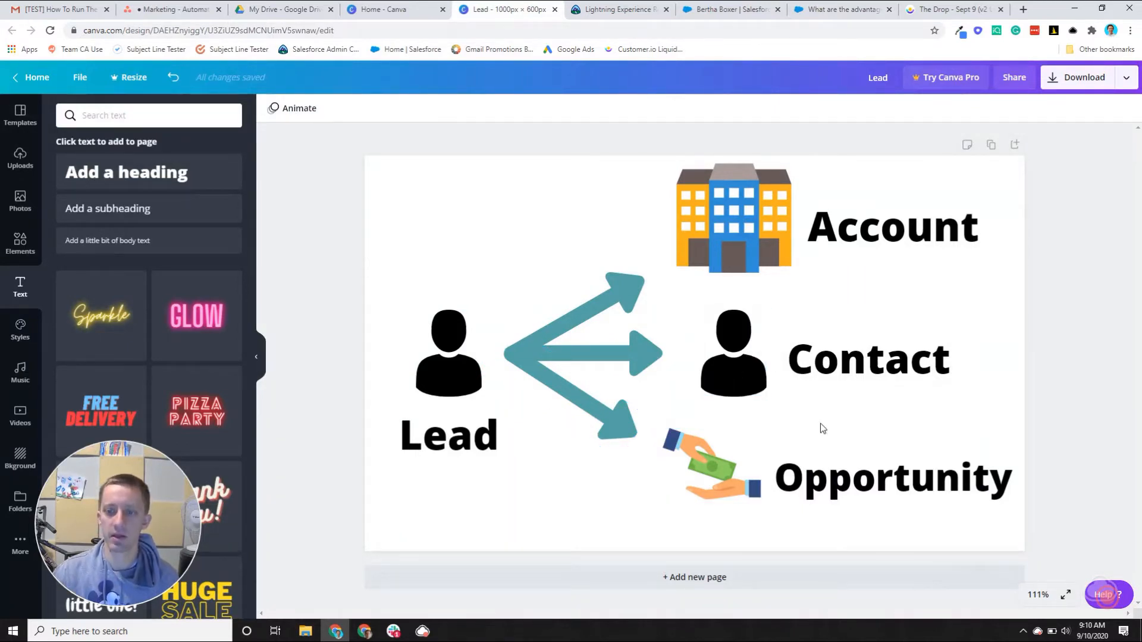
{"action": "mouse_move", "coordinate": [729, 419]}
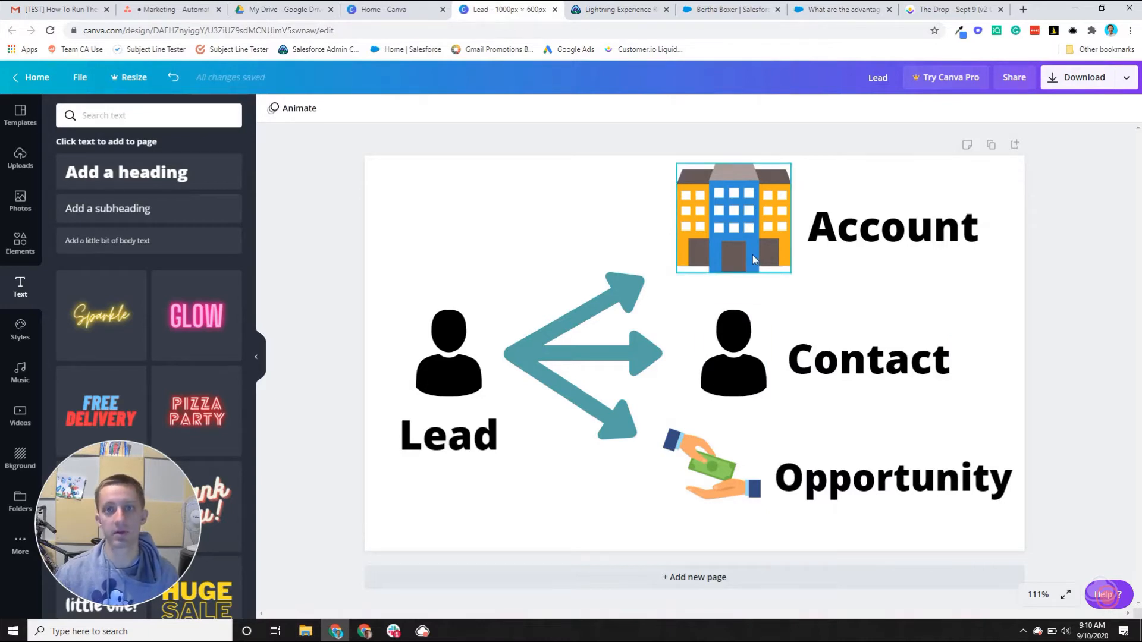
{"action": "left_click", "coordinate": [892, 225]}
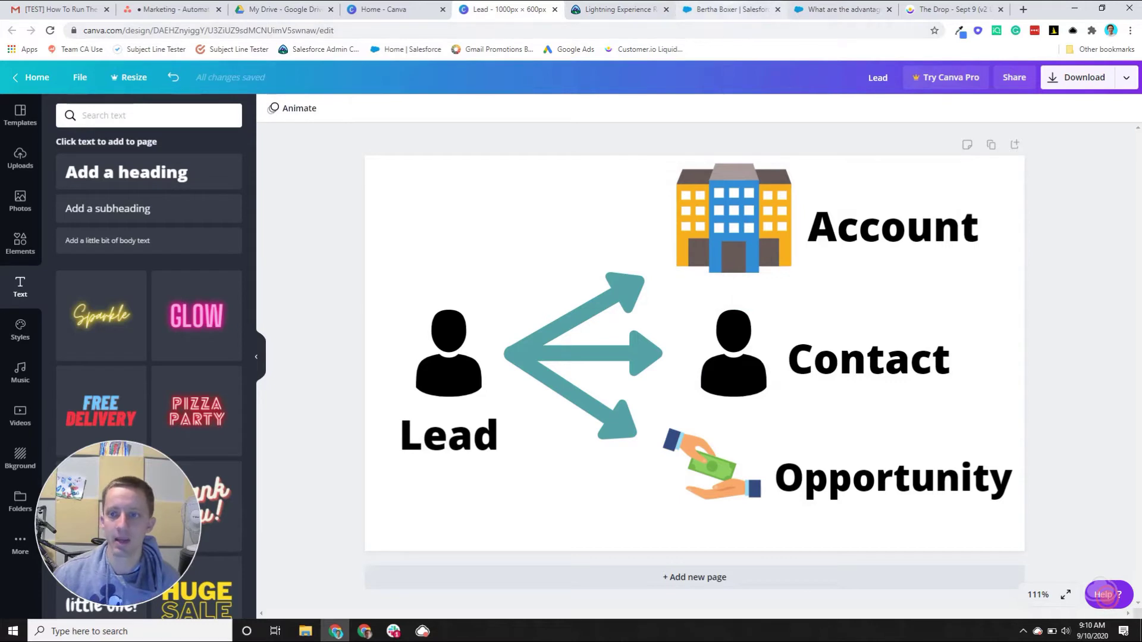
{"action": "left_click", "coordinate": [735, 359]}
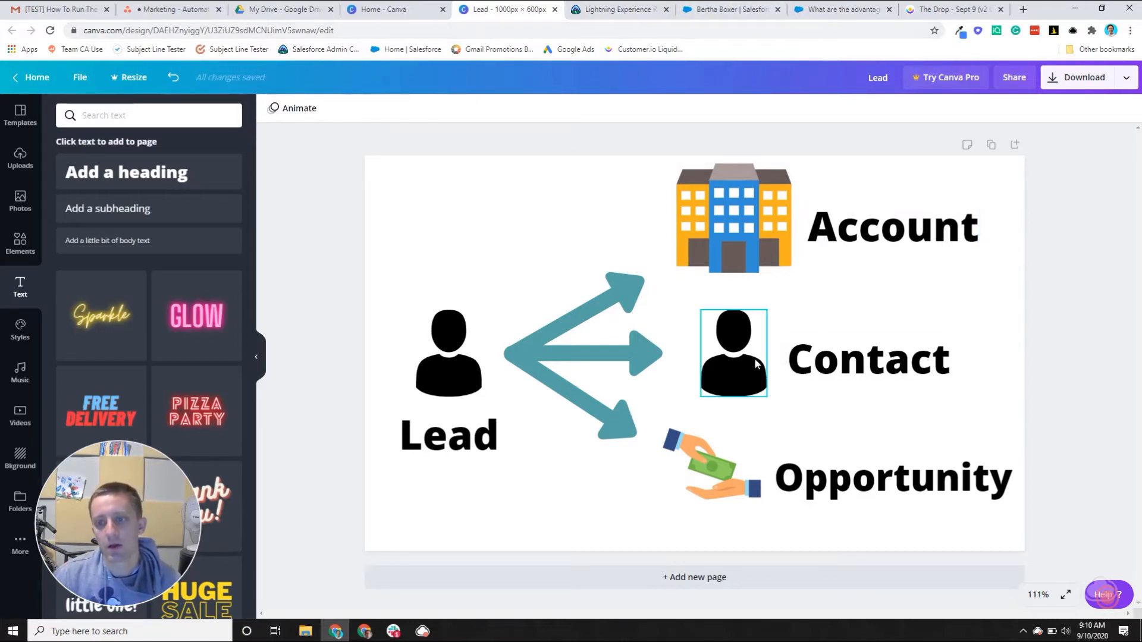
{"action": "left_click", "coordinate": [704, 309]}
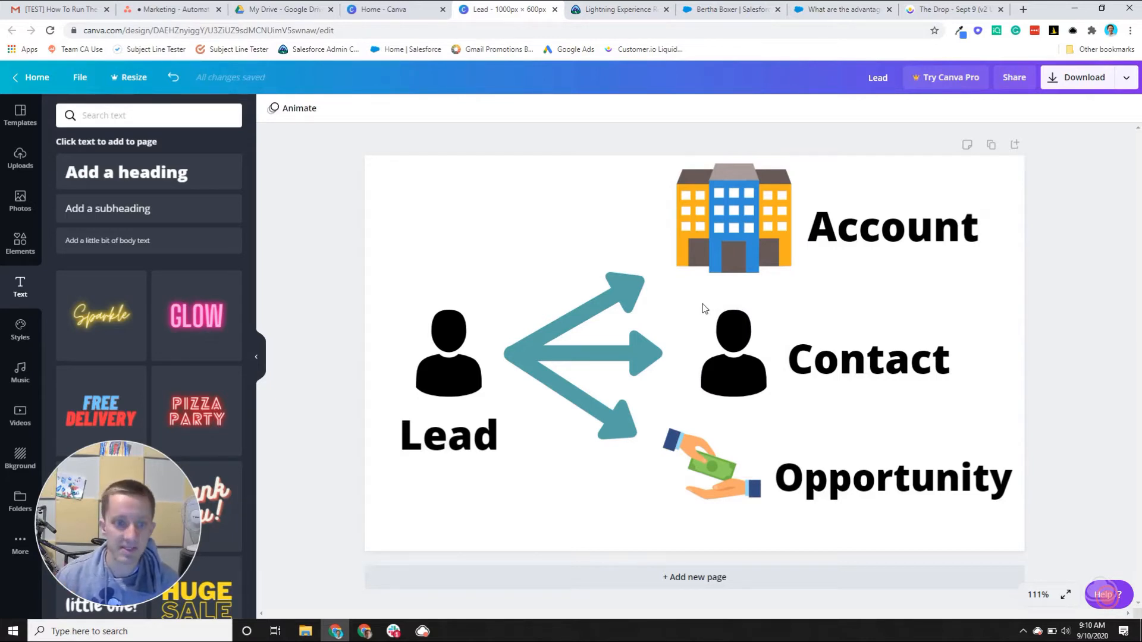
{"action": "left_click", "coordinate": [733, 219]}
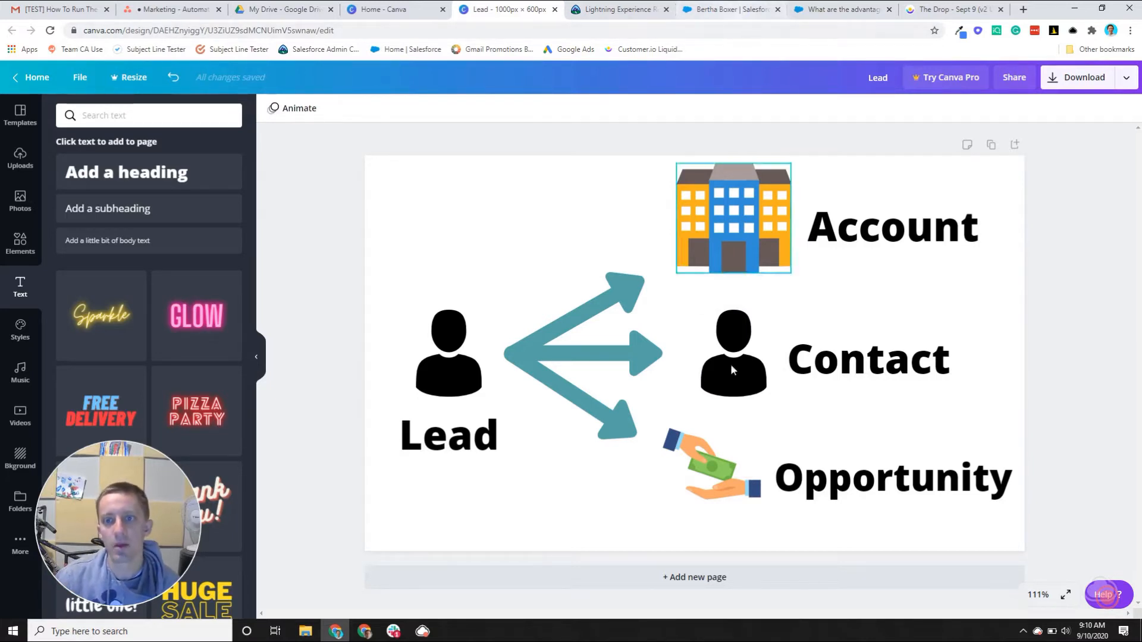
{"action": "left_click", "coordinate": [734, 369]}
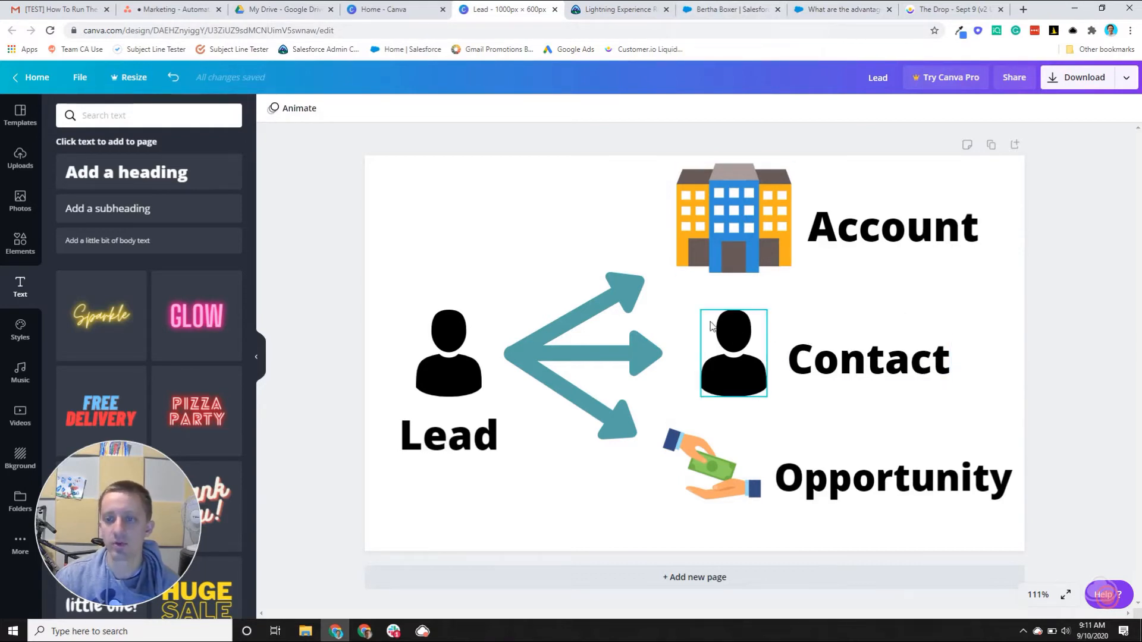
{"action": "left_click", "coordinate": [892, 226]}
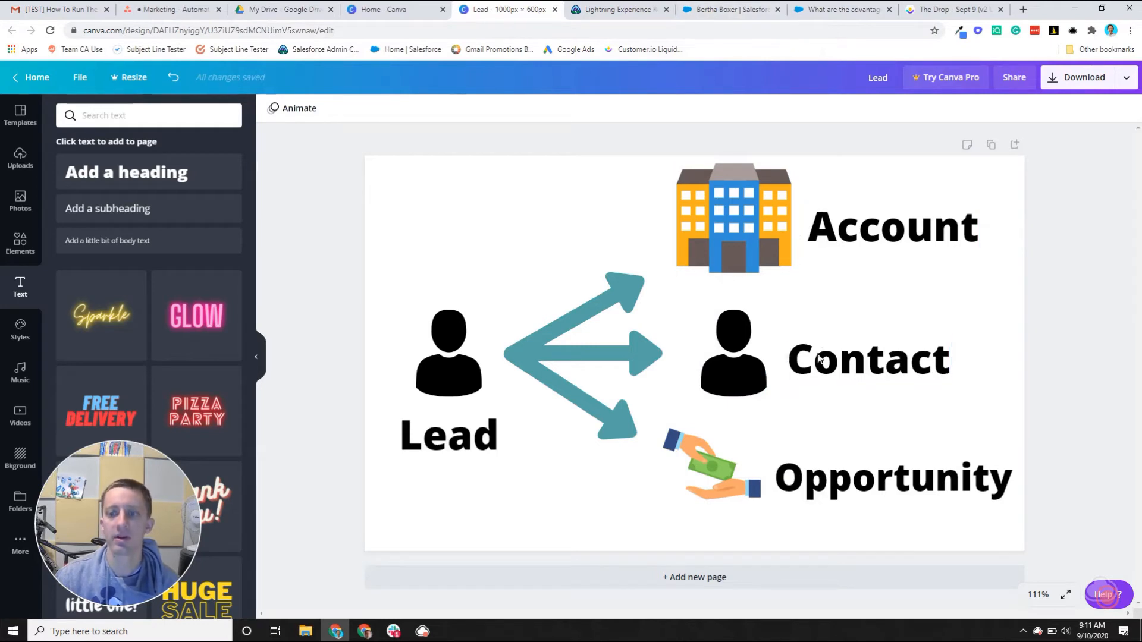
{"action": "left_click", "coordinate": [733, 219]}
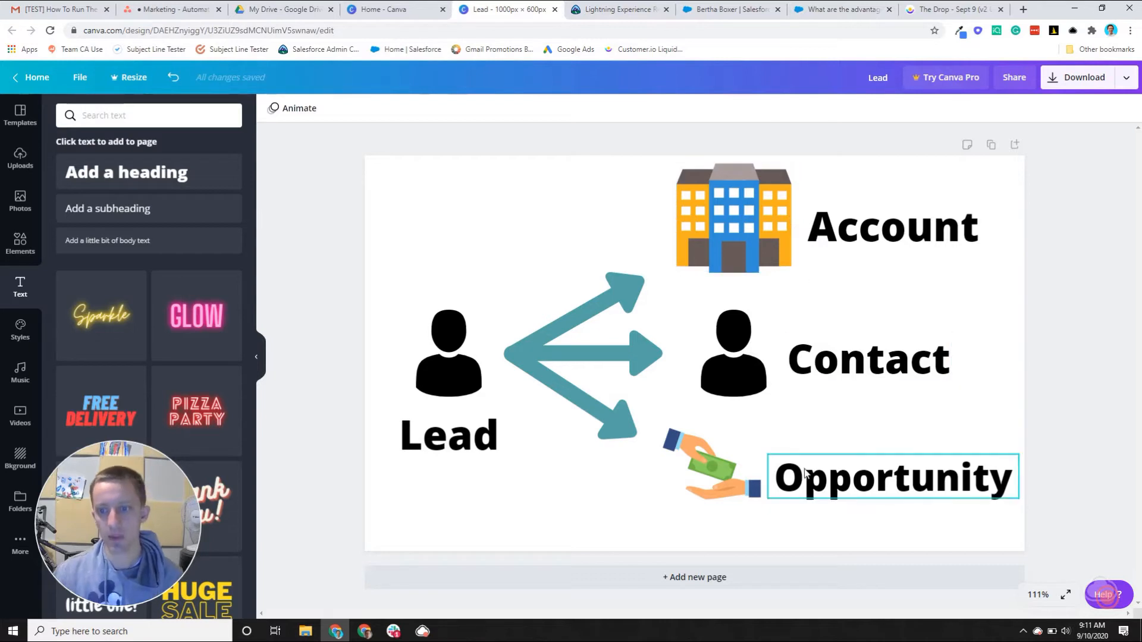
{"action": "left_click", "coordinate": [731, 9]}
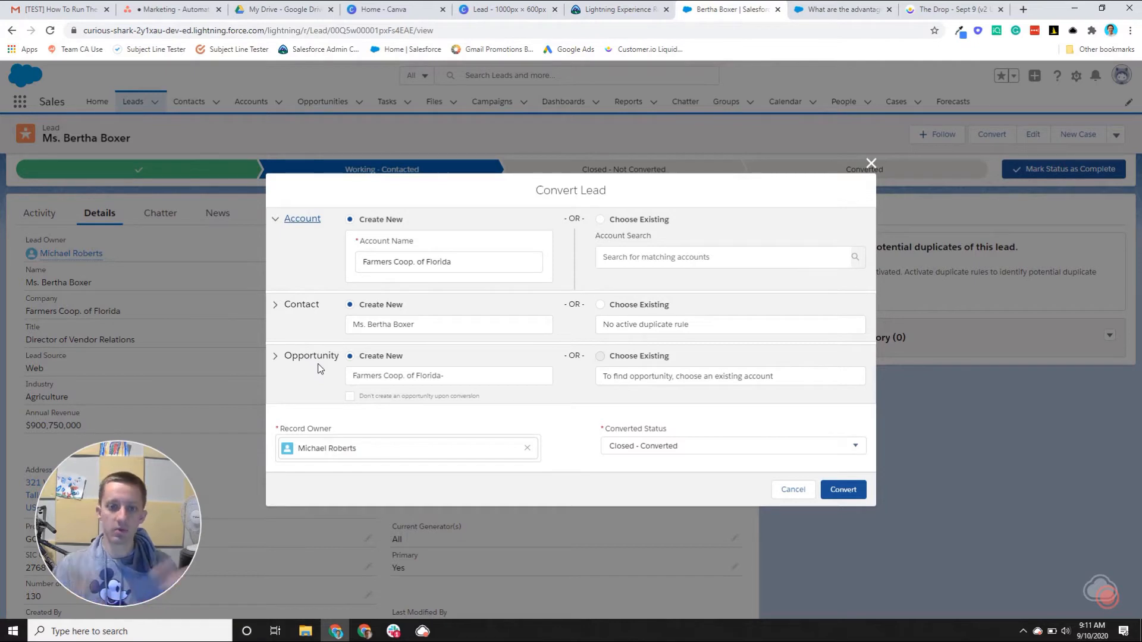
{"action": "mouse_move", "coordinate": [316, 375]}
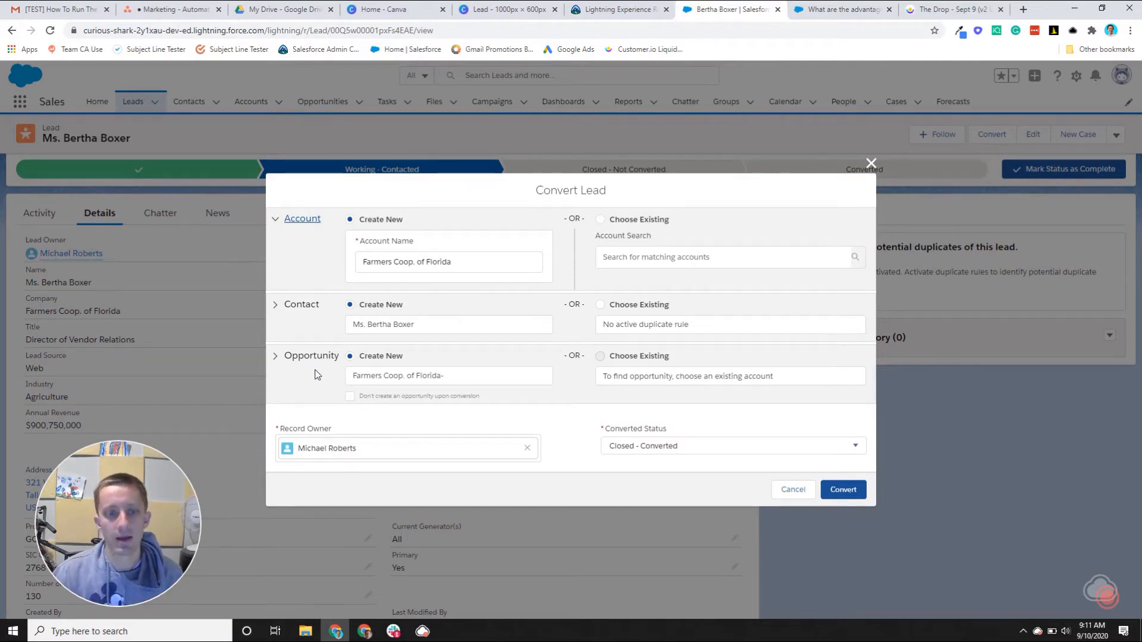
{"action": "mouse_move", "coordinate": [529, 390]}
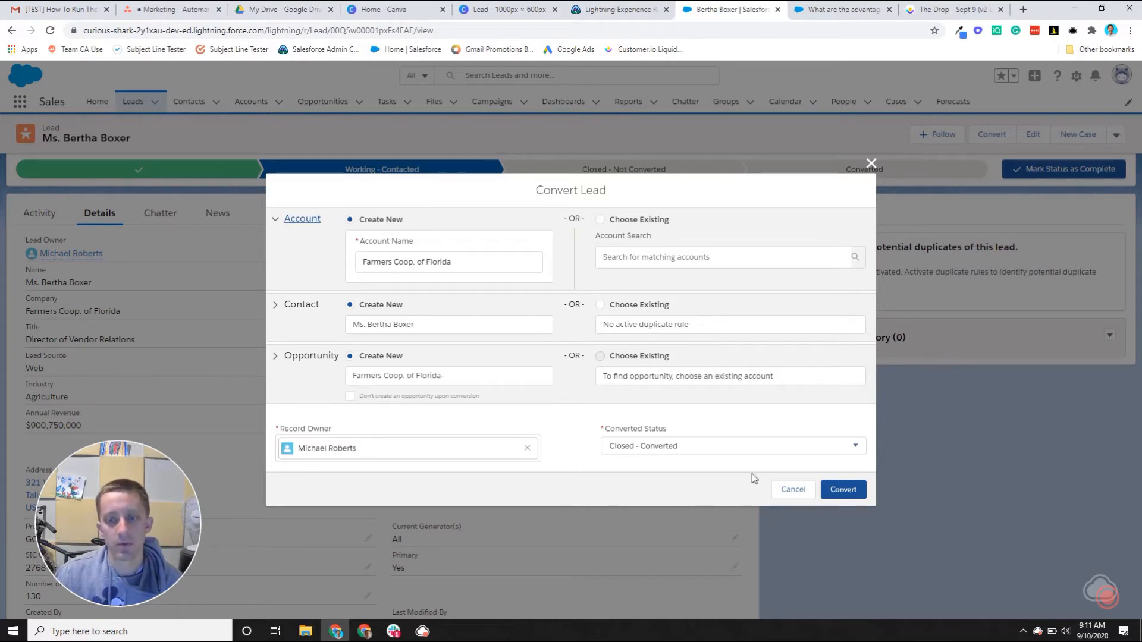
Step: Leave the lead conversion and show the recently viewed Opportunities list
{"action": "left_click", "coordinate": [793, 490]}
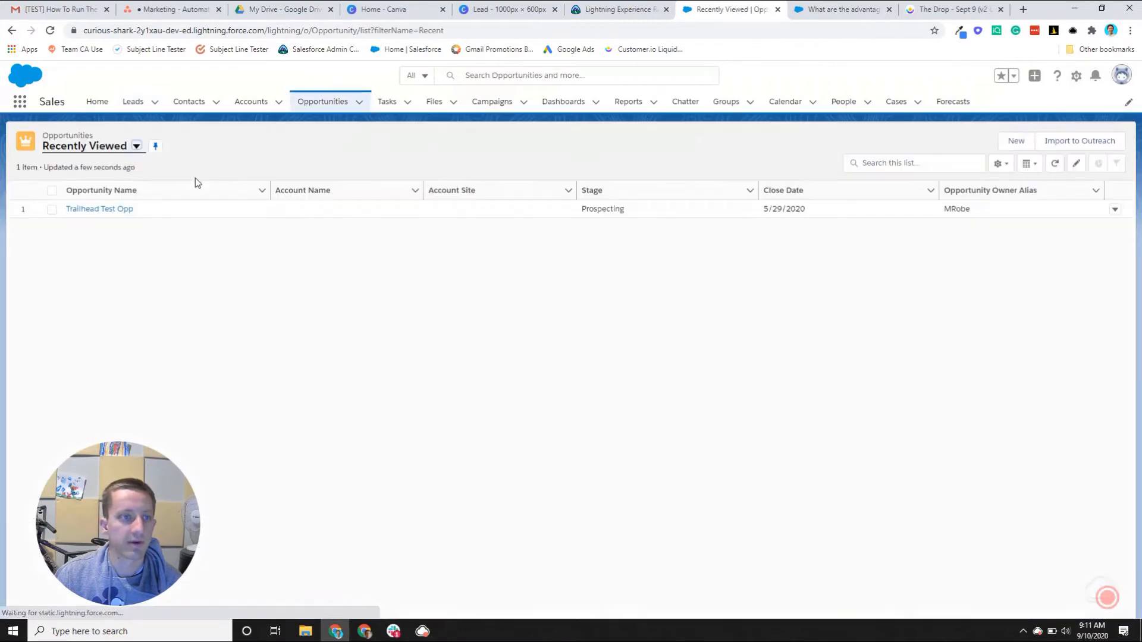
Step: Open Trailhead Test Opp's details: $209.00 amount, 5/29/2020 close, Prospecting, 10% probability
{"action": "left_click", "coordinate": [99, 209]}
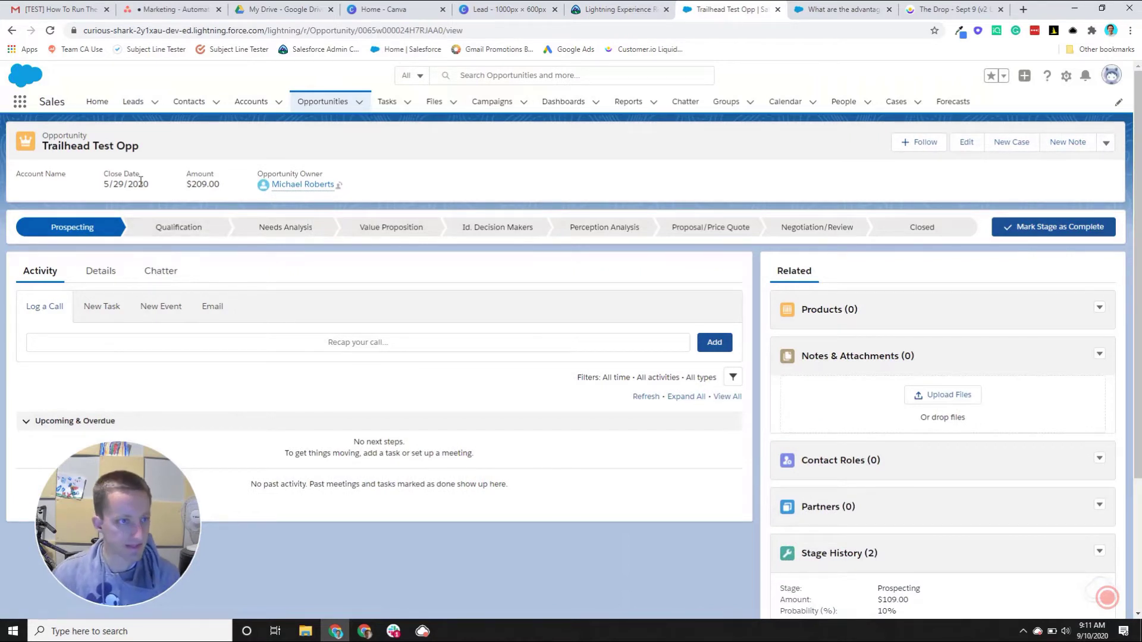
{"action": "left_click", "coordinate": [99, 270]}
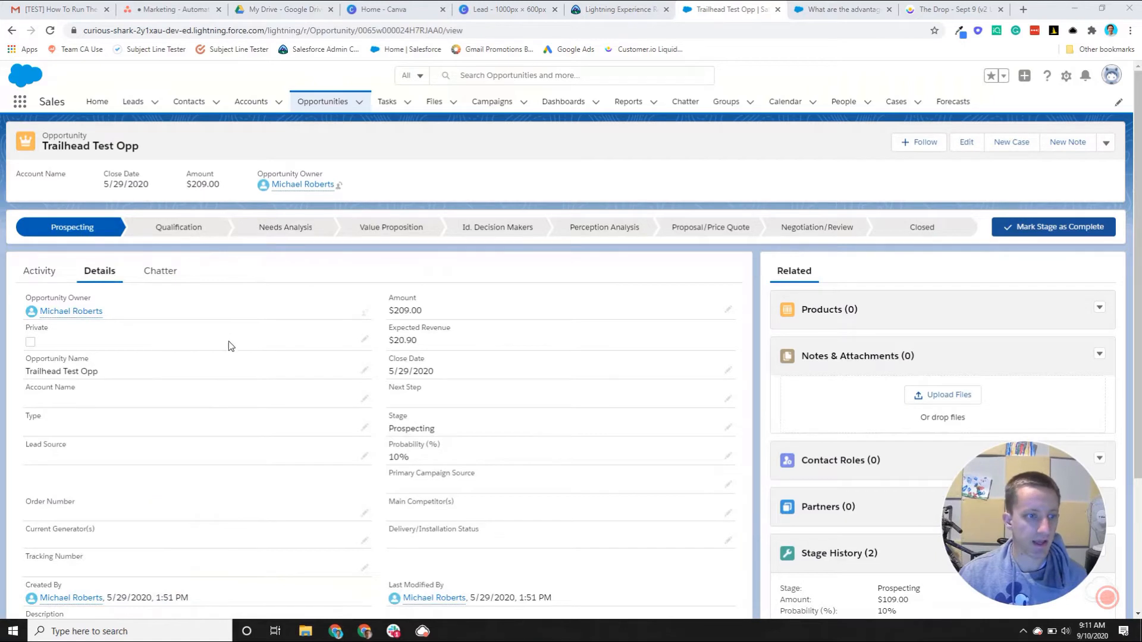
{"action": "scroll", "scroll_direction": "down", "scroll_amount": 3}
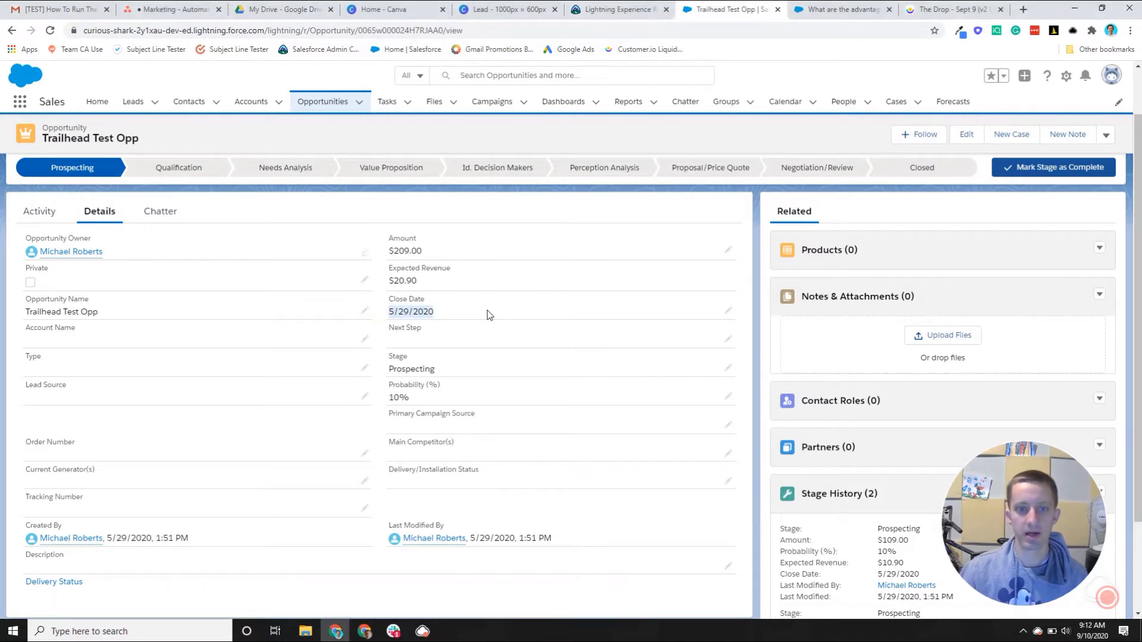
{"action": "mouse_move", "coordinate": [504, 313]}
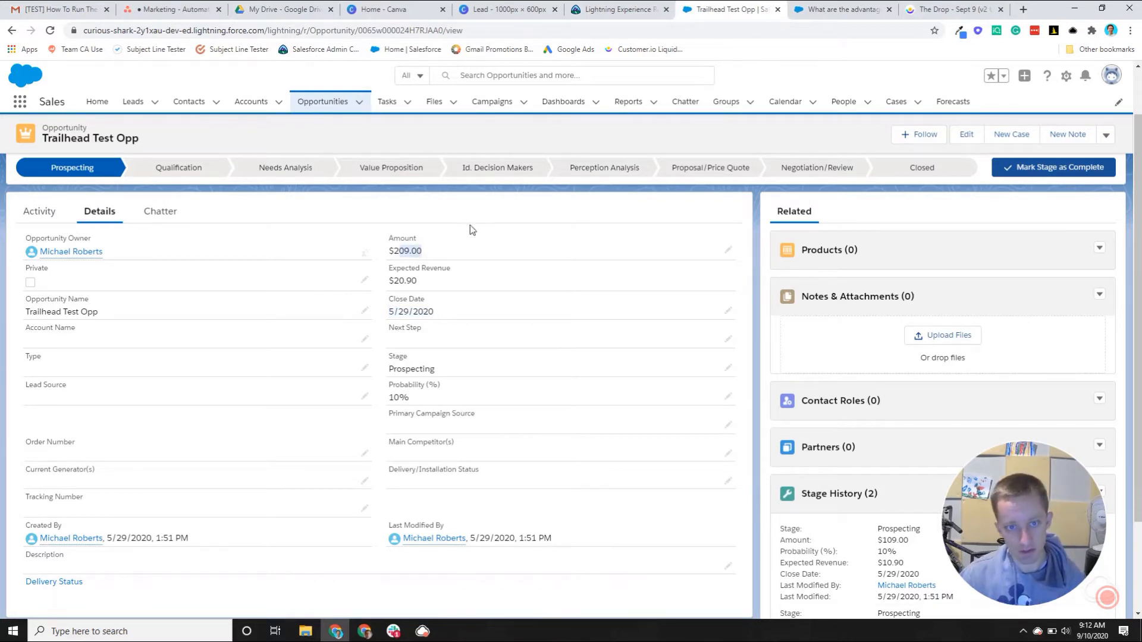
{"action": "mouse_move", "coordinate": [473, 323]}
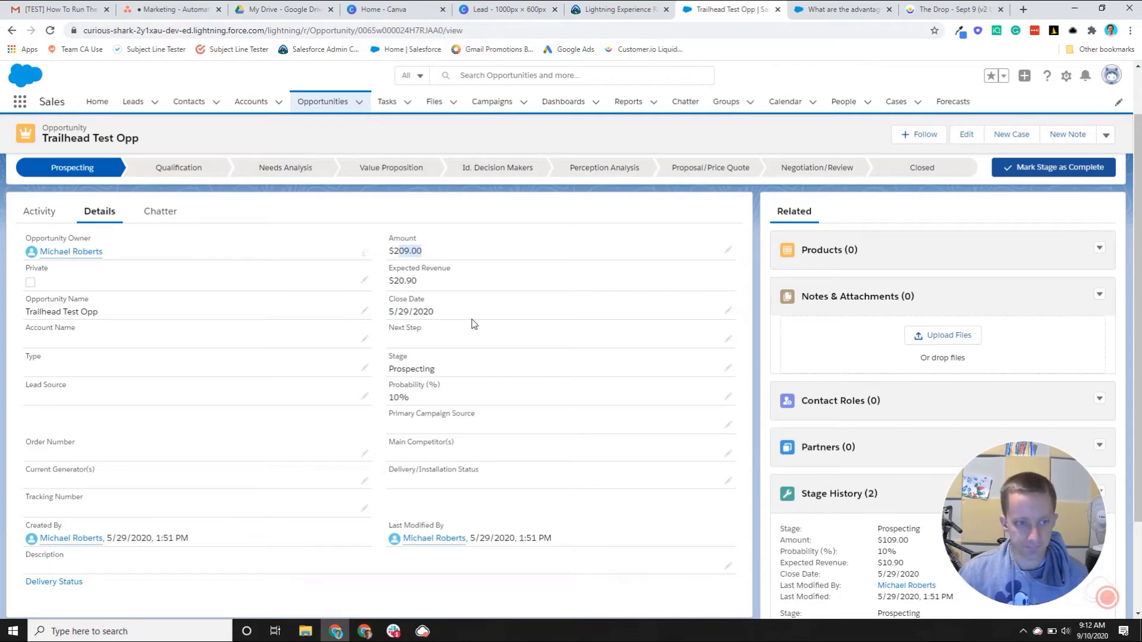
{"action": "scroll", "scroll_direction": "down", "scroll_amount": 3}
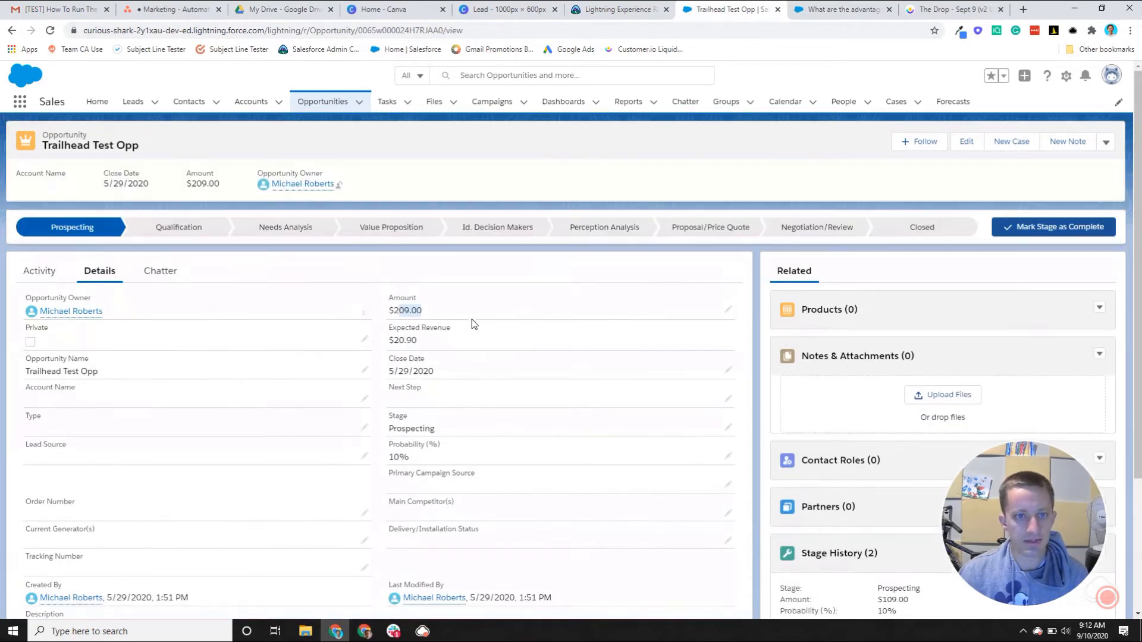
{"action": "mouse_move", "coordinate": [403, 402]}
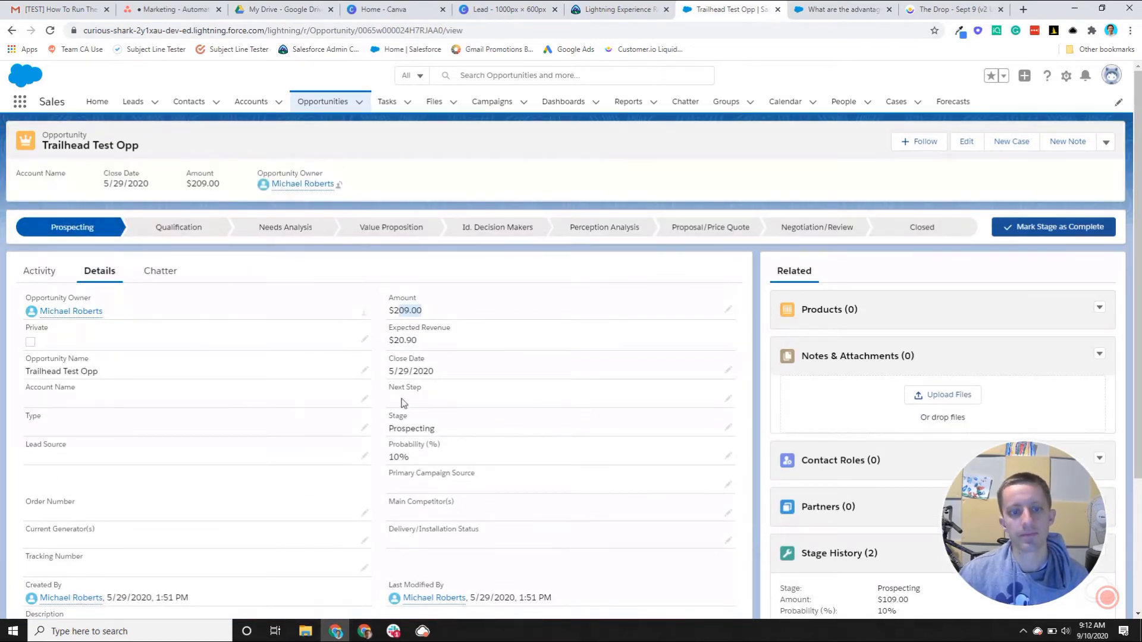
{"action": "scroll", "scroll_direction": "down", "scroll_amount": 3}
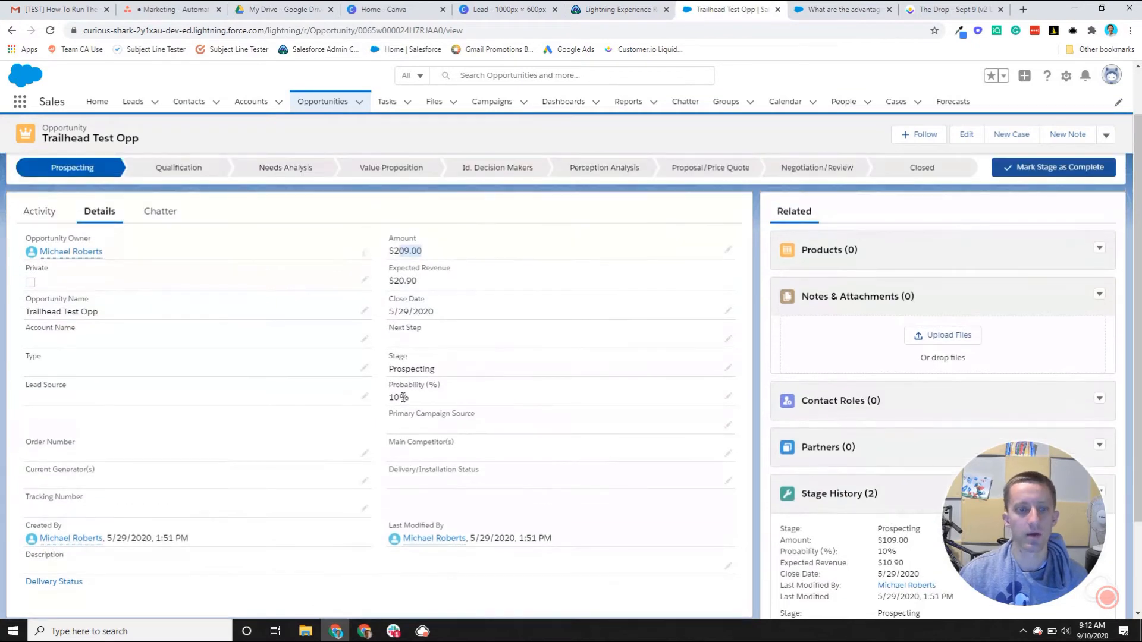
{"action": "mouse_move", "coordinate": [521, 282]}
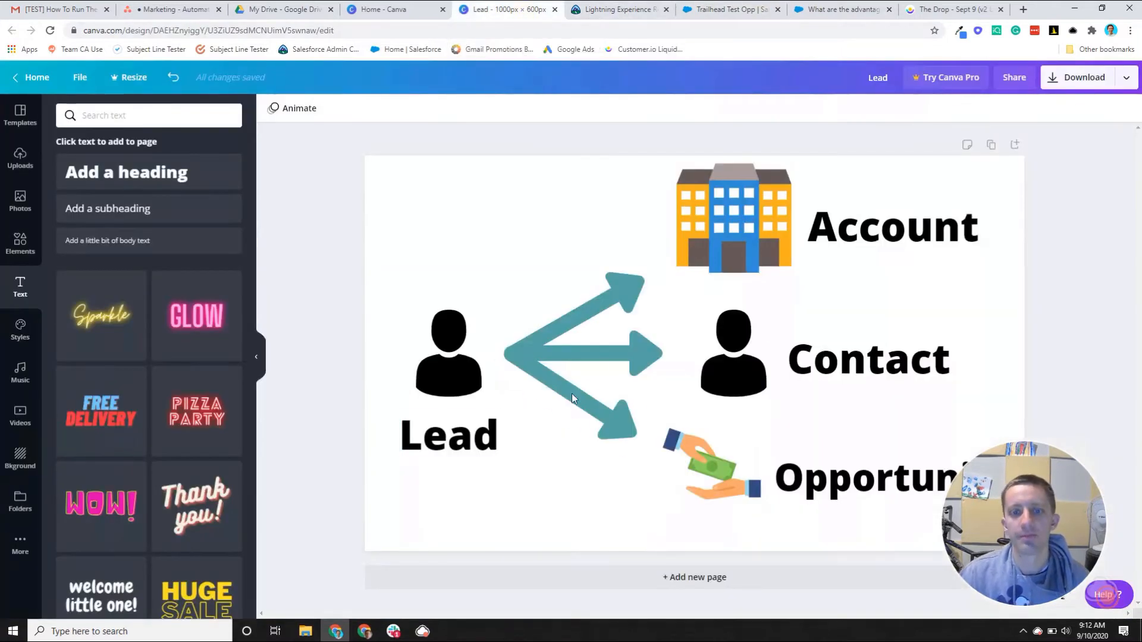
{"action": "mouse_move", "coordinate": [751, 314]}
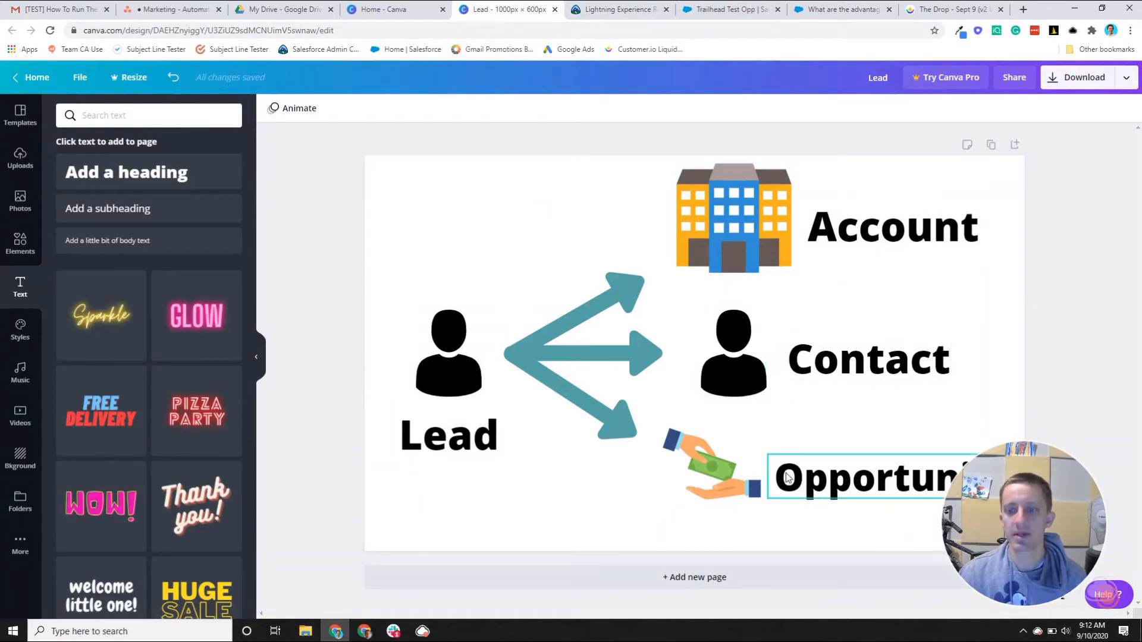
Step: Select the Account building and money handshake illustrations in the Canva diagram
{"action": "left_click", "coordinate": [802, 454]}
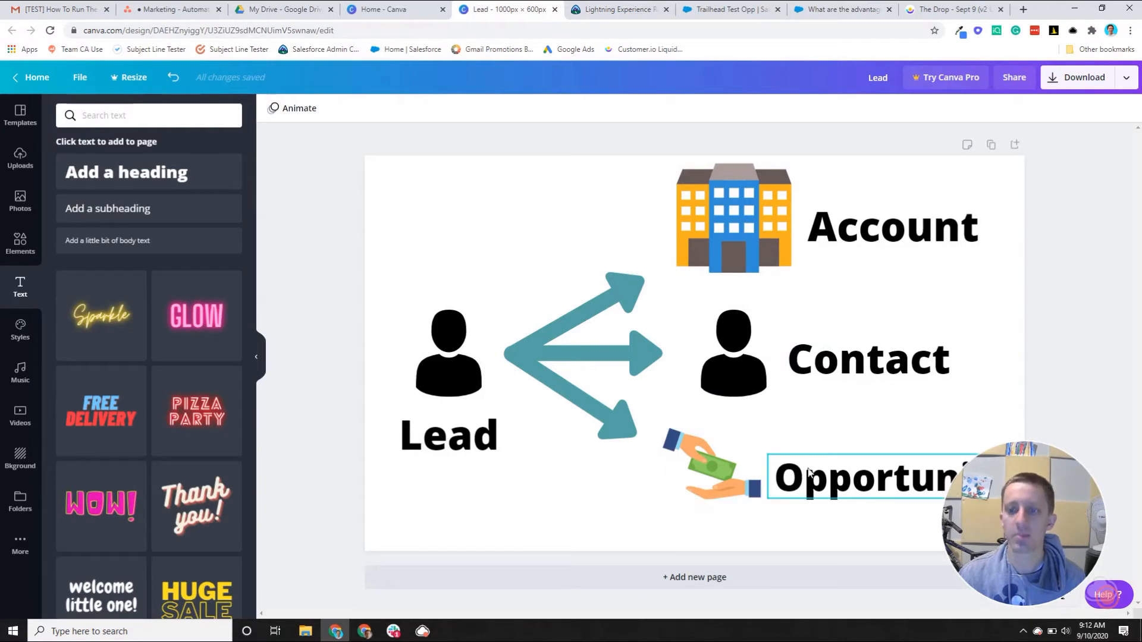
{"action": "left_click", "coordinate": [869, 359]}
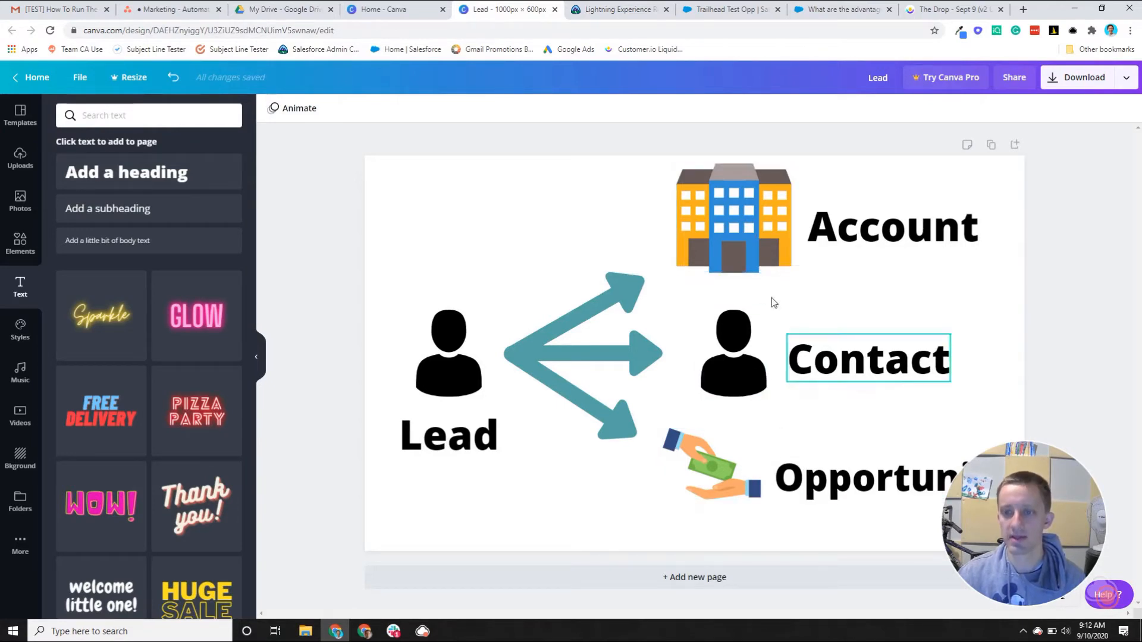
{"action": "left_click", "coordinate": [893, 226]}
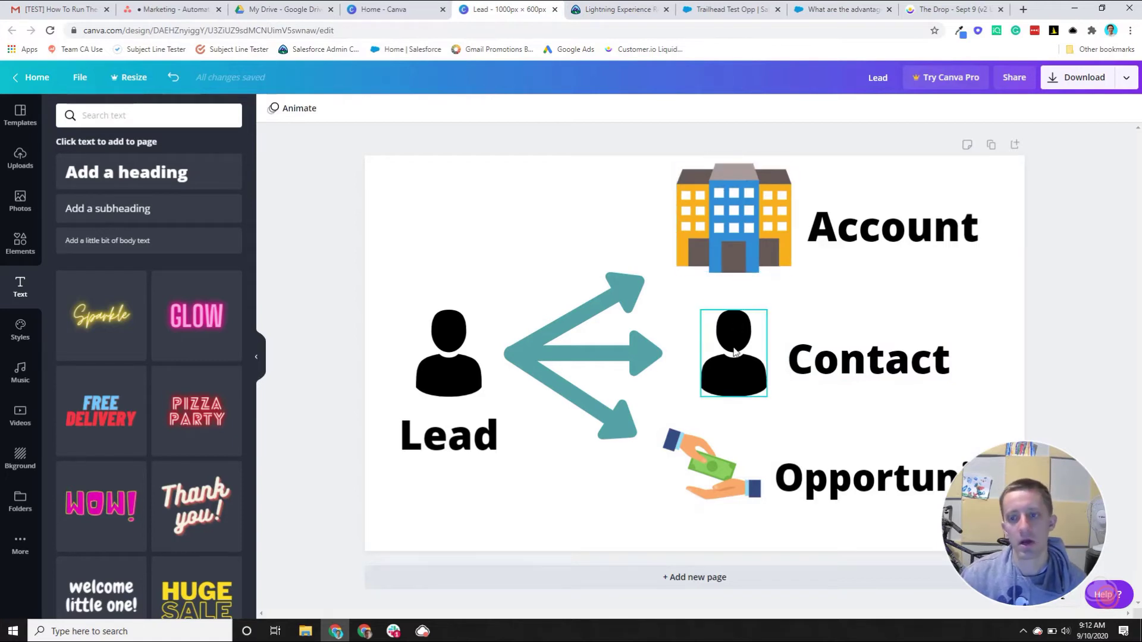
{"action": "mouse_move", "coordinate": [741, 383]}
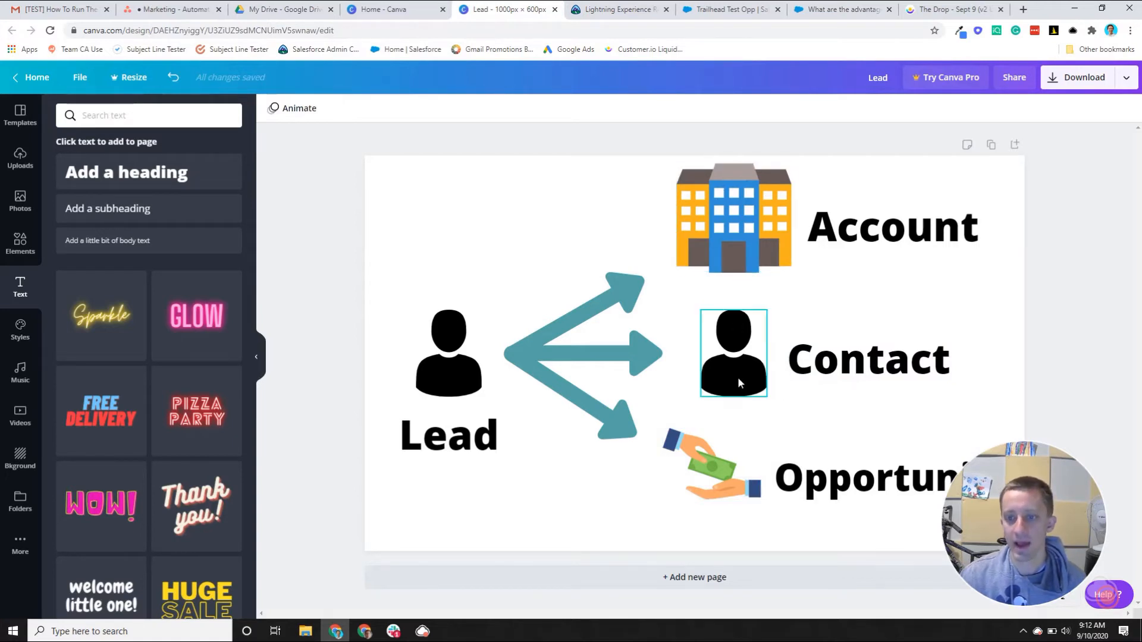
{"action": "left_click", "coordinate": [867, 359]}
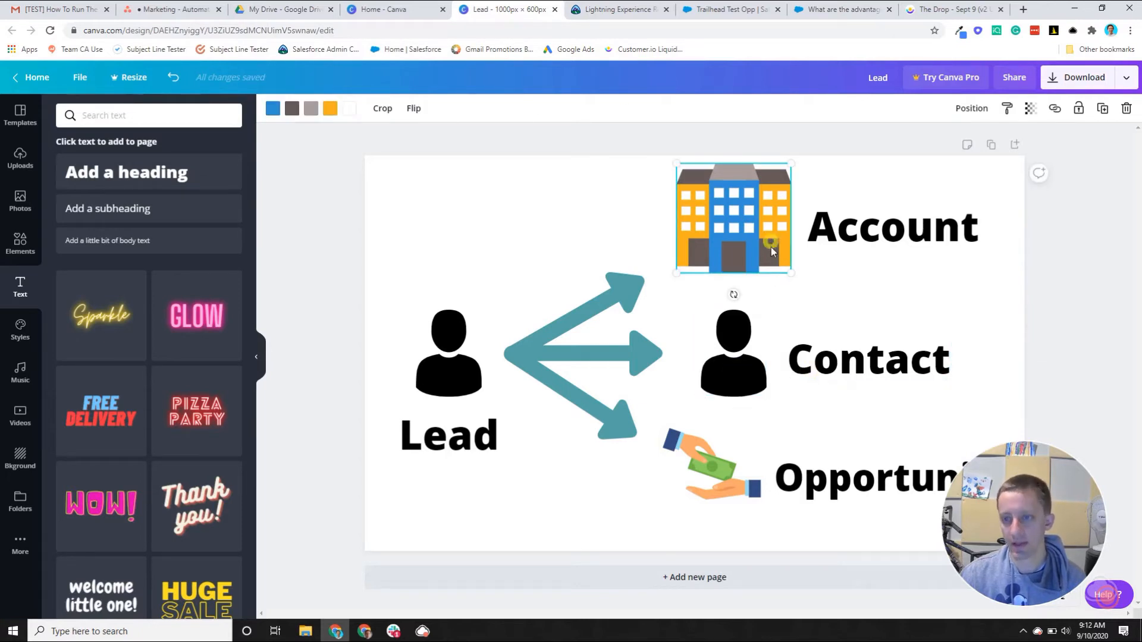
{"action": "left_click", "coordinate": [869, 359]}
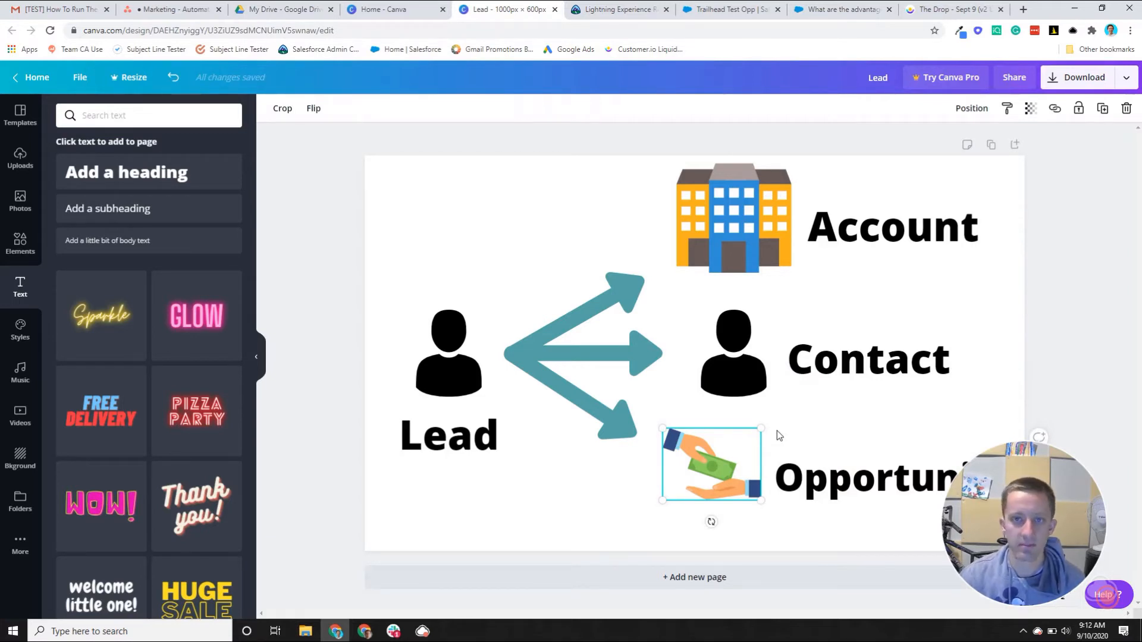
{"action": "mouse_move", "coordinate": [771, 431]}
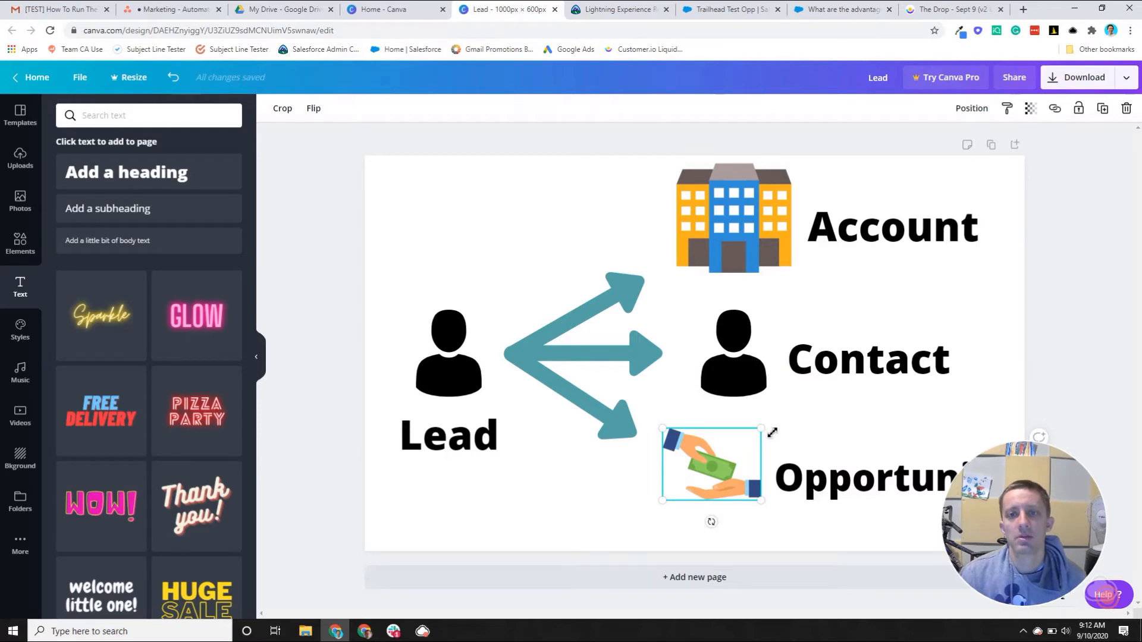
{"action": "mouse_move", "coordinate": [747, 431]}
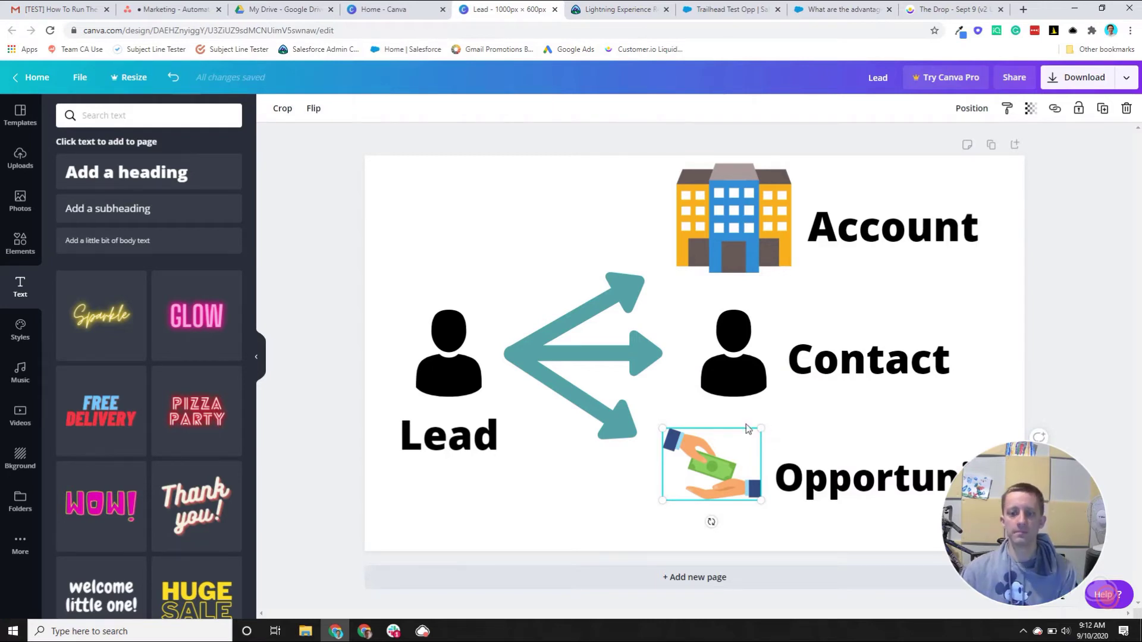
{"action": "mouse_move", "coordinate": [1020, 508]}
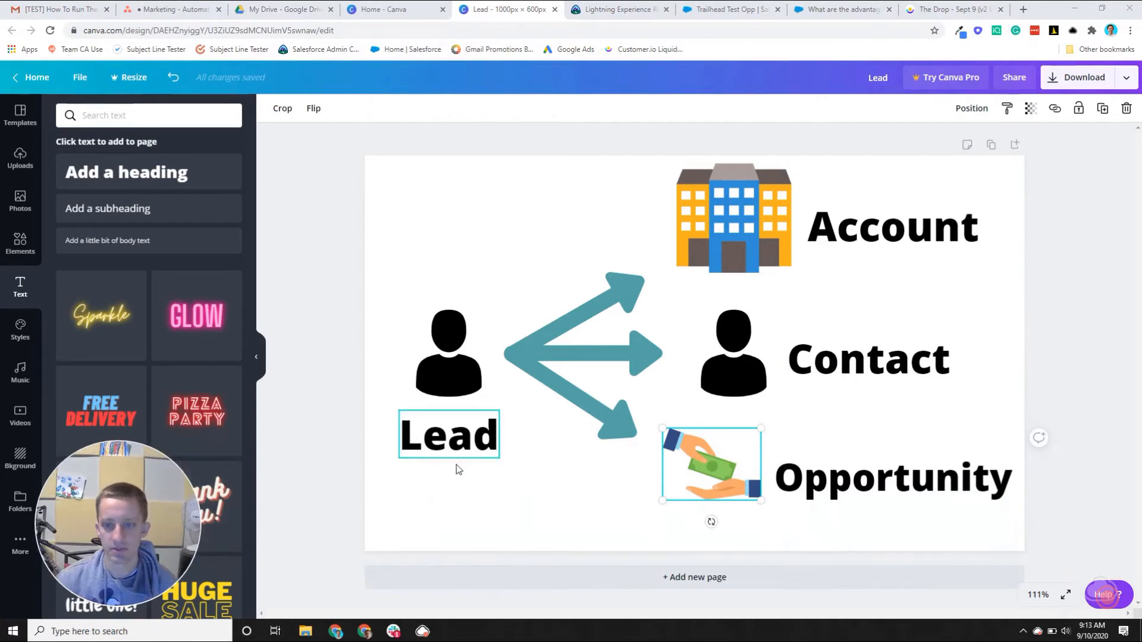
Step: Select the Lead, Contact and Account icons, then return to the Salesforce Leads list
{"action": "left_click", "coordinate": [449, 356]}
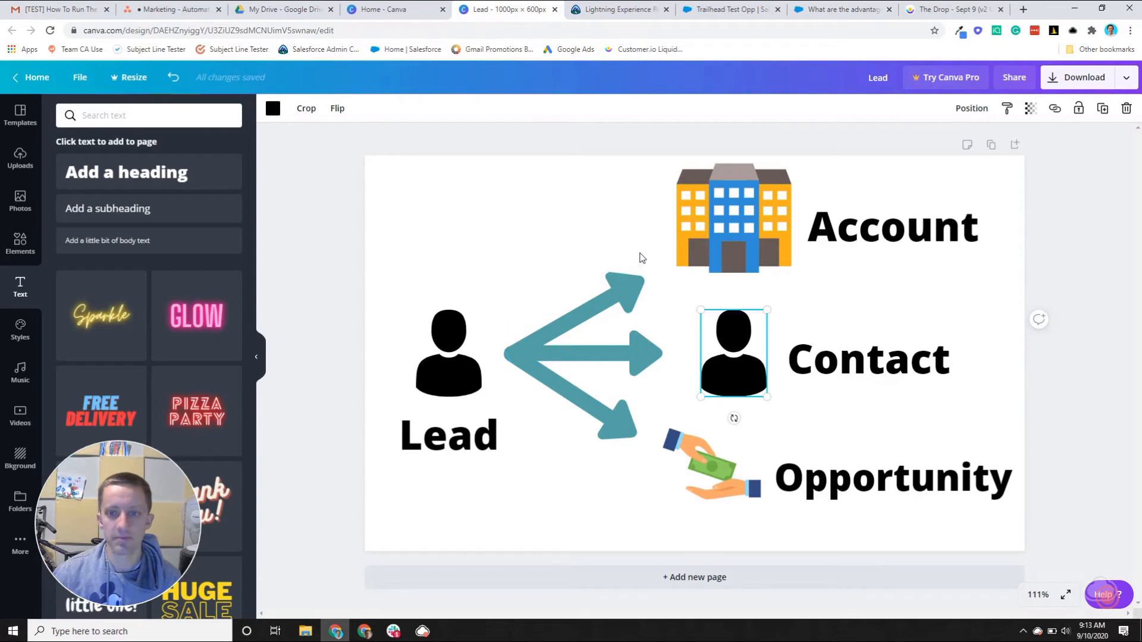
{"action": "mouse_move", "coordinate": [507, 293]}
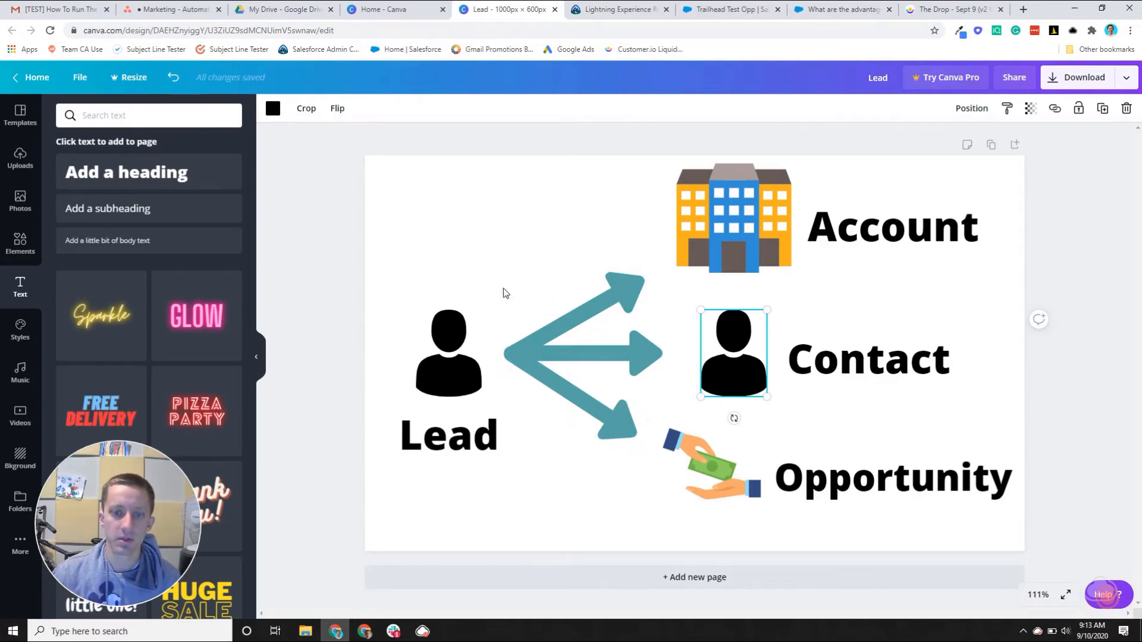
{"action": "left_click", "coordinate": [448, 360]}
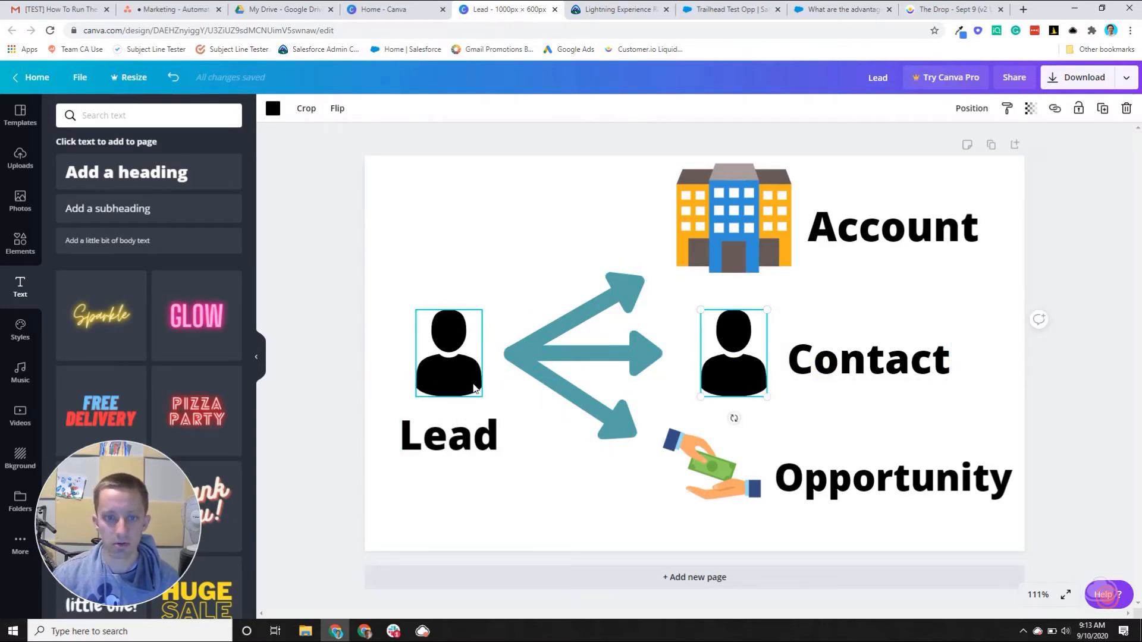
{"action": "left_click", "coordinate": [582, 366]}
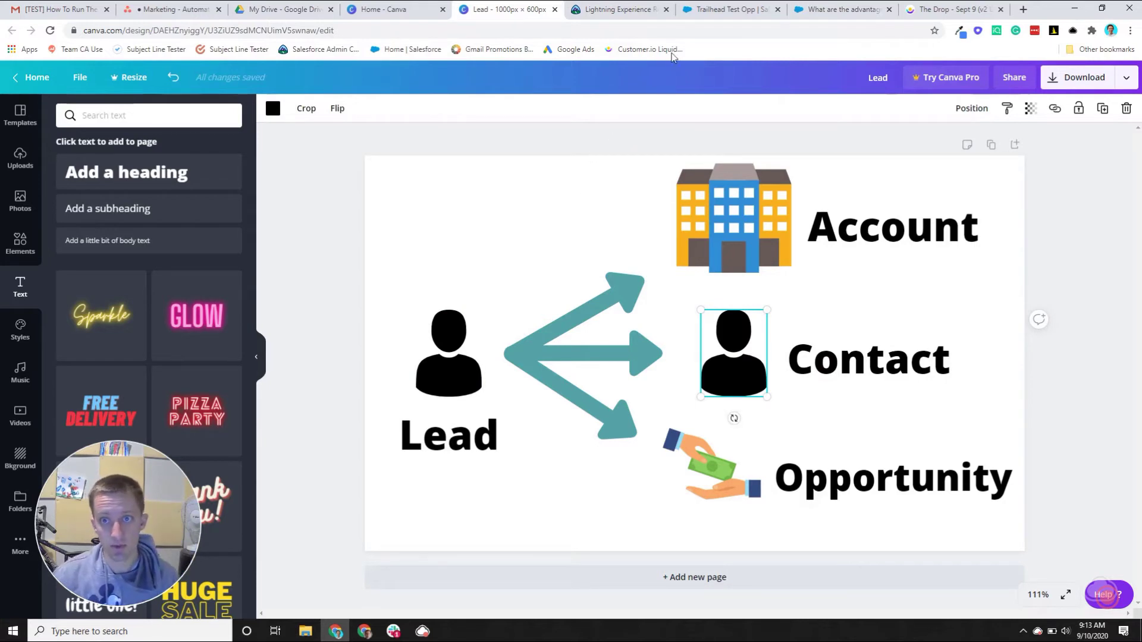
{"action": "mouse_move", "coordinate": [392, 323]}
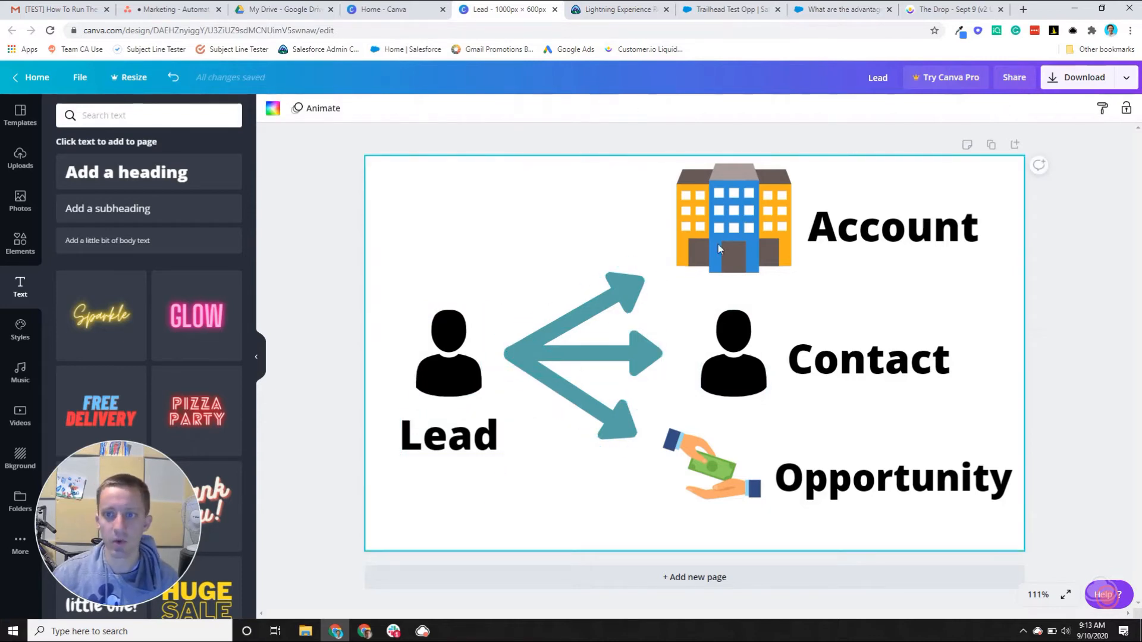
{"action": "left_click", "coordinate": [734, 219]}
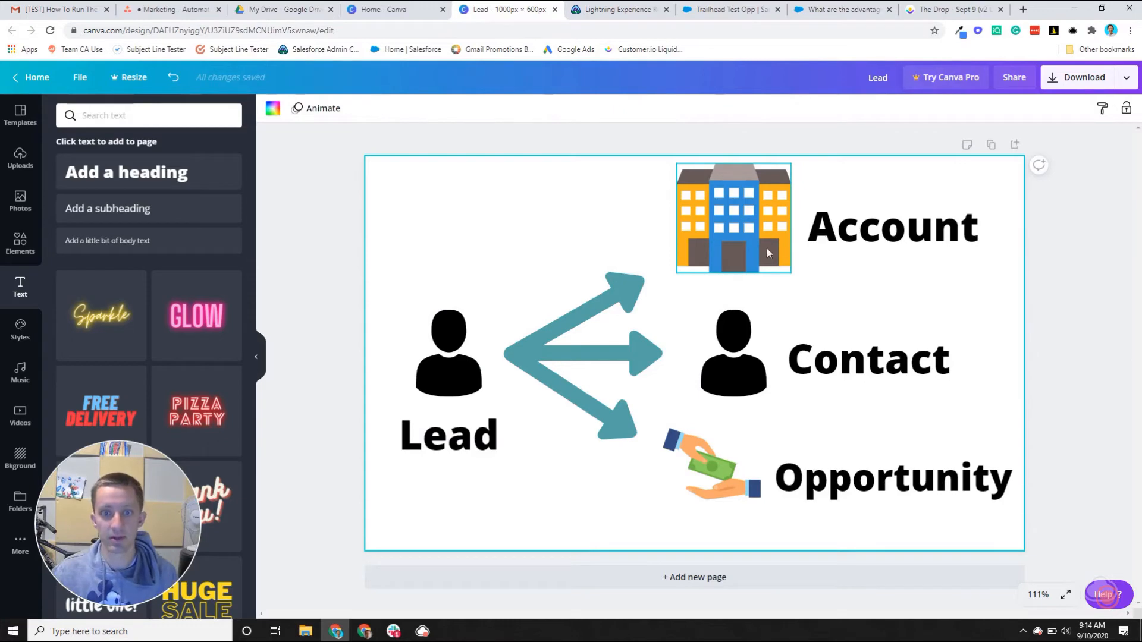
{"action": "left_click", "coordinate": [728, 10]}
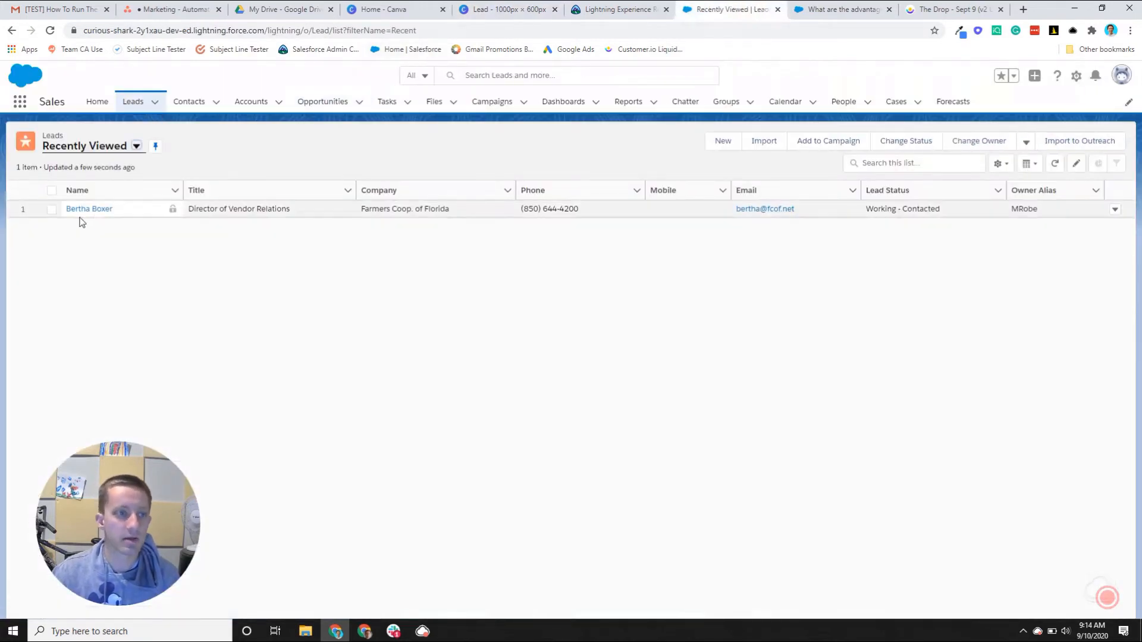
Step: View the Bertha Boxer lead's full details, then go back to the Canva diagram
{"action": "left_click", "coordinate": [88, 208]}
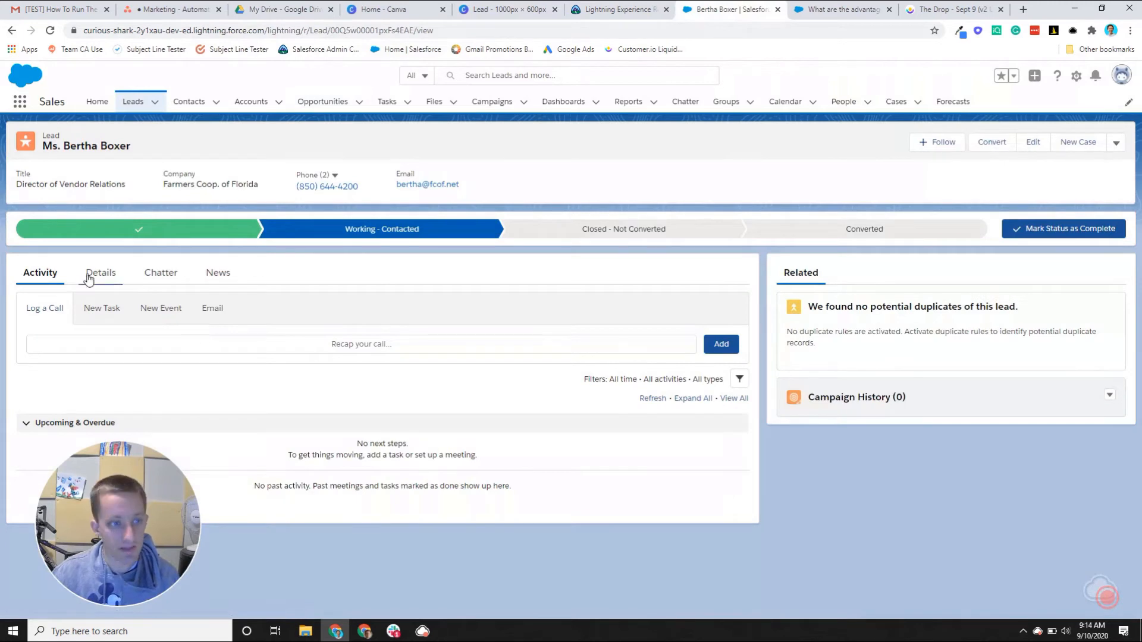
{"action": "left_click", "coordinate": [100, 273]}
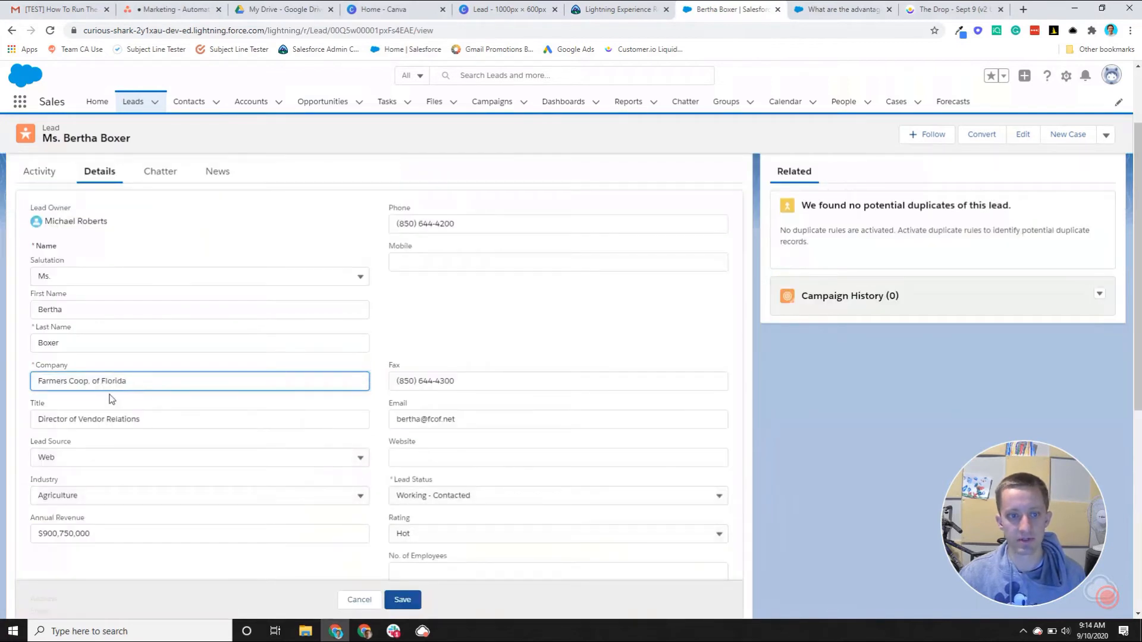
{"action": "mouse_move", "coordinate": [361, 600]}
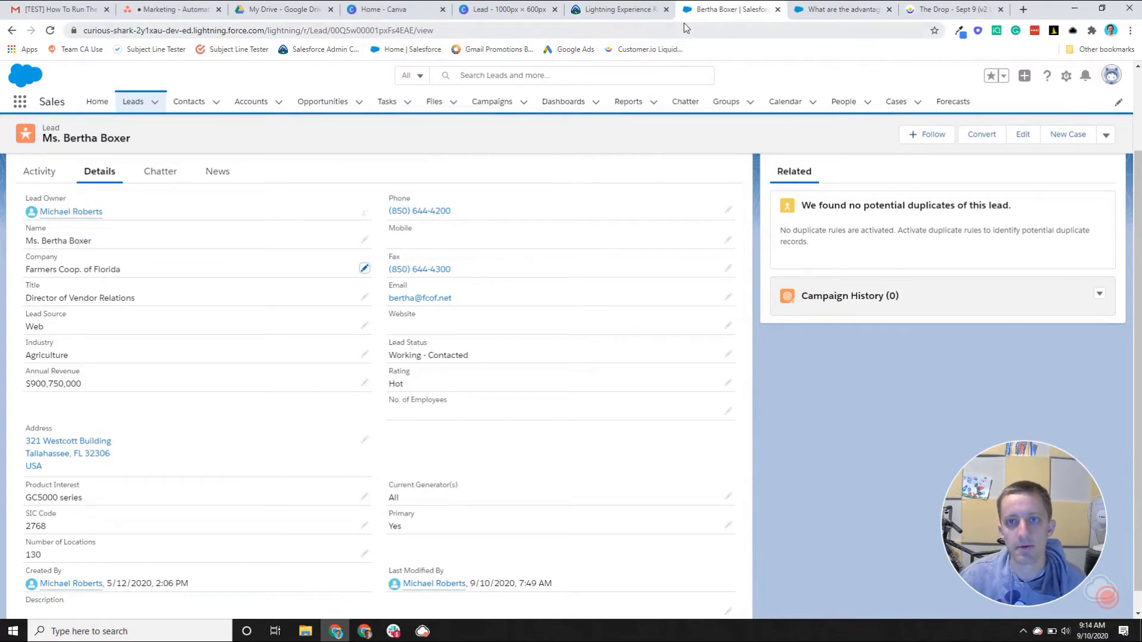
{"action": "mouse_move", "coordinate": [624, 9]}
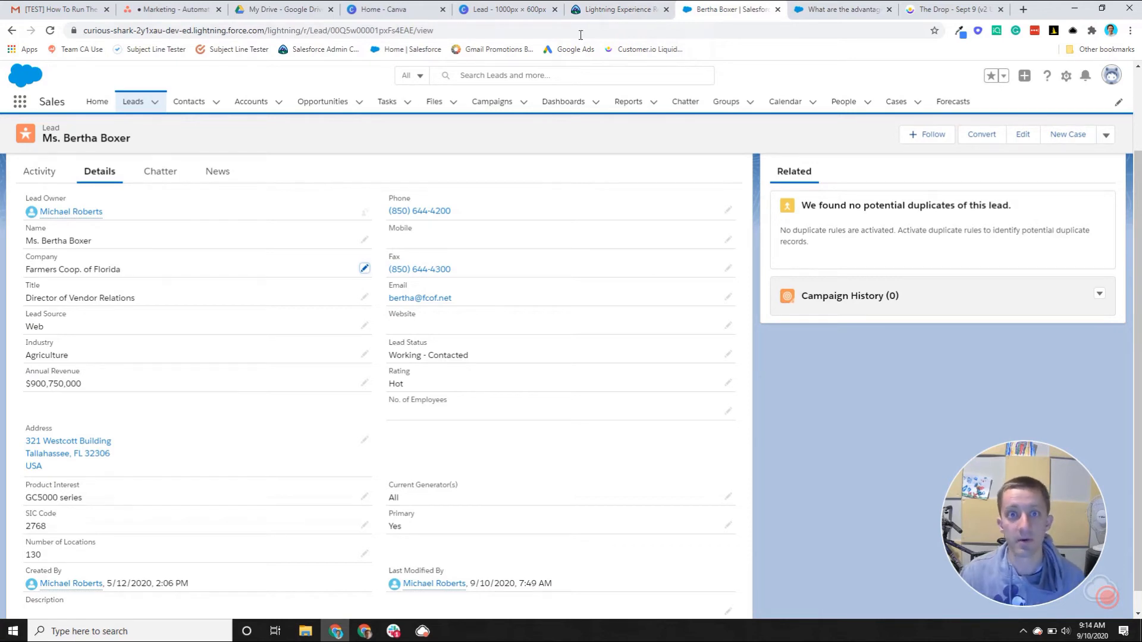
{"action": "left_click", "coordinate": [503, 9]}
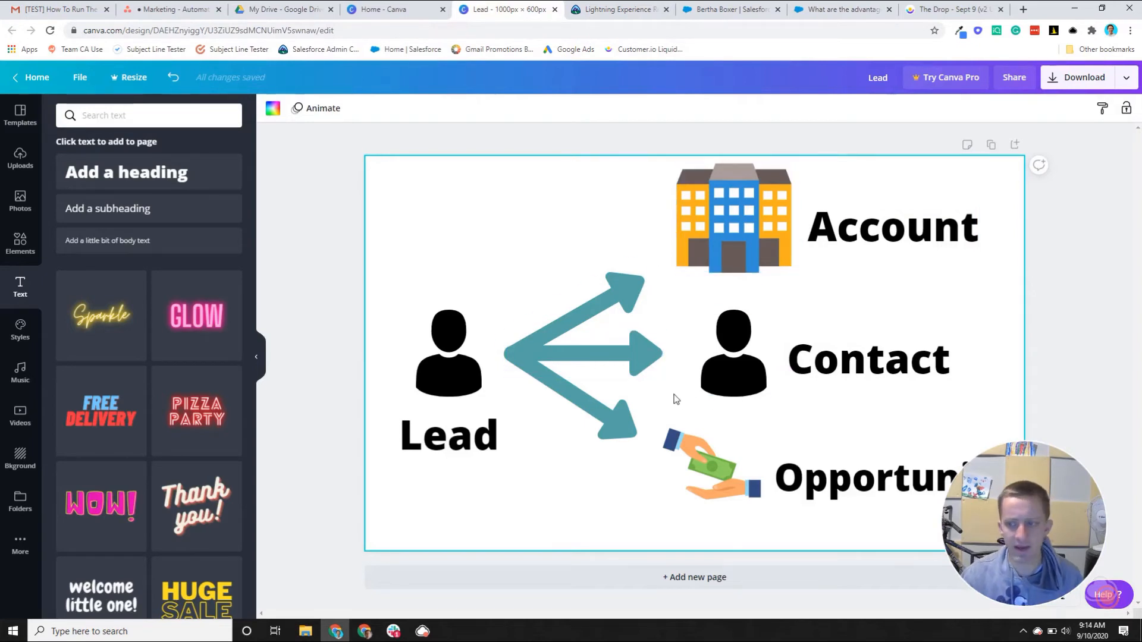
Step: Select the Canva diagram's Account, Lead, Contact and Opportunity images, then show Salesforce recent contacts
{"action": "left_click", "coordinate": [451, 362]}
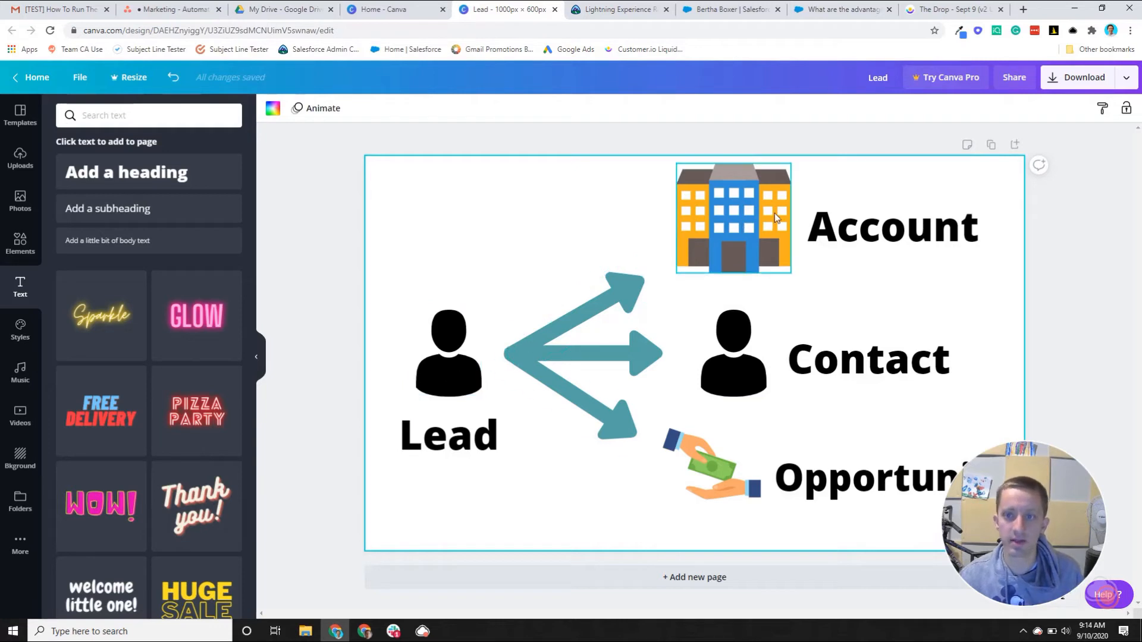
{"action": "mouse_move", "coordinate": [750, 250]}
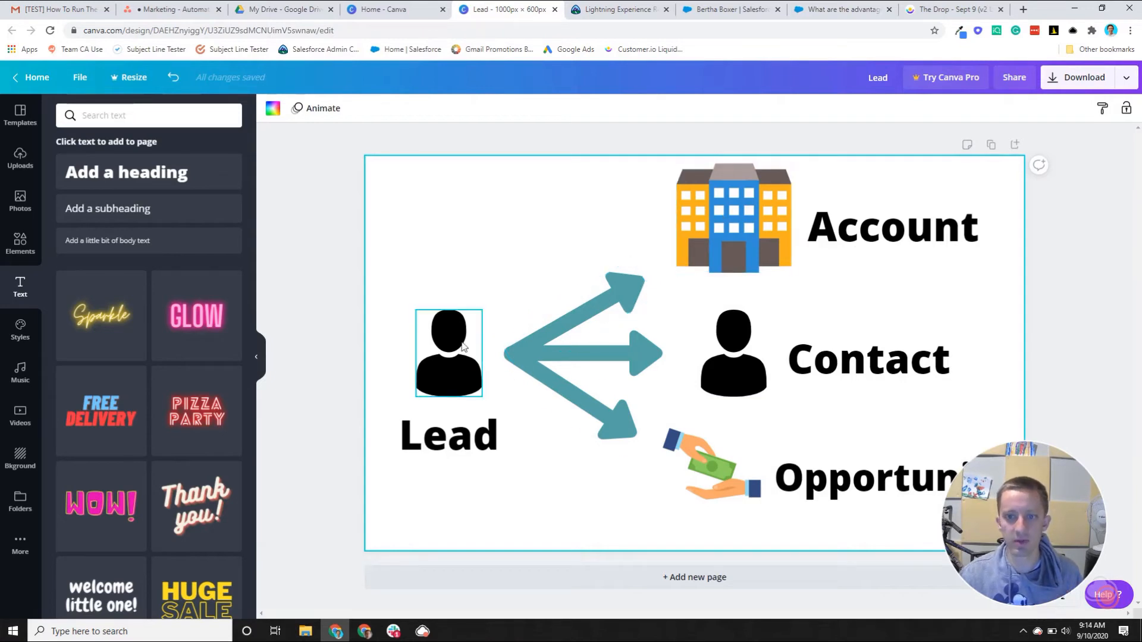
{"action": "left_click", "coordinate": [407, 276]}
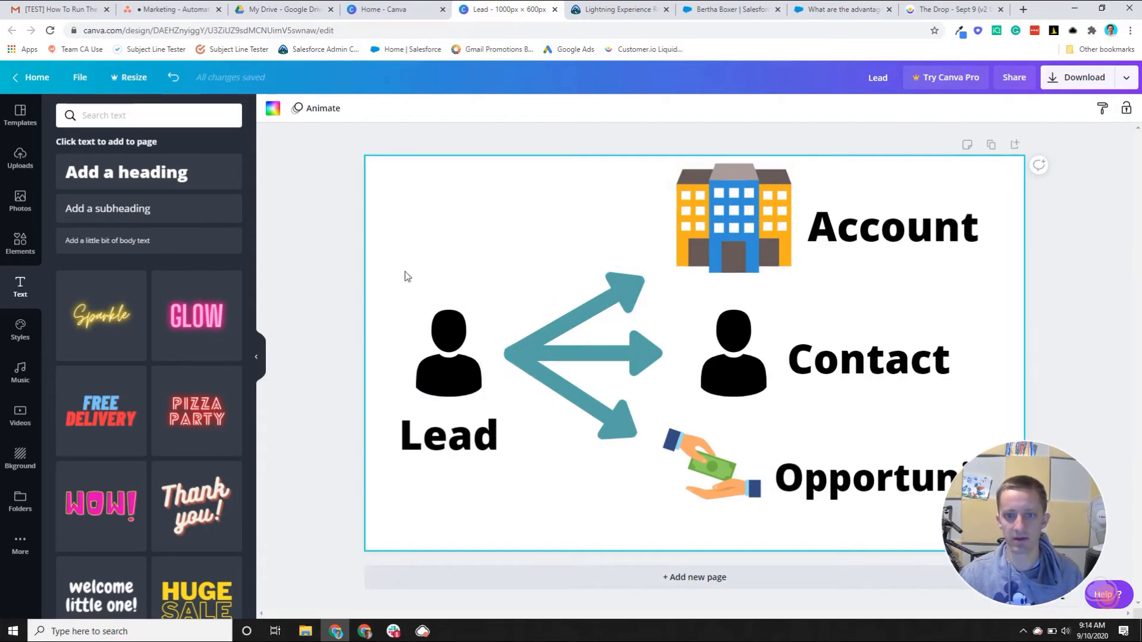
{"action": "mouse_move", "coordinate": [802, 253]}
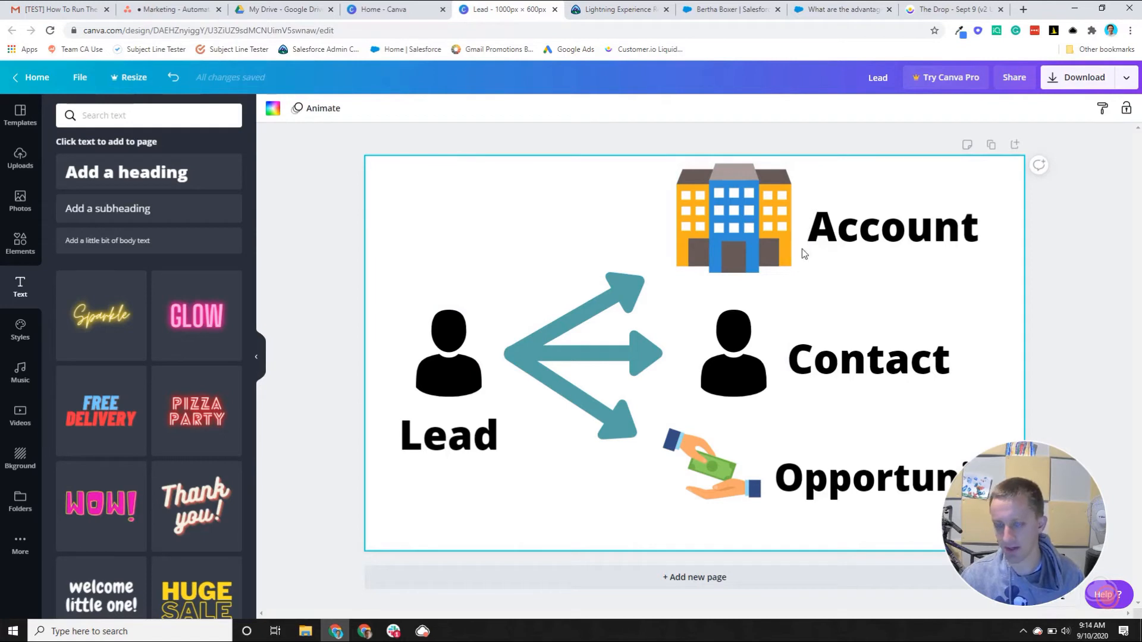
{"action": "mouse_move", "coordinate": [592, 186]}
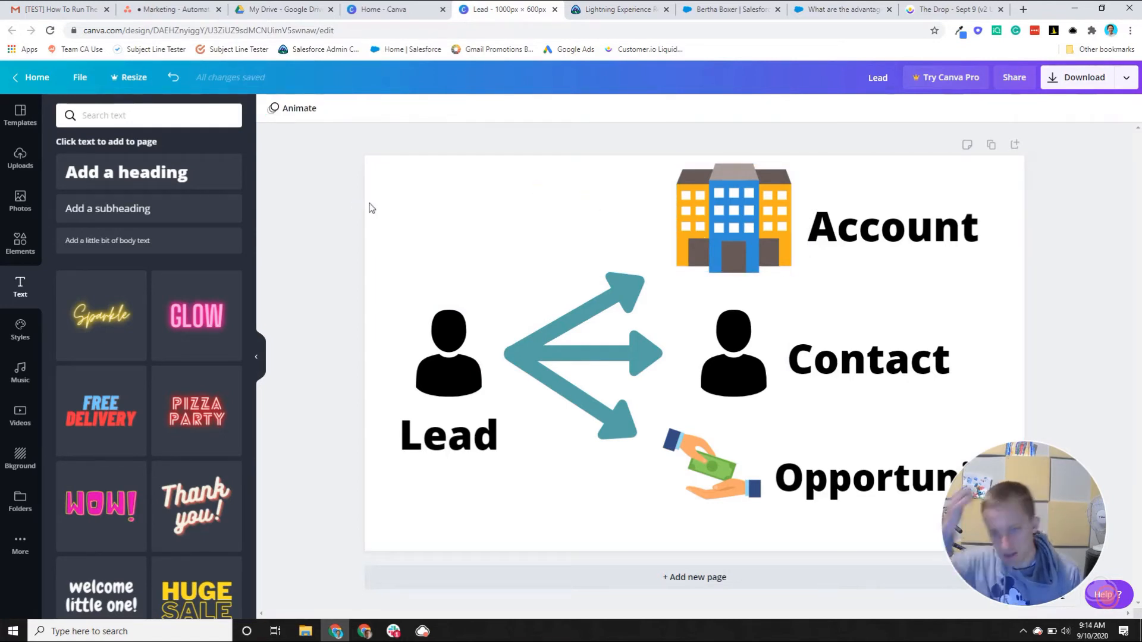
{"action": "mouse_move", "coordinate": [398, 292]}
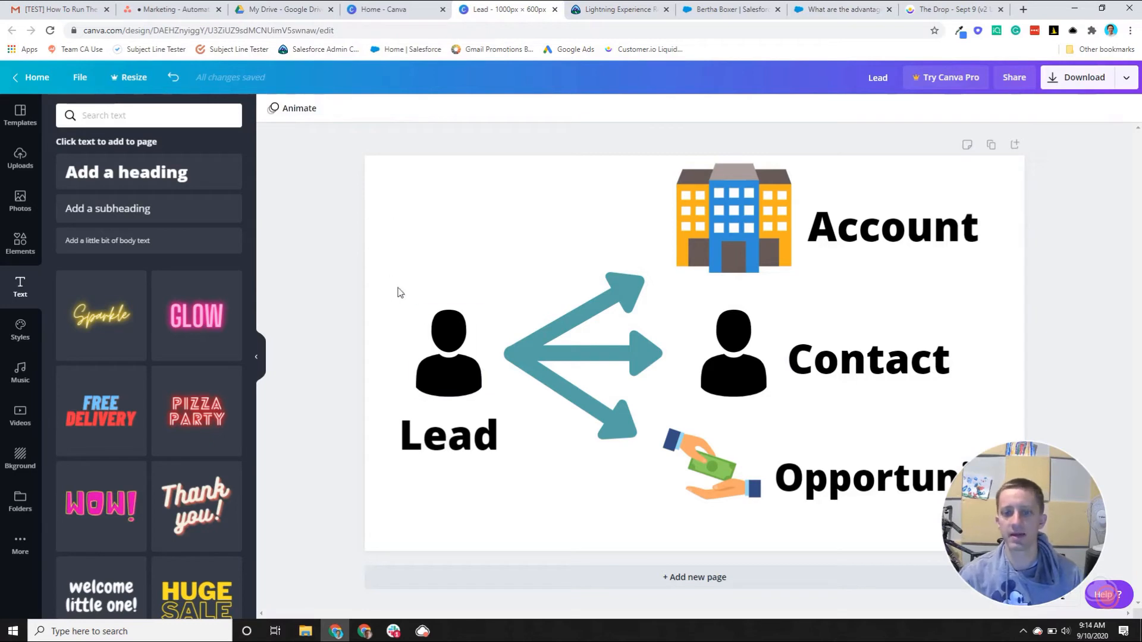
{"action": "mouse_move", "coordinate": [957, 332]}
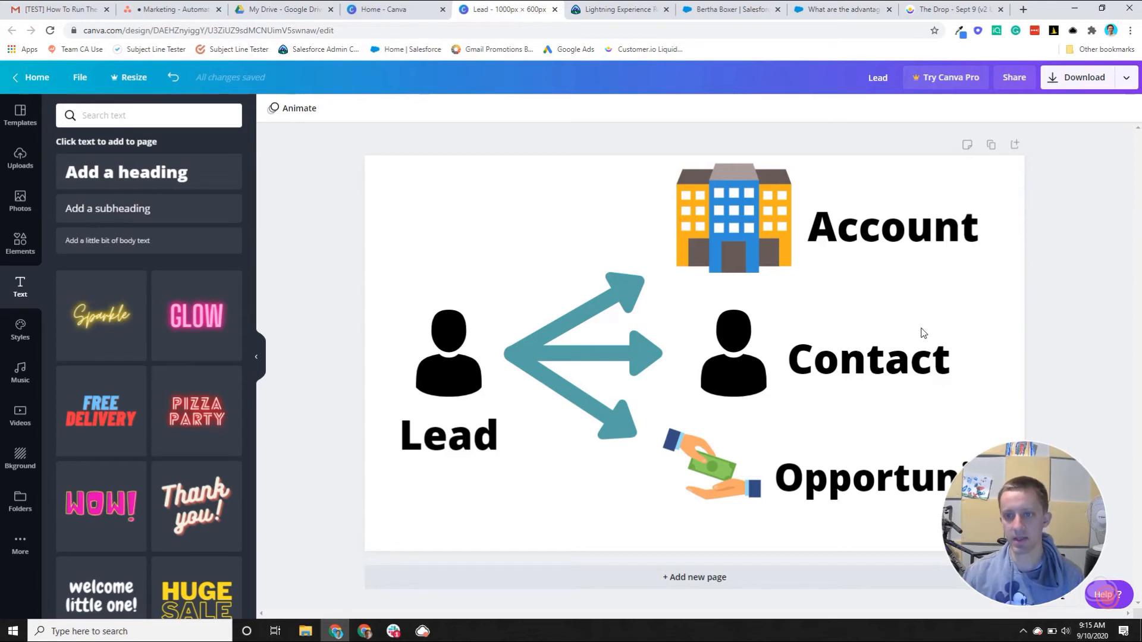
{"action": "left_click", "coordinate": [734, 360]}
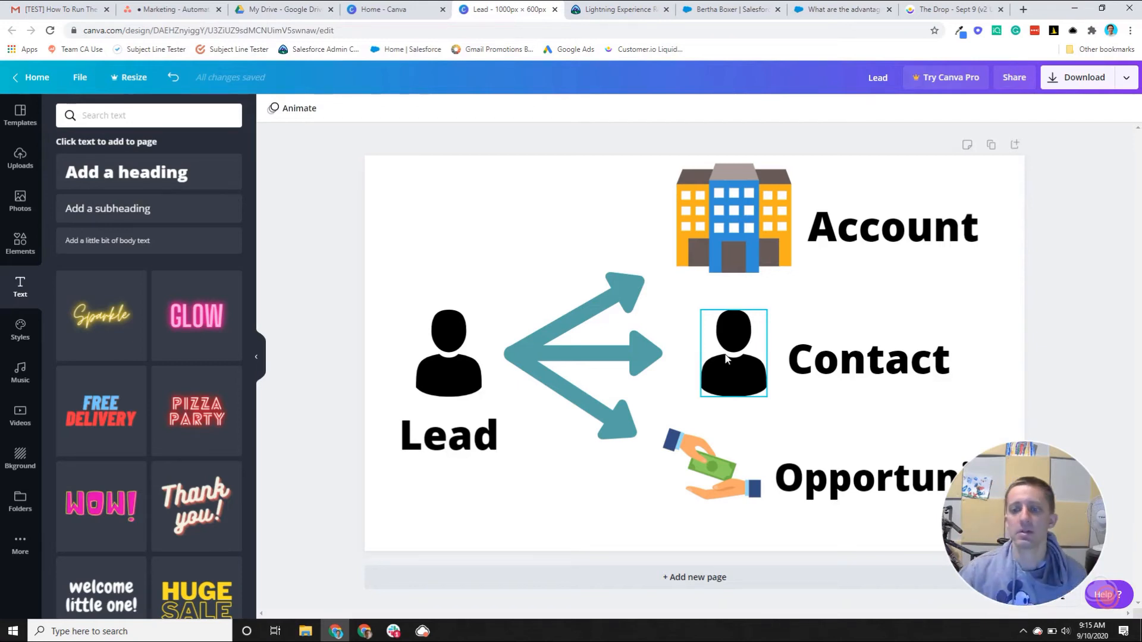
{"action": "mouse_move", "coordinate": [735, 363]}
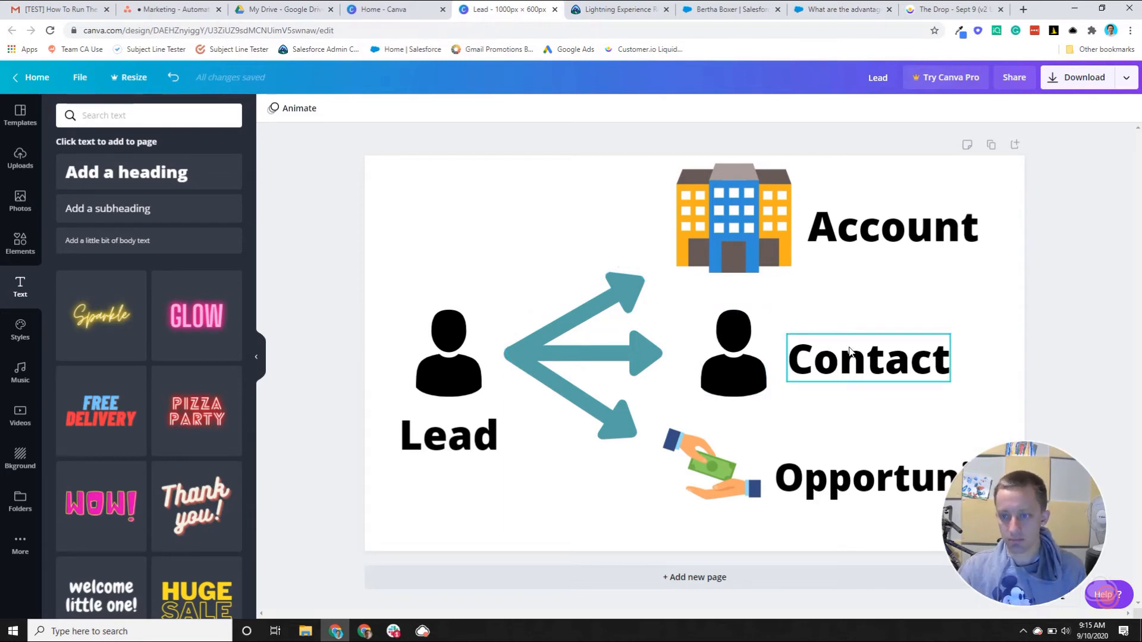
{"action": "left_click", "coordinate": [735, 357]}
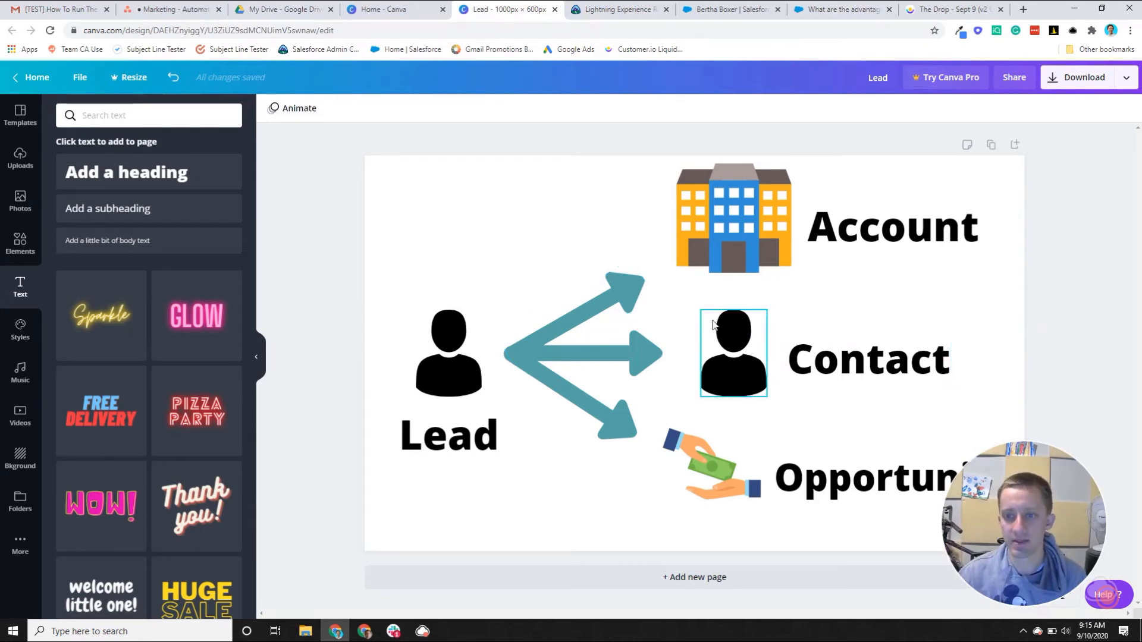
{"action": "left_click", "coordinate": [713, 464]}
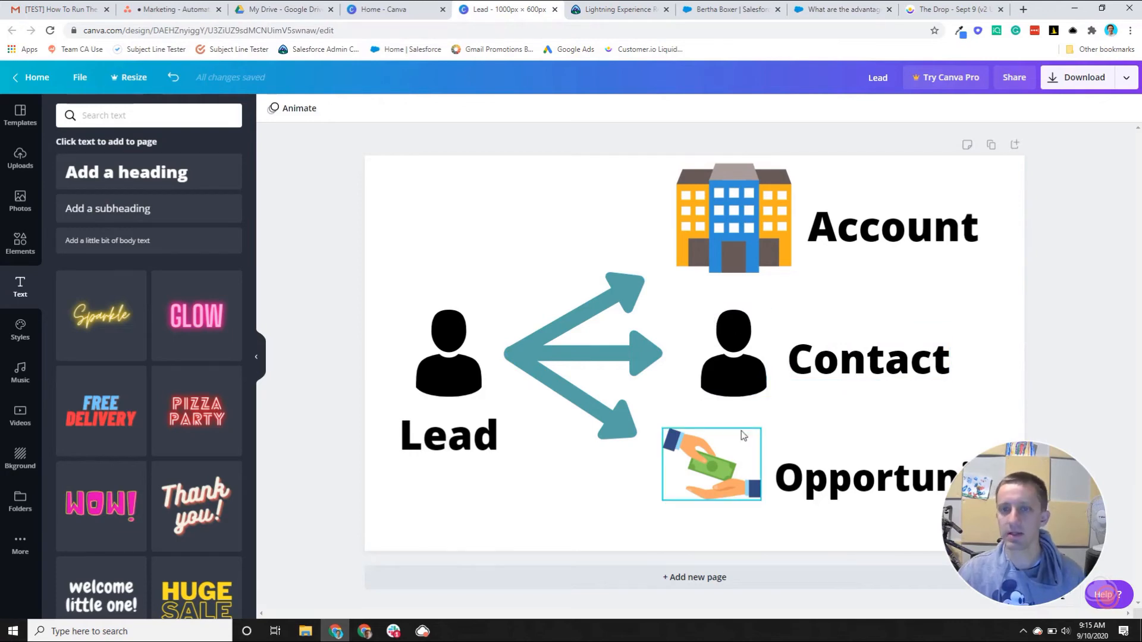
{"action": "left_click", "coordinate": [729, 10]}
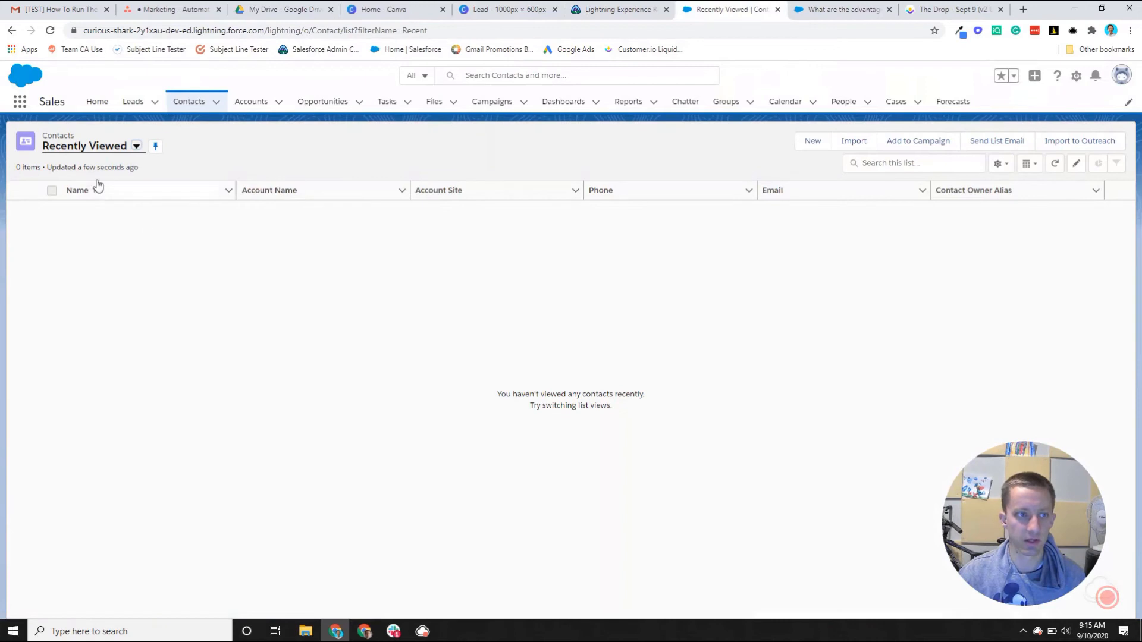
{"action": "left_click", "coordinate": [135, 147]}
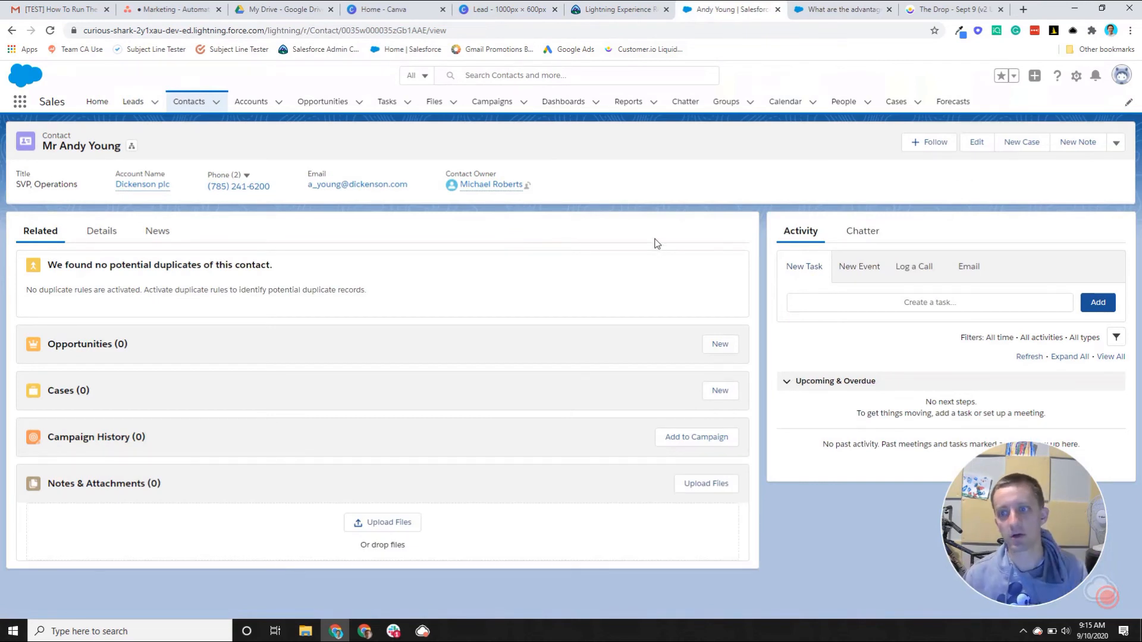
{"action": "mouse_move", "coordinate": [408, 177]}
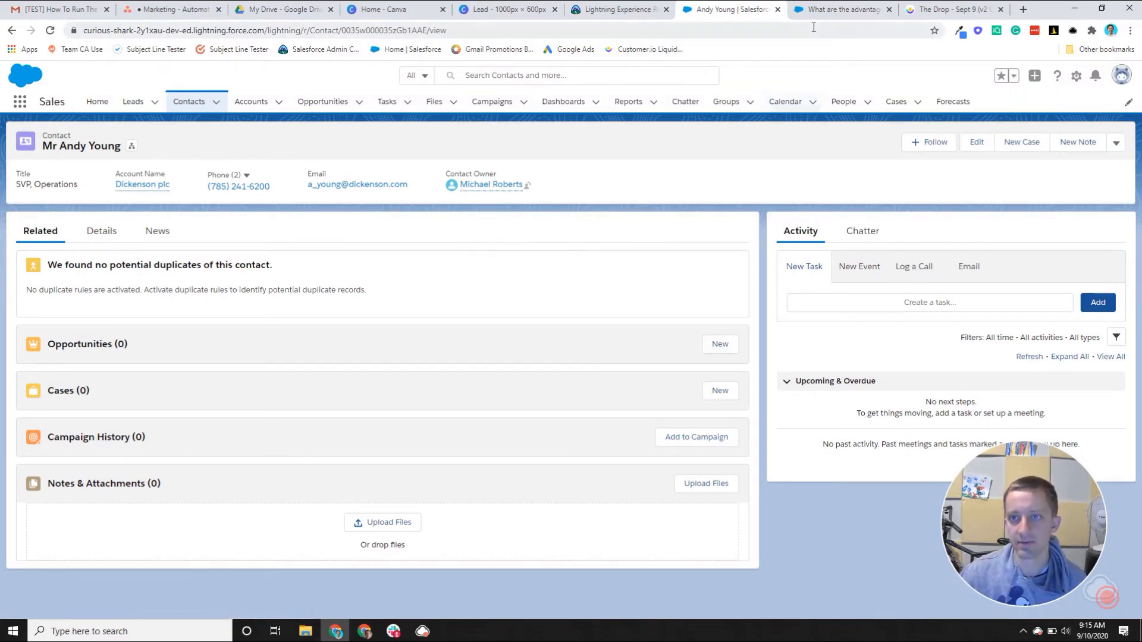
{"action": "mouse_move", "coordinate": [603, 26]}
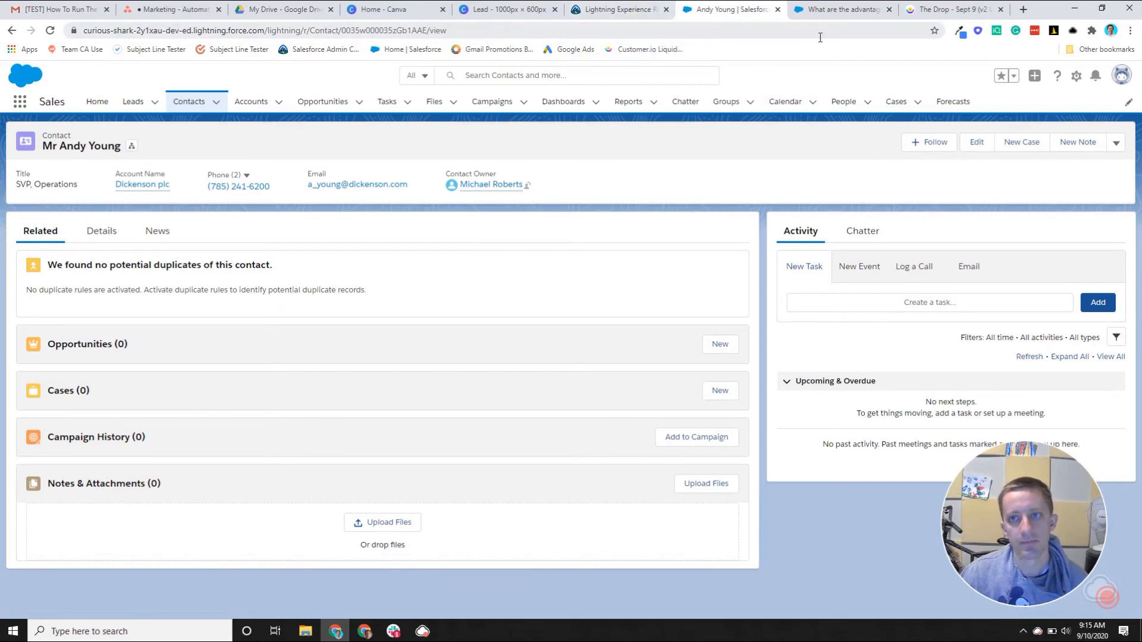
{"action": "mouse_move", "coordinate": [843, 10]}
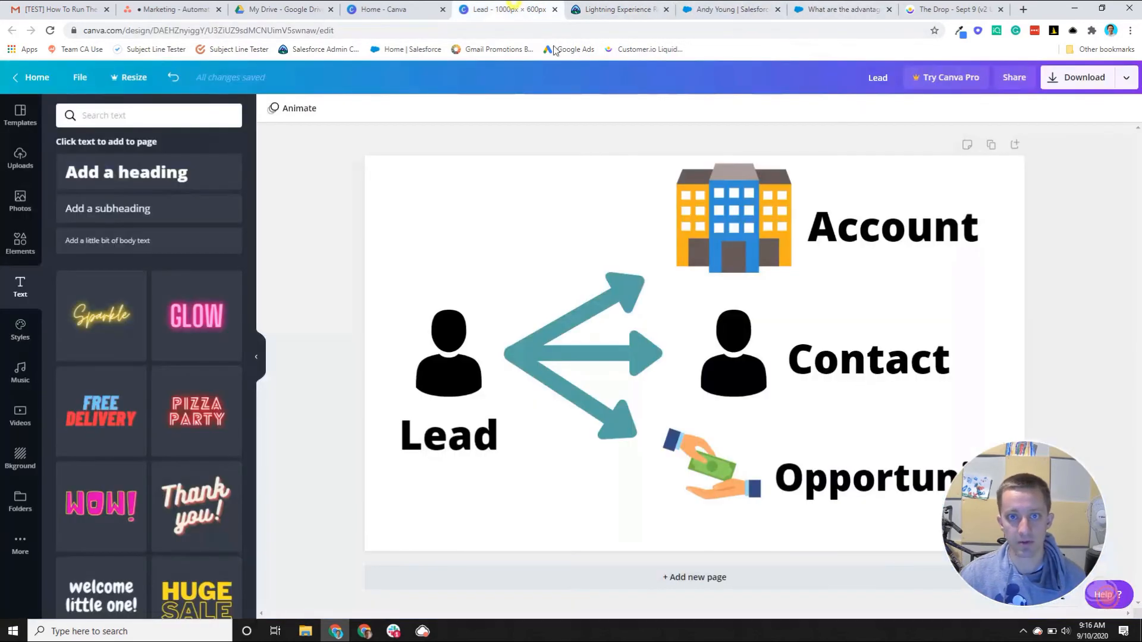
{"action": "left_click", "coordinate": [868, 364]}
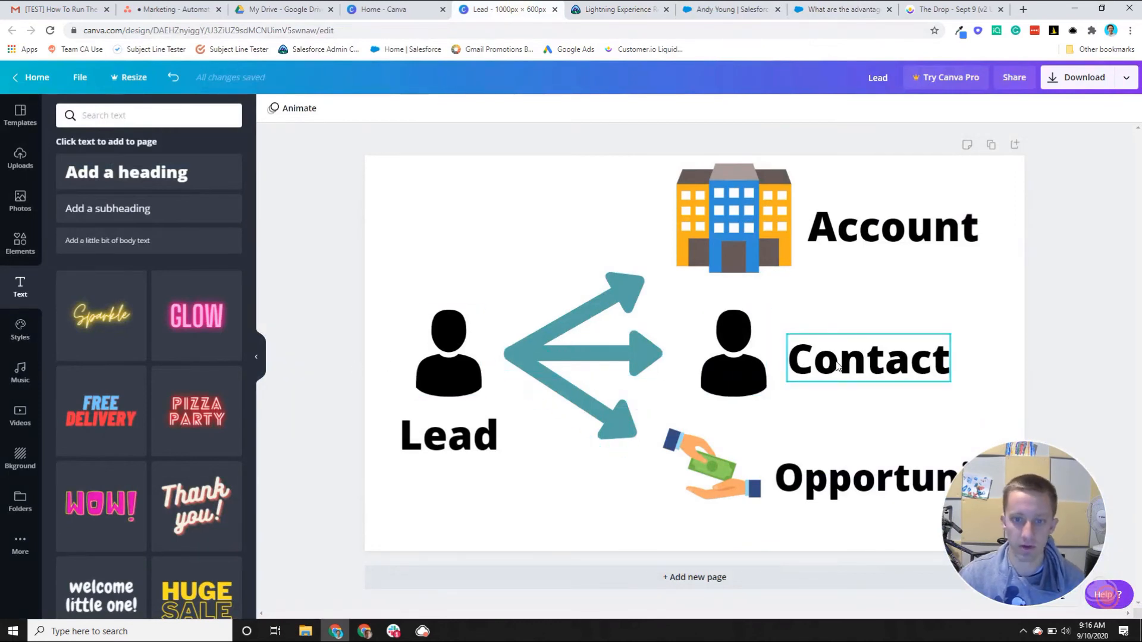
{"action": "left_click", "coordinate": [521, 524]}
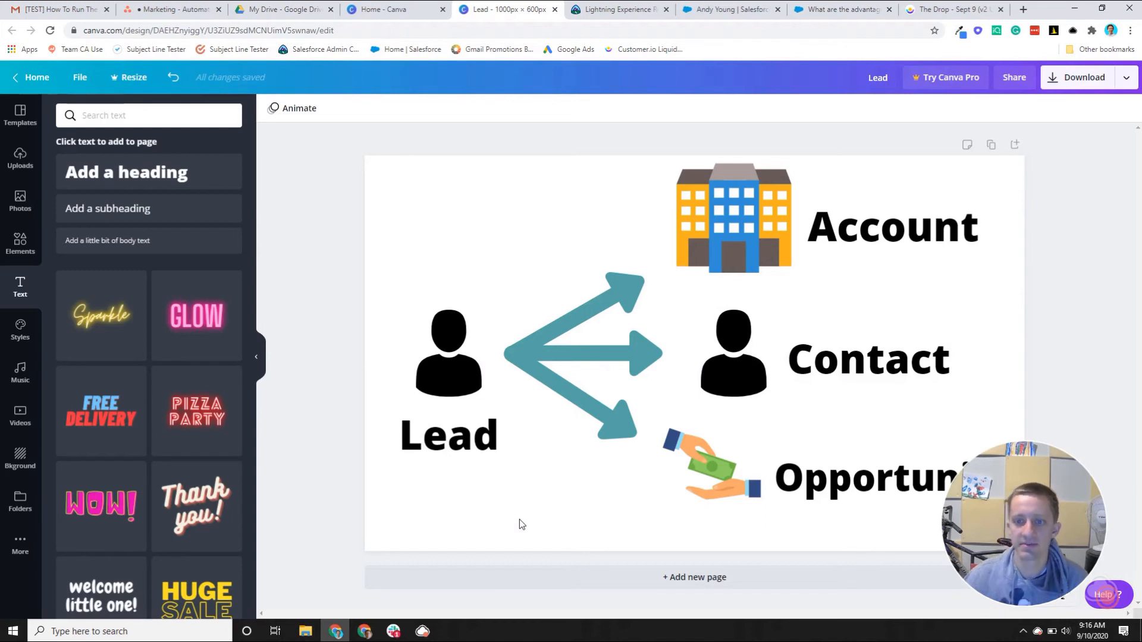
{"action": "left_click", "coordinate": [449, 354]}
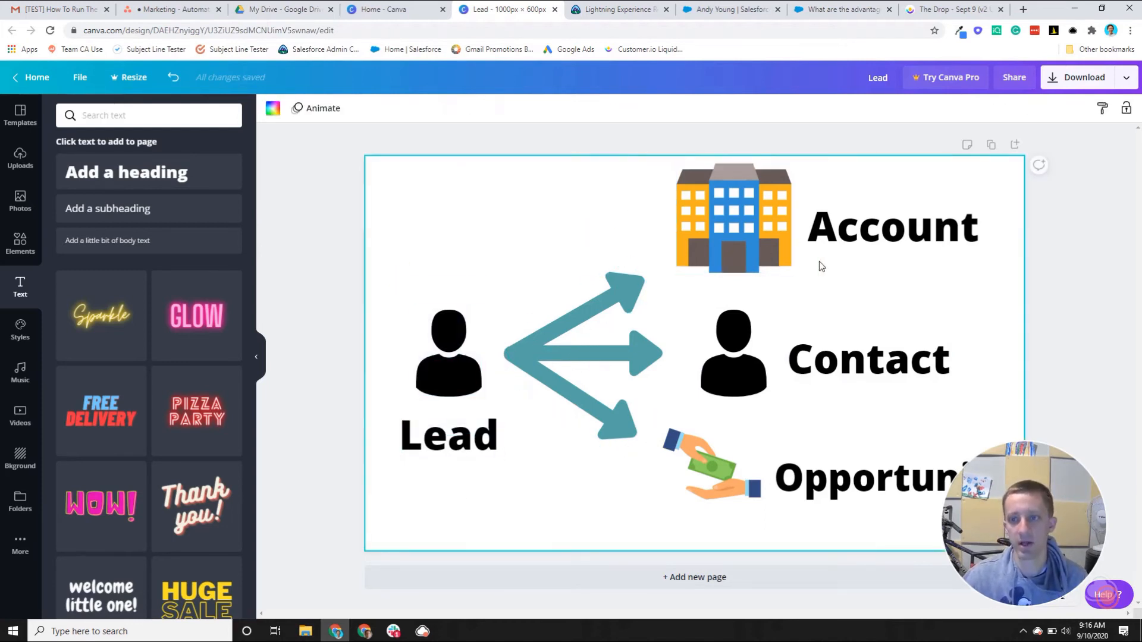
{"action": "mouse_move", "coordinate": [344, 371]}
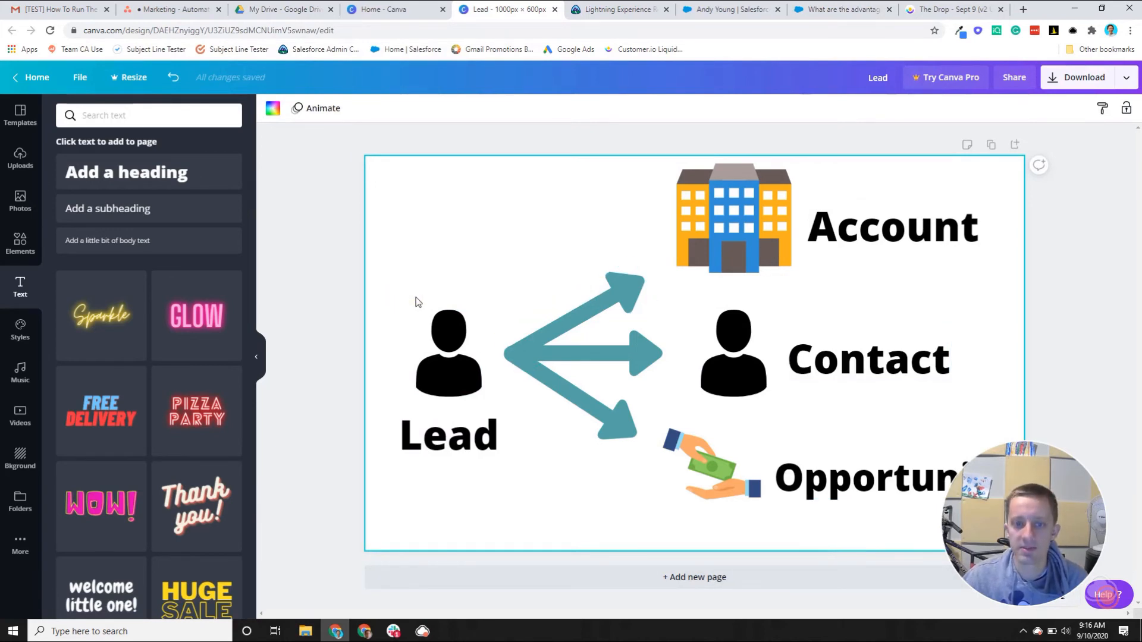
{"action": "mouse_move", "coordinate": [408, 225]}
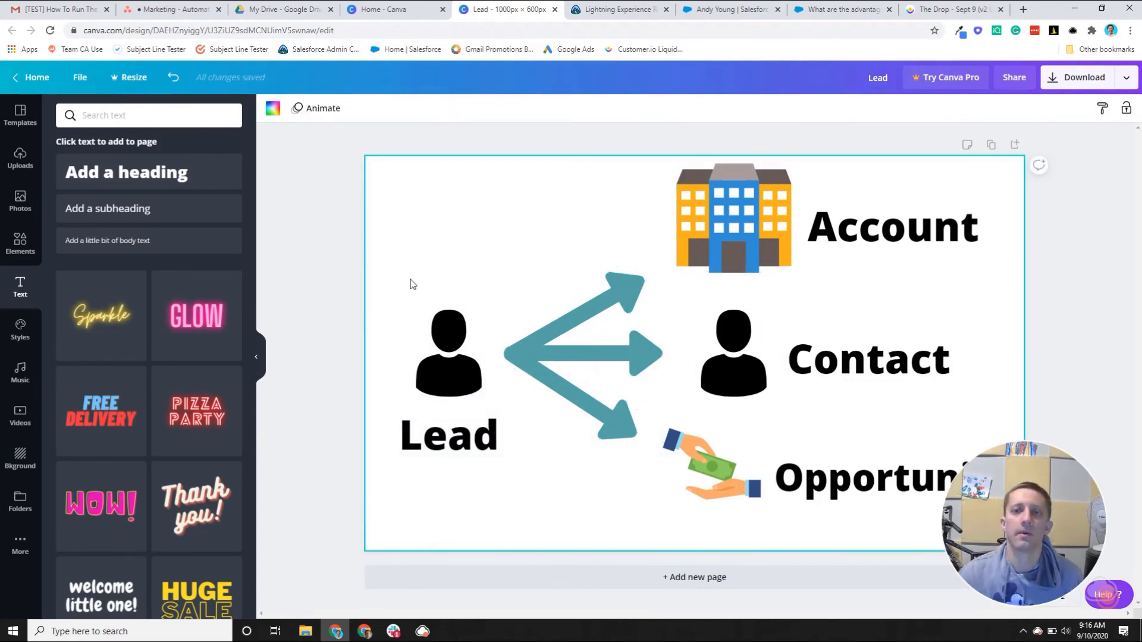
{"action": "mouse_move", "coordinate": [320, 199]}
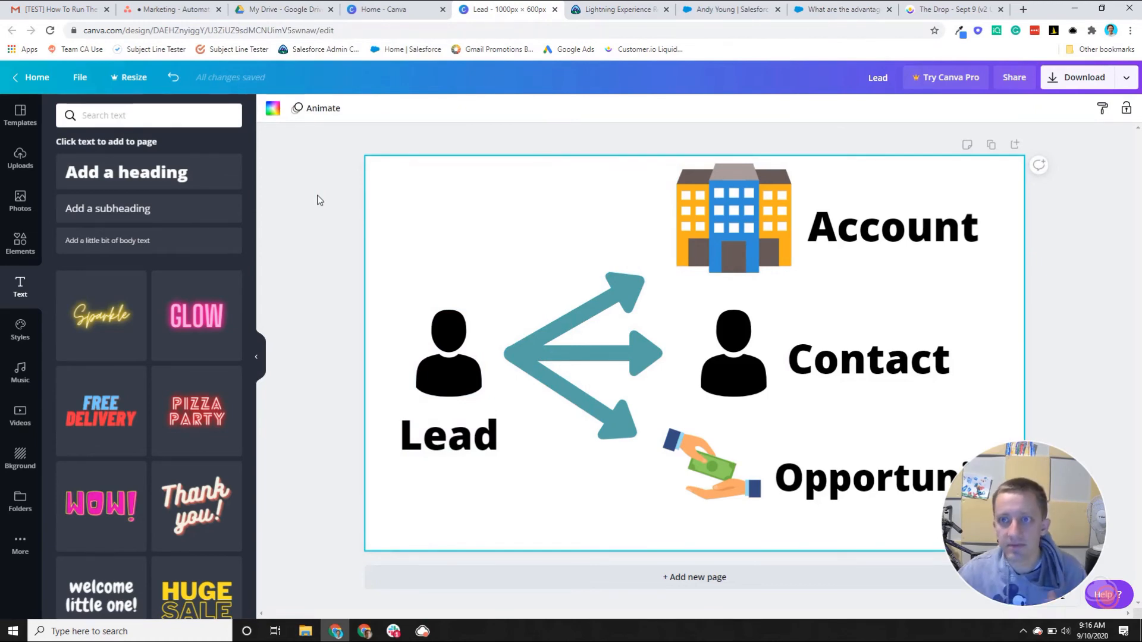
Step: Show the Salesforce Help article 'What are the advantages of using leads?'
{"action": "left_click", "coordinate": [842, 9]}
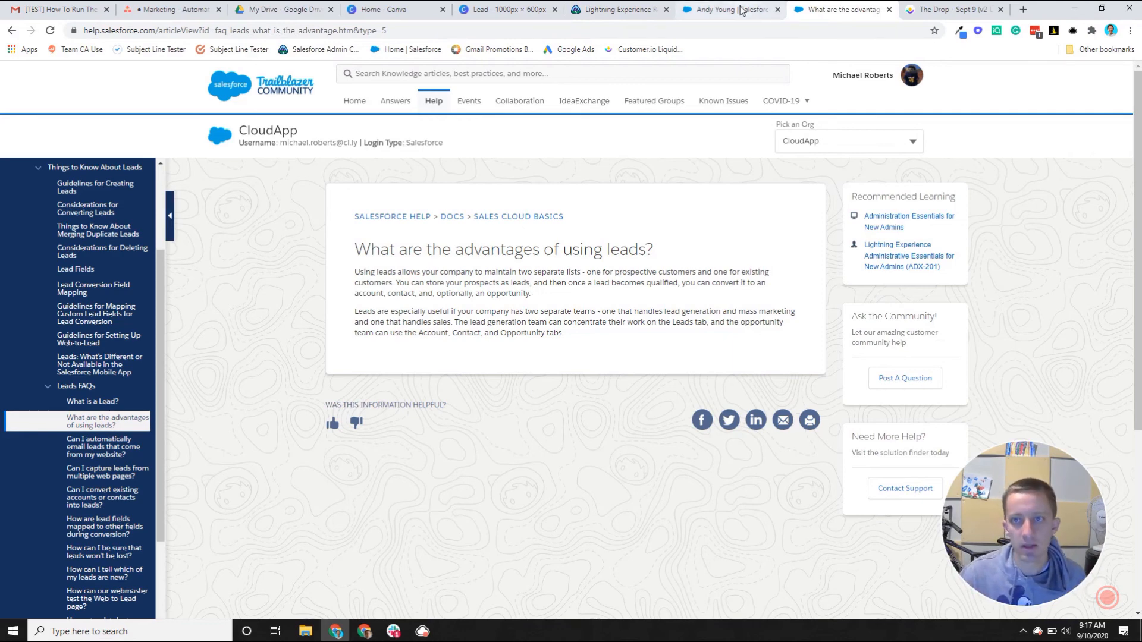
Step: Create a contacts list view named 'fake' listing 20 contacts, with the owner filter shown
{"action": "left_click", "coordinate": [728, 10]}
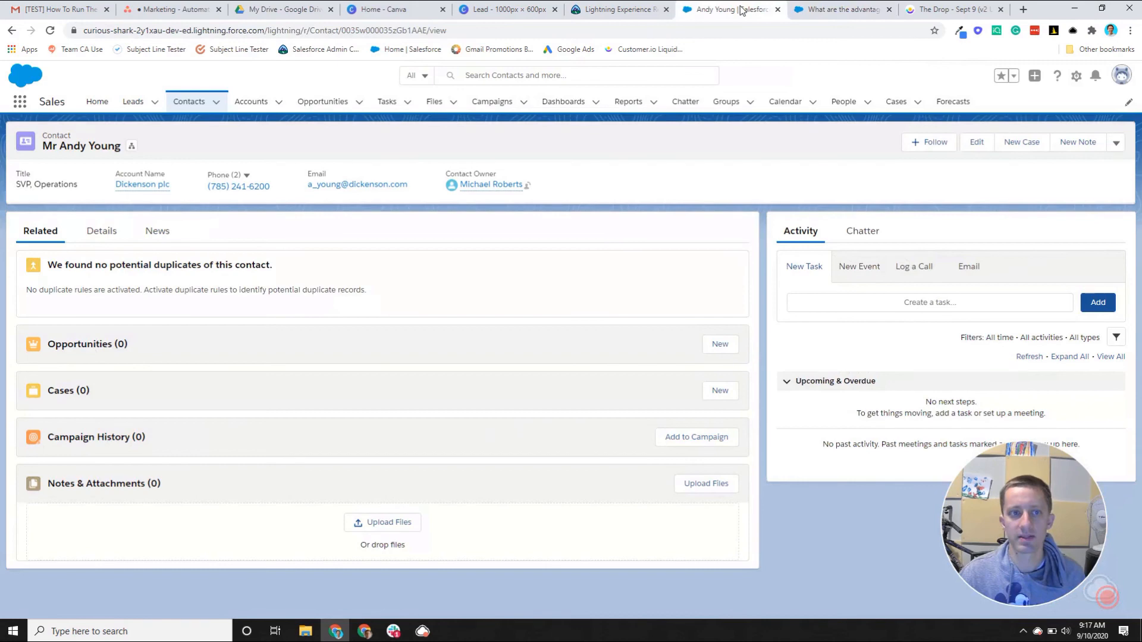
{"action": "left_click", "coordinate": [189, 101]}
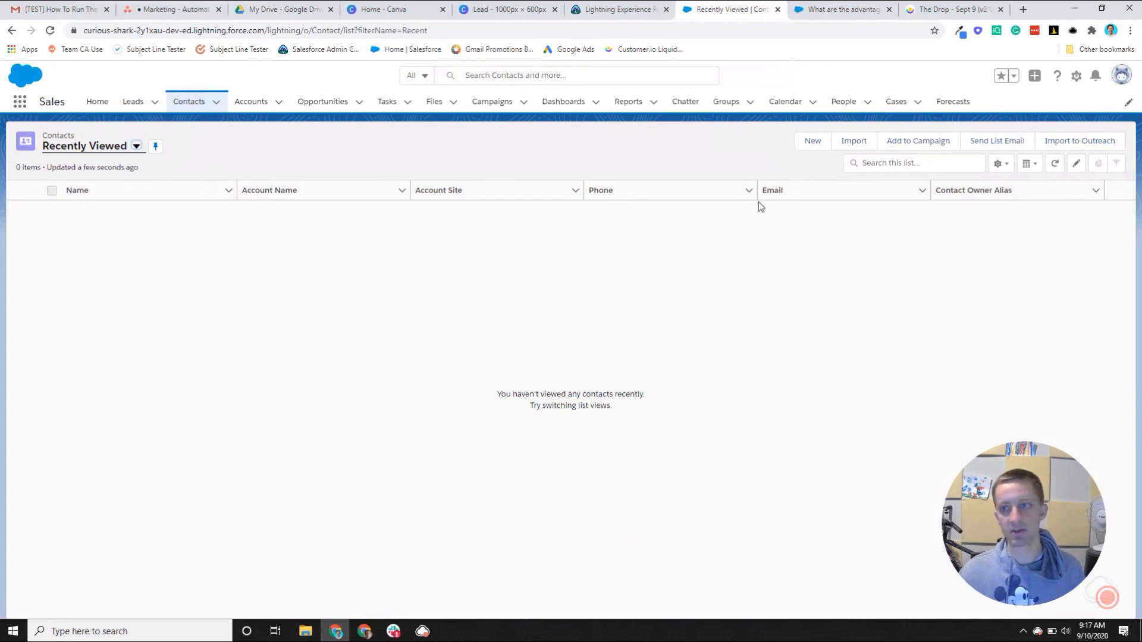
{"action": "left_click", "coordinate": [998, 163]}
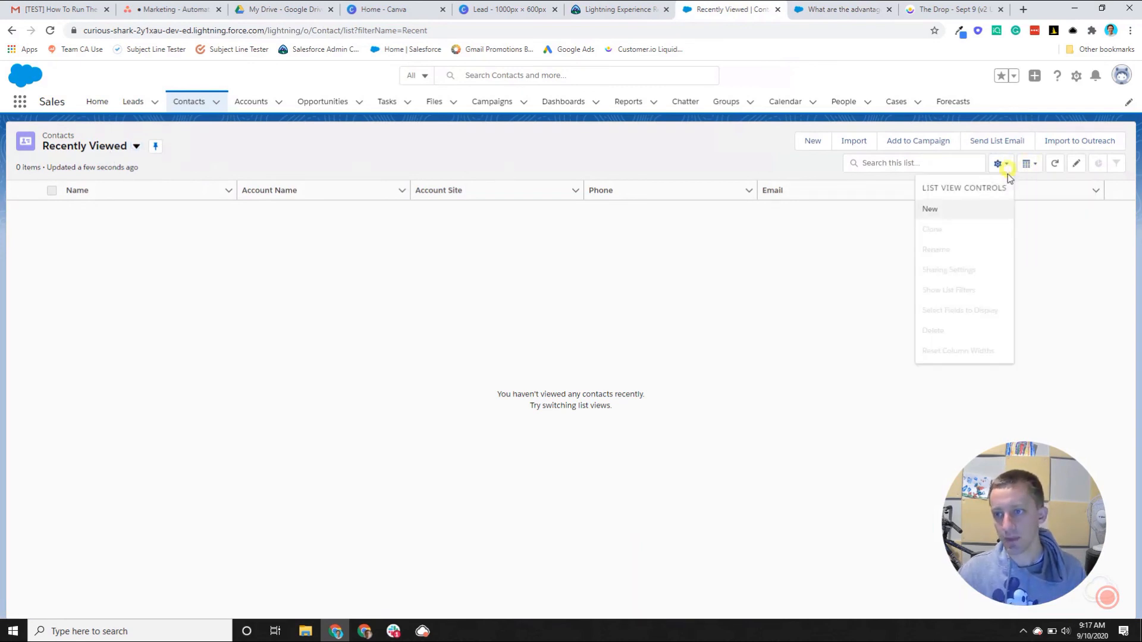
{"action": "left_click", "coordinate": [930, 208]}
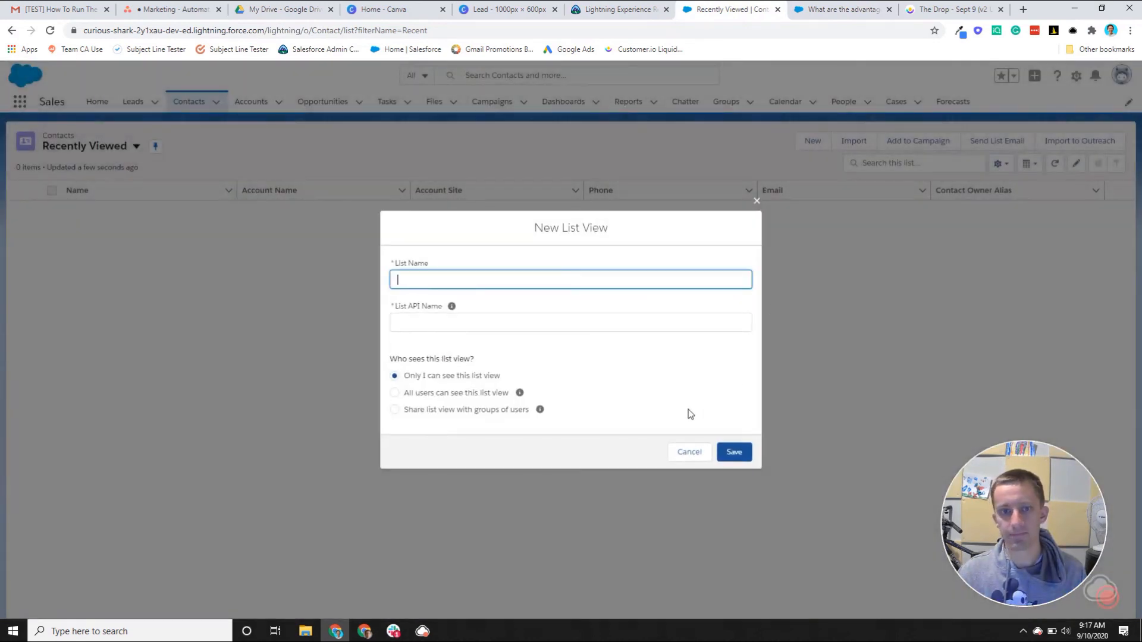
{"action": "type", "text": "fake"}
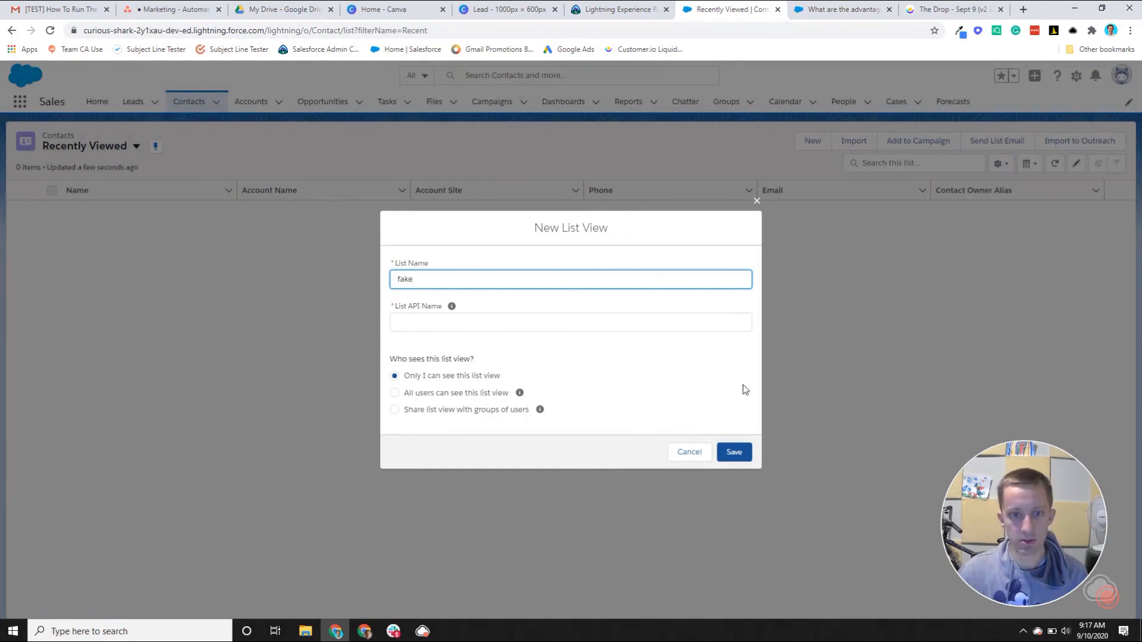
{"action": "left_click", "coordinate": [734, 452]}
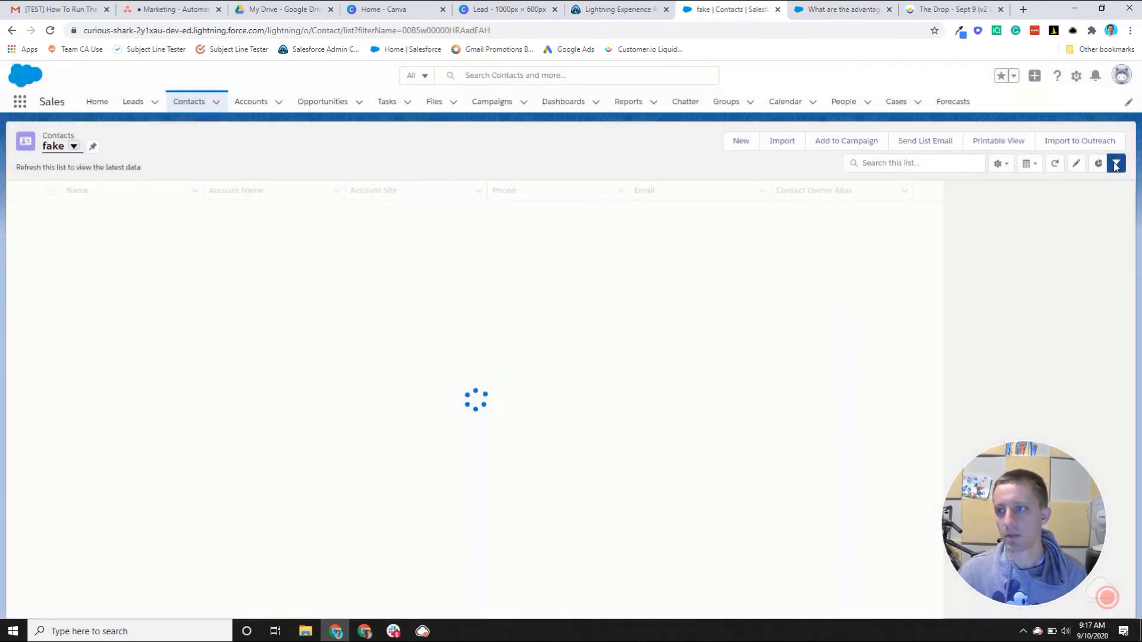
{"action": "left_click", "coordinate": [1117, 163]}
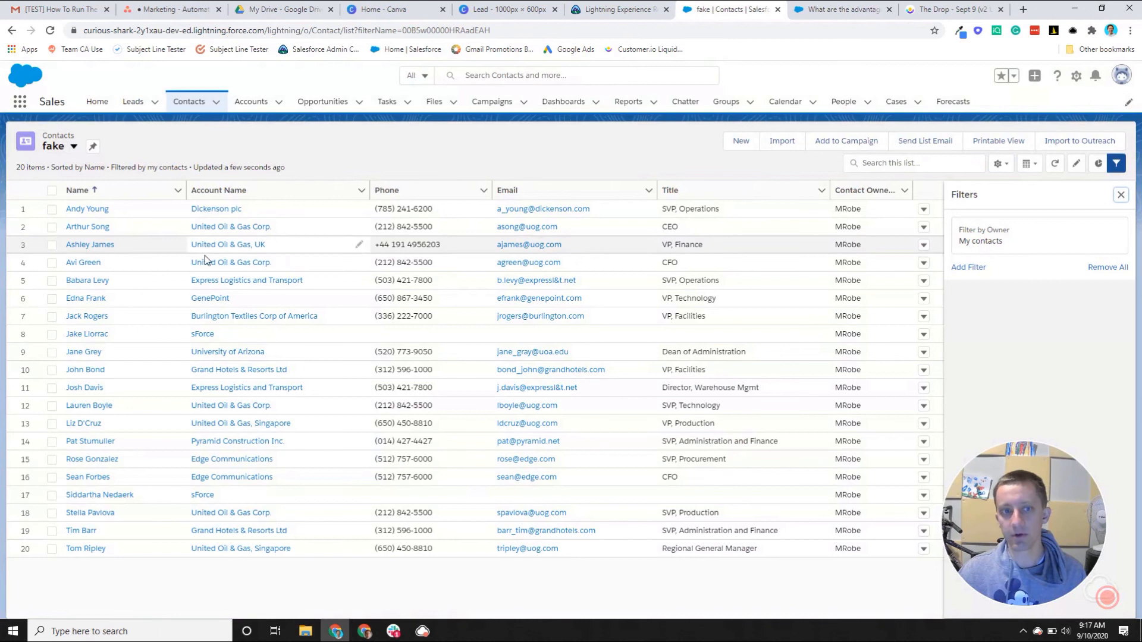
{"action": "mouse_move", "coordinate": [553, 278]}
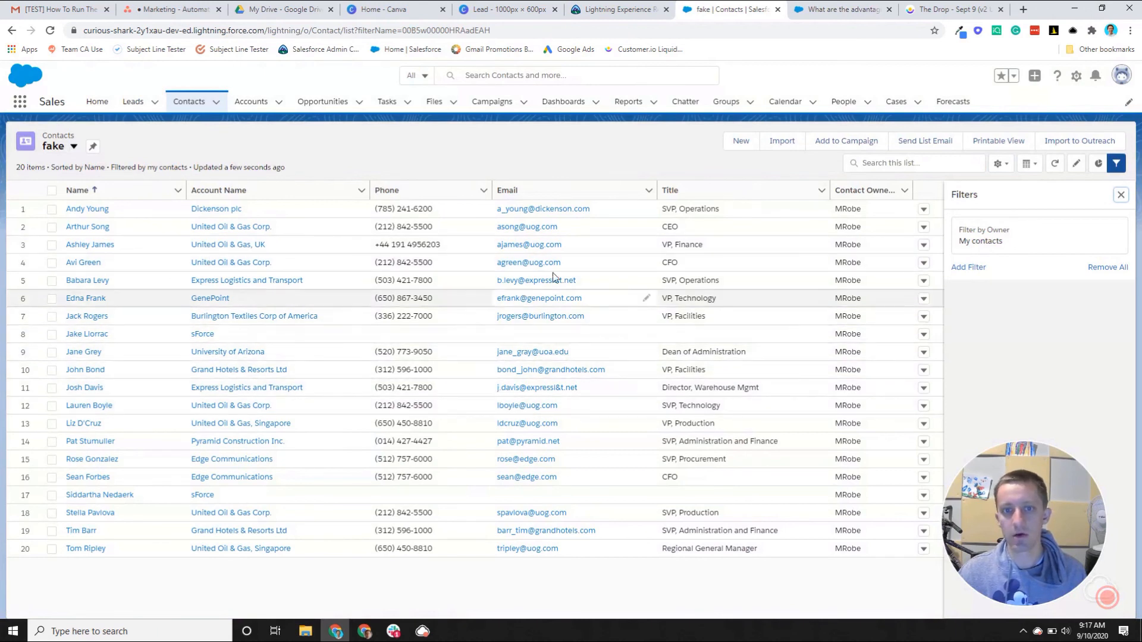
{"action": "mouse_move", "coordinate": [509, 281]}
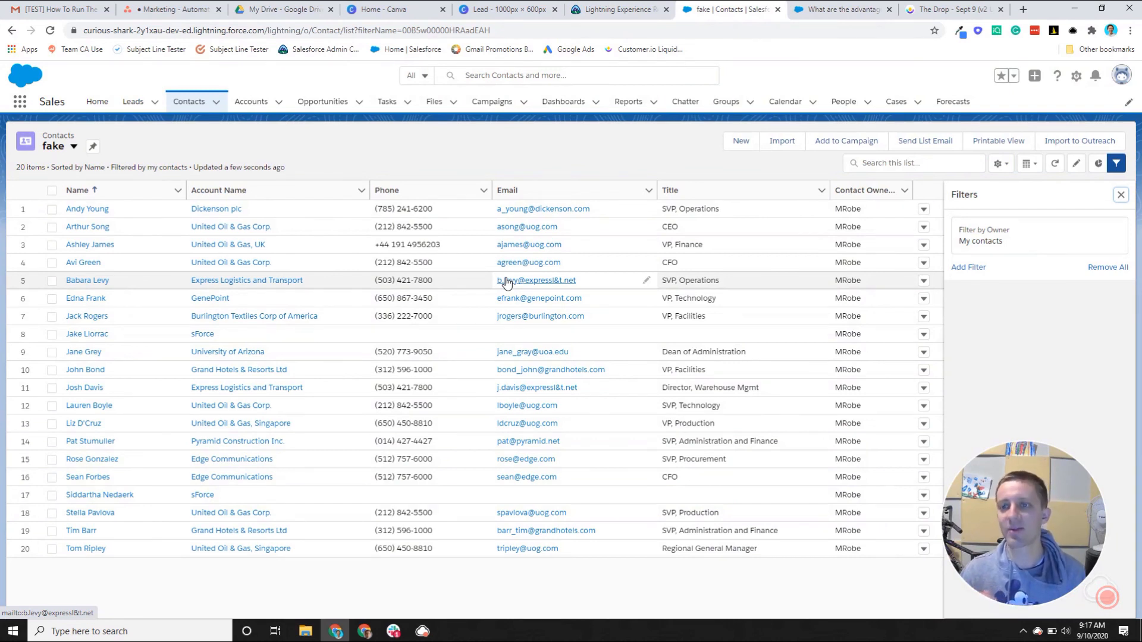
{"action": "mouse_move", "coordinate": [535, 285]}
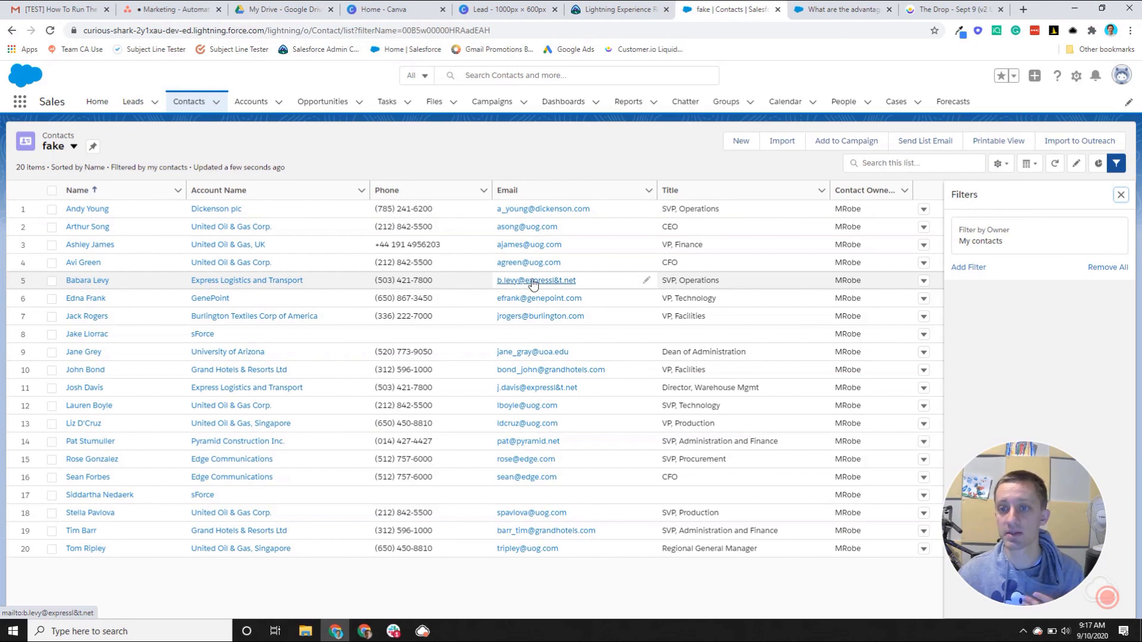
{"action": "mouse_move", "coordinate": [549, 301]}
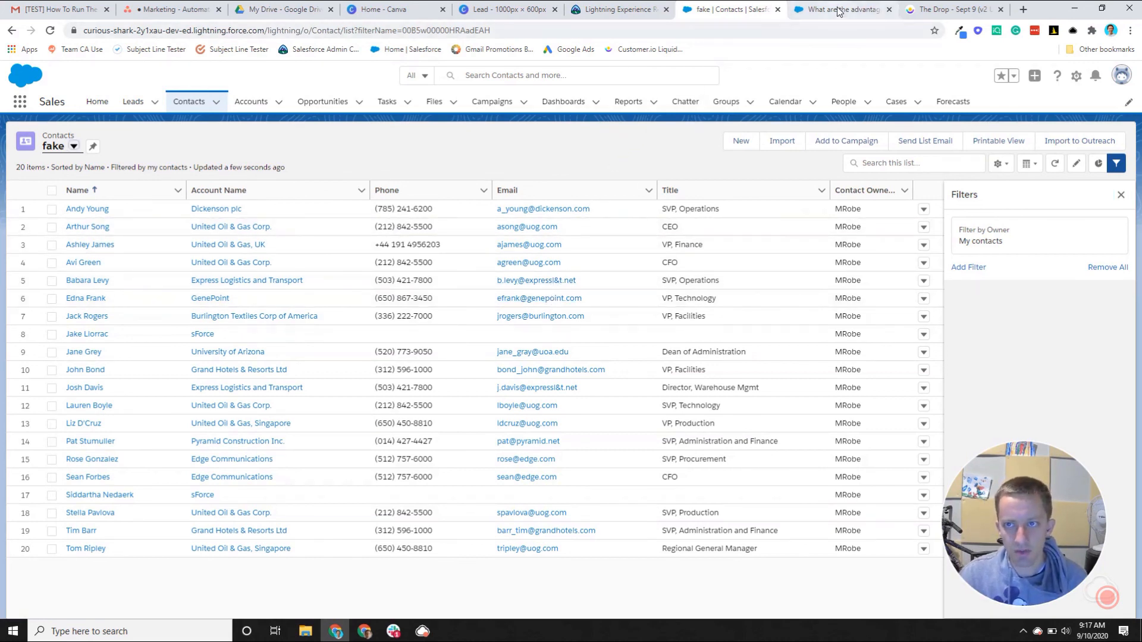
Step: Select the Lead icon, then the Account, Contact and Opportunity group in Canva
{"action": "left_click", "coordinate": [502, 10]}
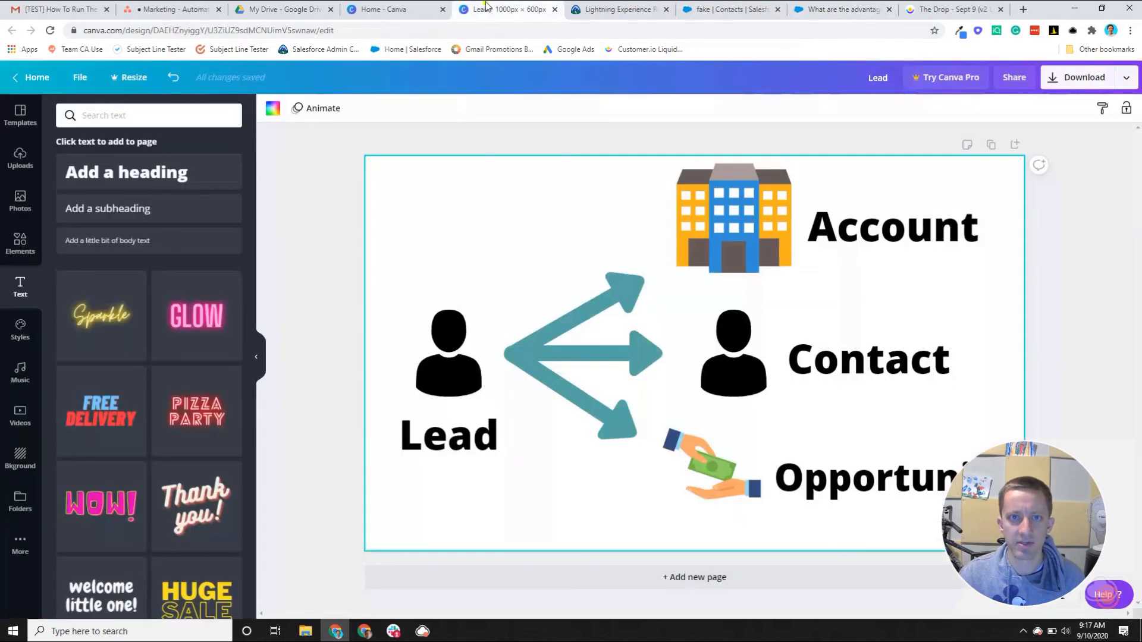
{"action": "left_click", "coordinate": [448, 358]}
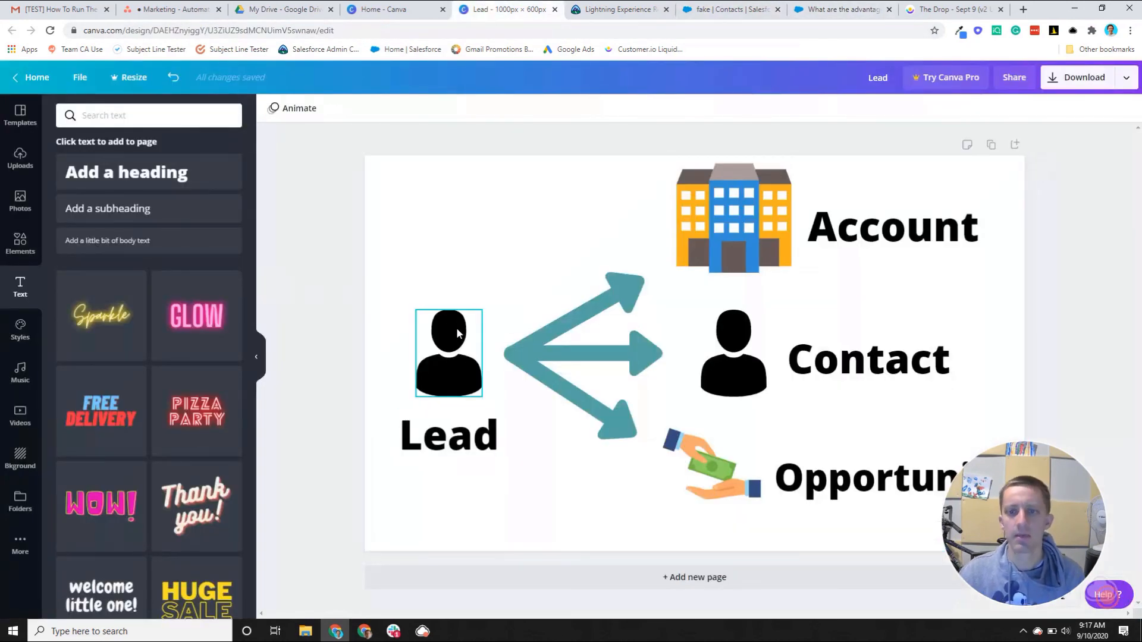
{"action": "left_click", "coordinate": [406, 338]}
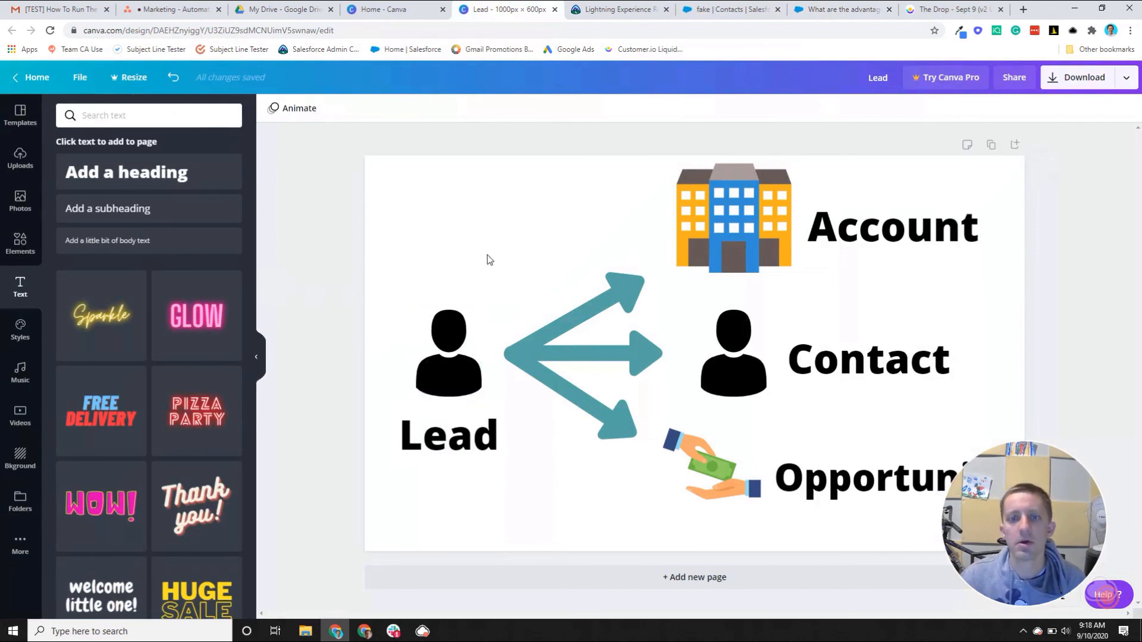
{"action": "mouse_move", "coordinate": [372, 160]}
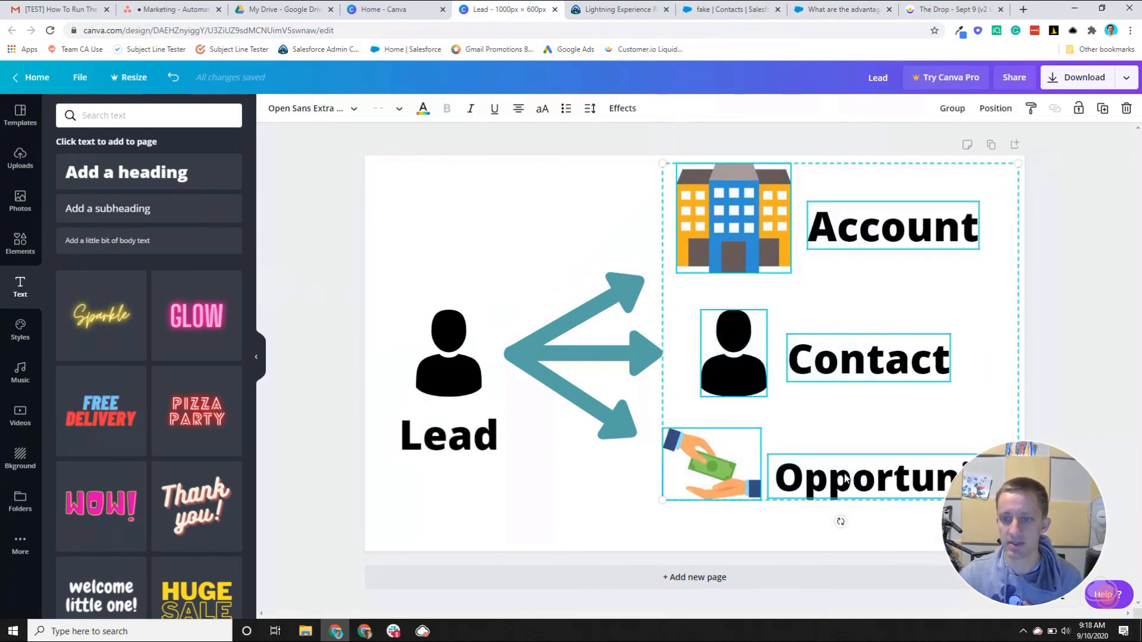
{"action": "left_click", "coordinate": [391, 166]}
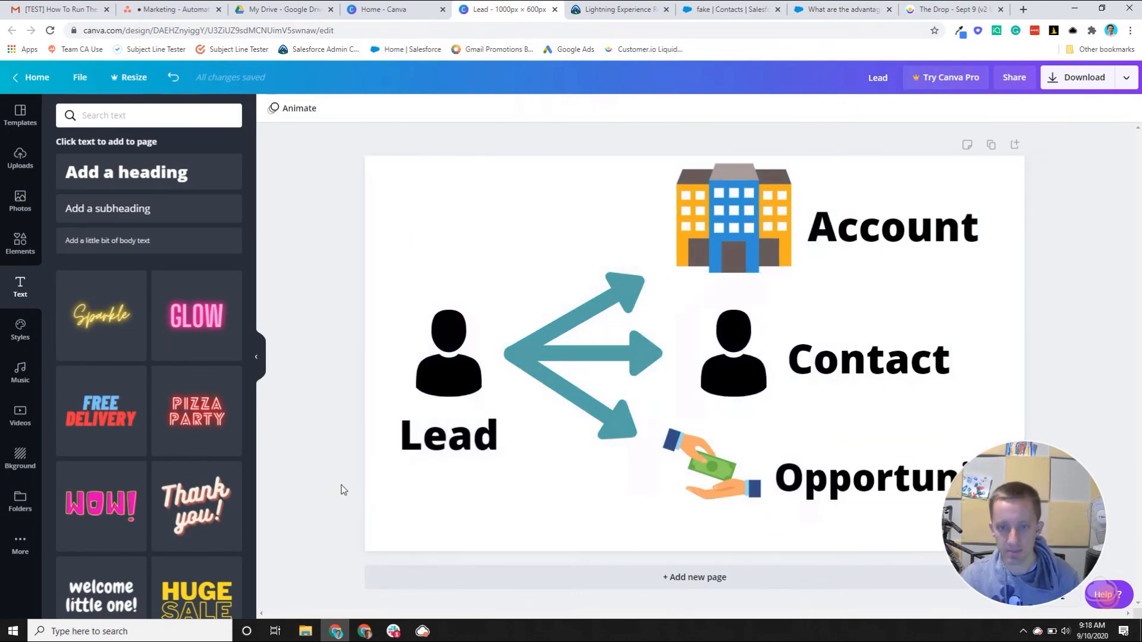
{"action": "mouse_move", "coordinate": [357, 476]}
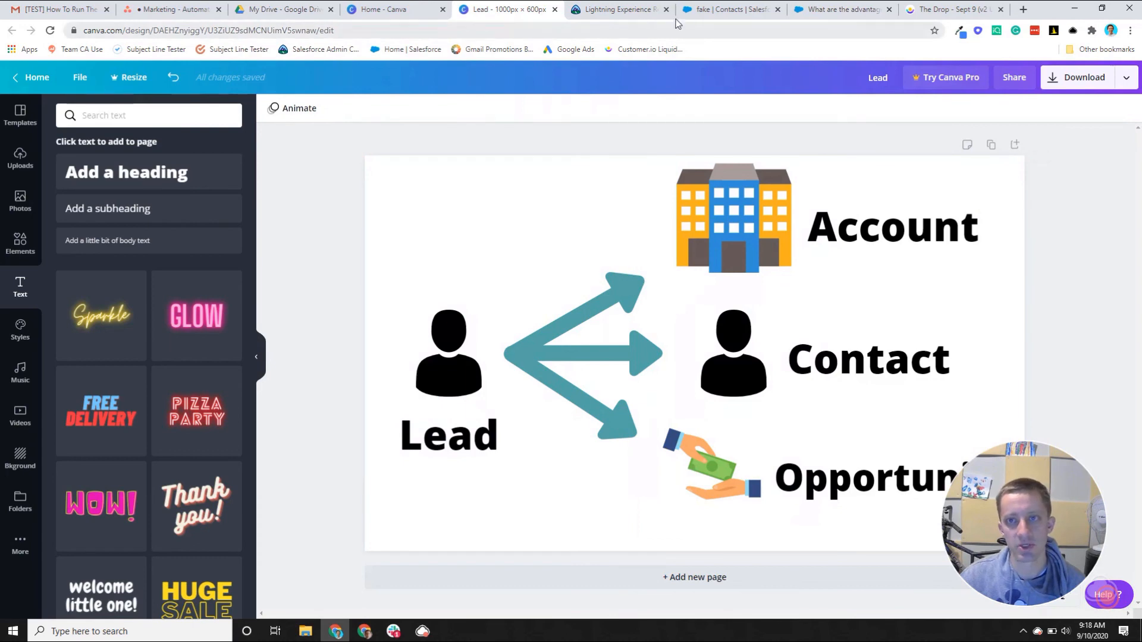
Step: Show Salesforce's recently viewed Opportunities list with Trailhead Test Opp
{"action": "left_click", "coordinate": [734, 9]}
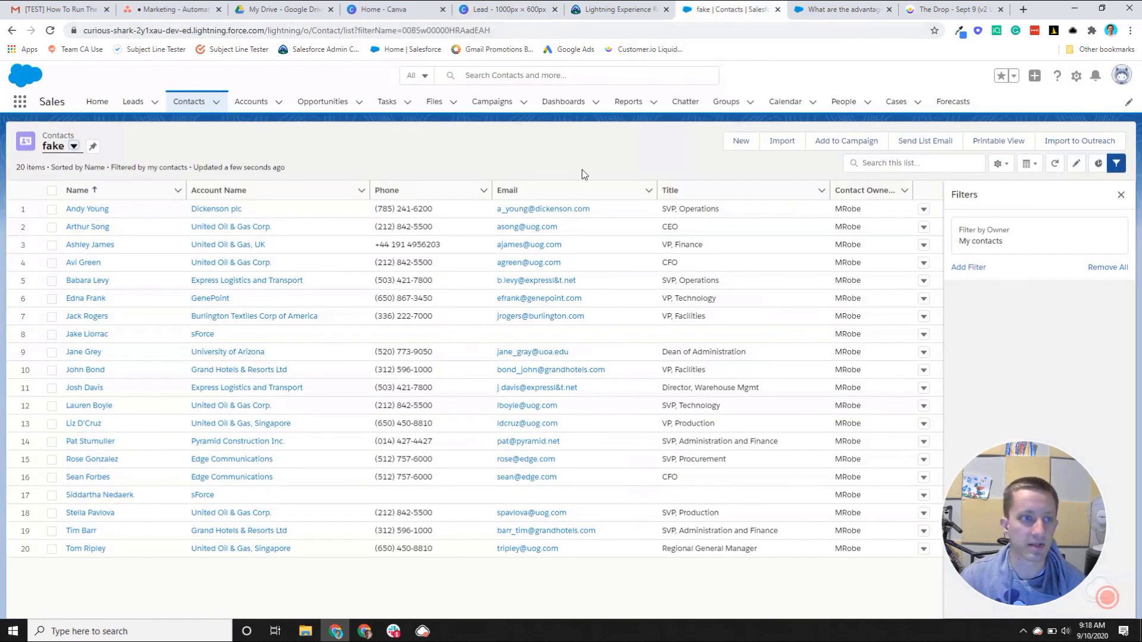
{"action": "mouse_move", "coordinate": [130, 117]}
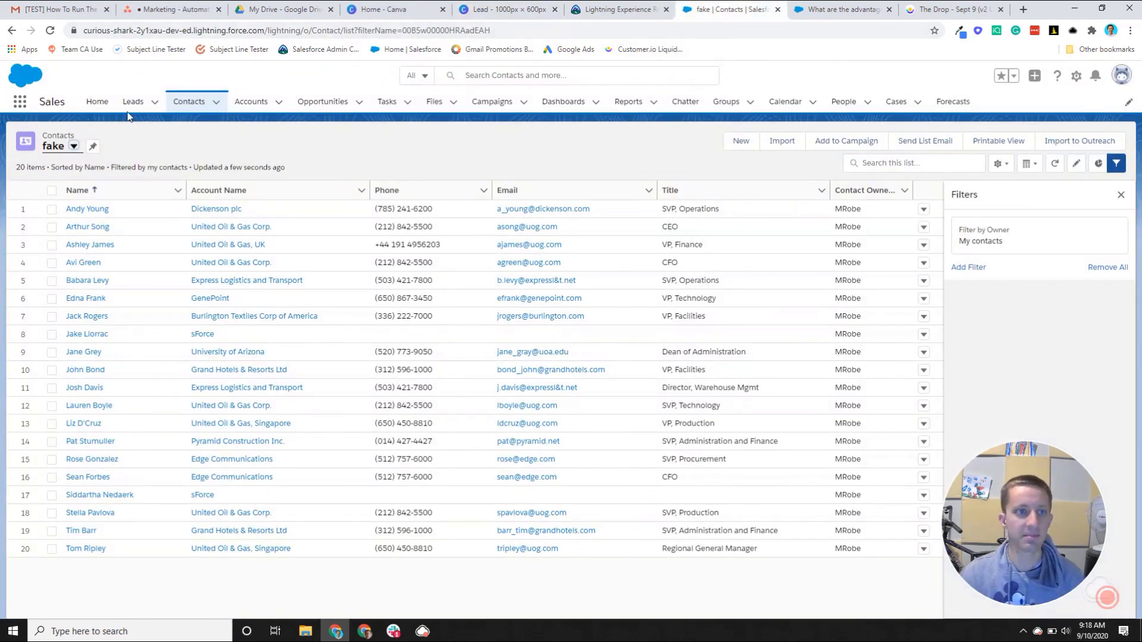
{"action": "mouse_move", "coordinate": [133, 102]}
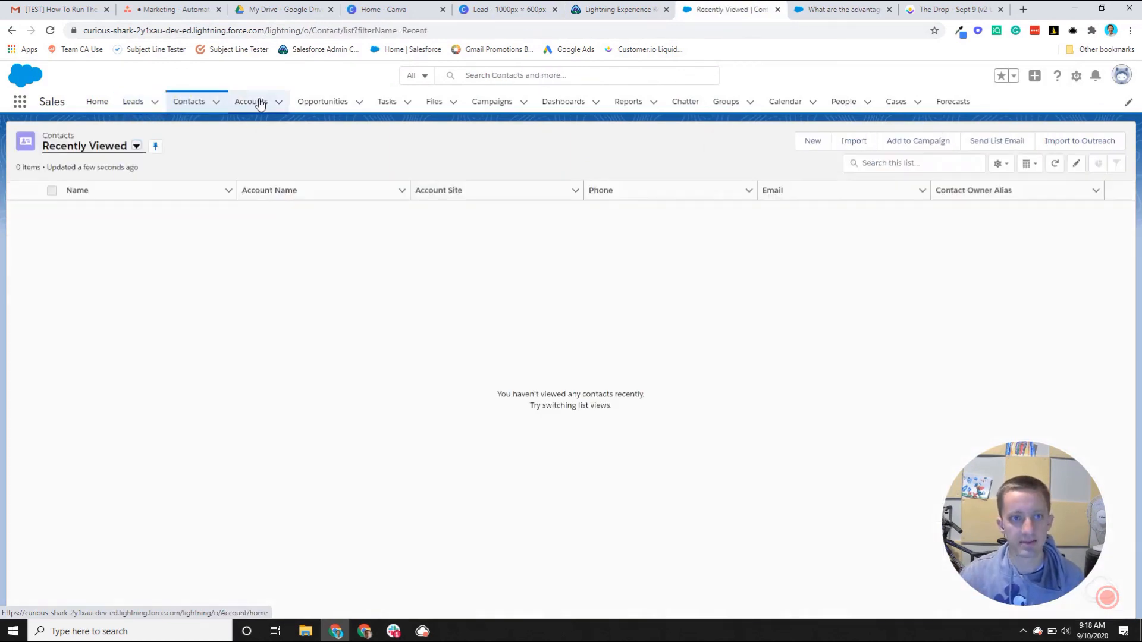
{"action": "left_click", "coordinate": [322, 101]}
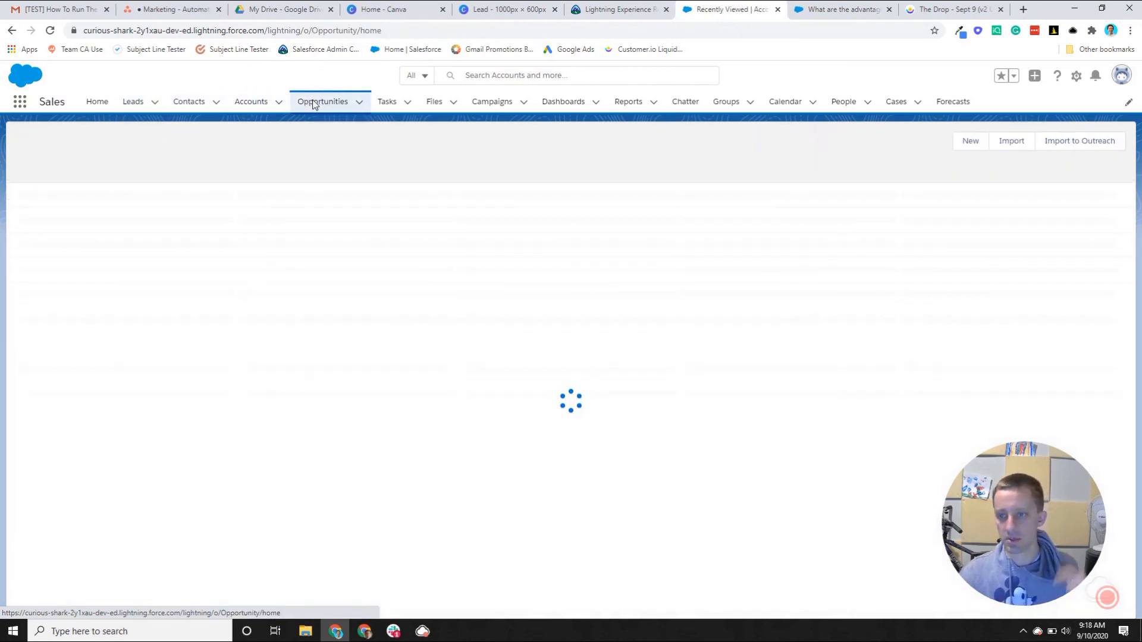
{"action": "left_click", "coordinate": [322, 101]}
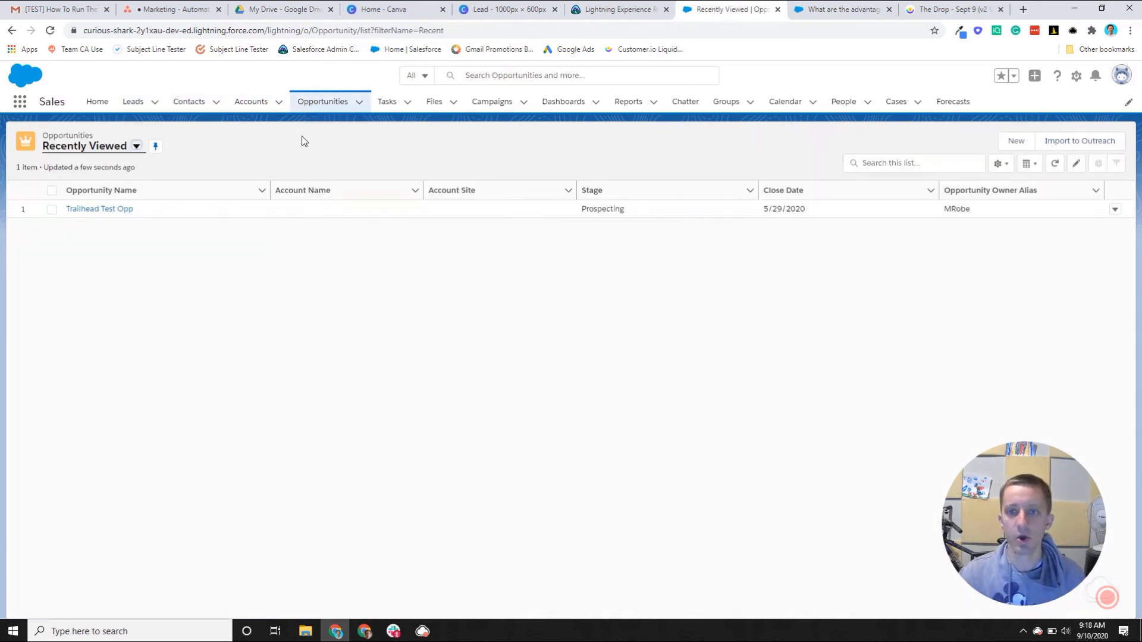
{"action": "mouse_move", "coordinate": [156, 101]}
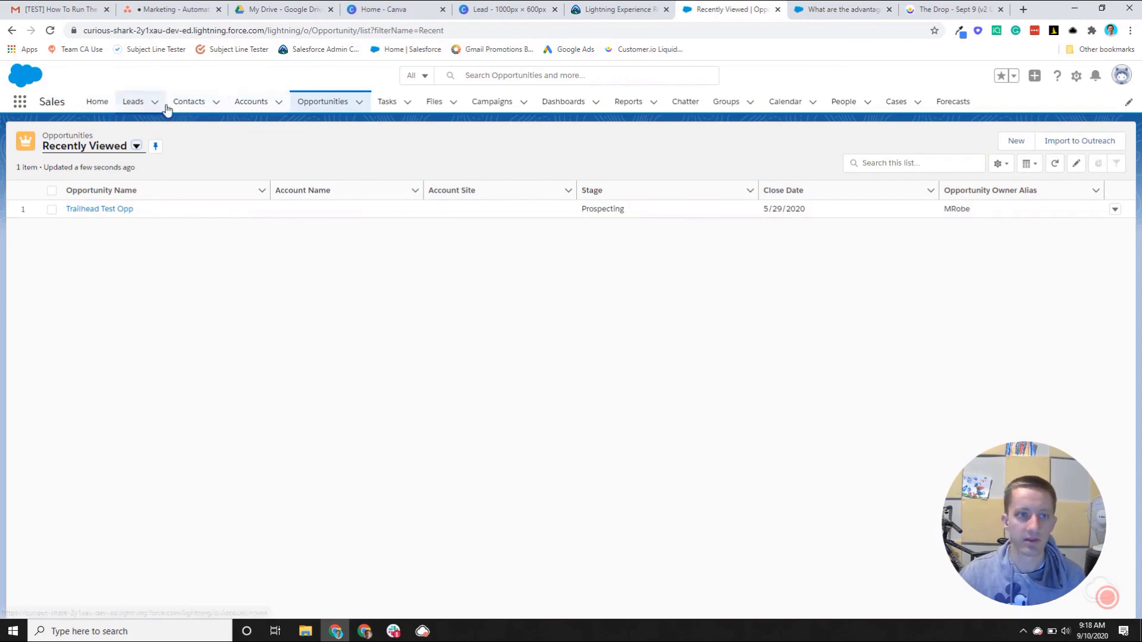
{"action": "mouse_move", "coordinate": [774, 454]}
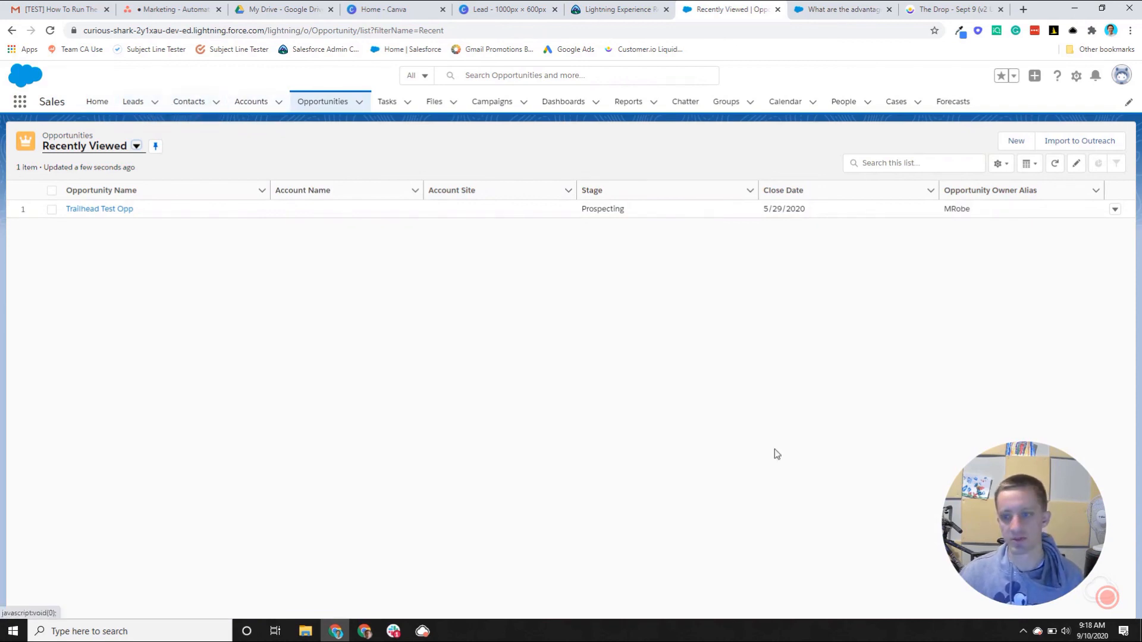